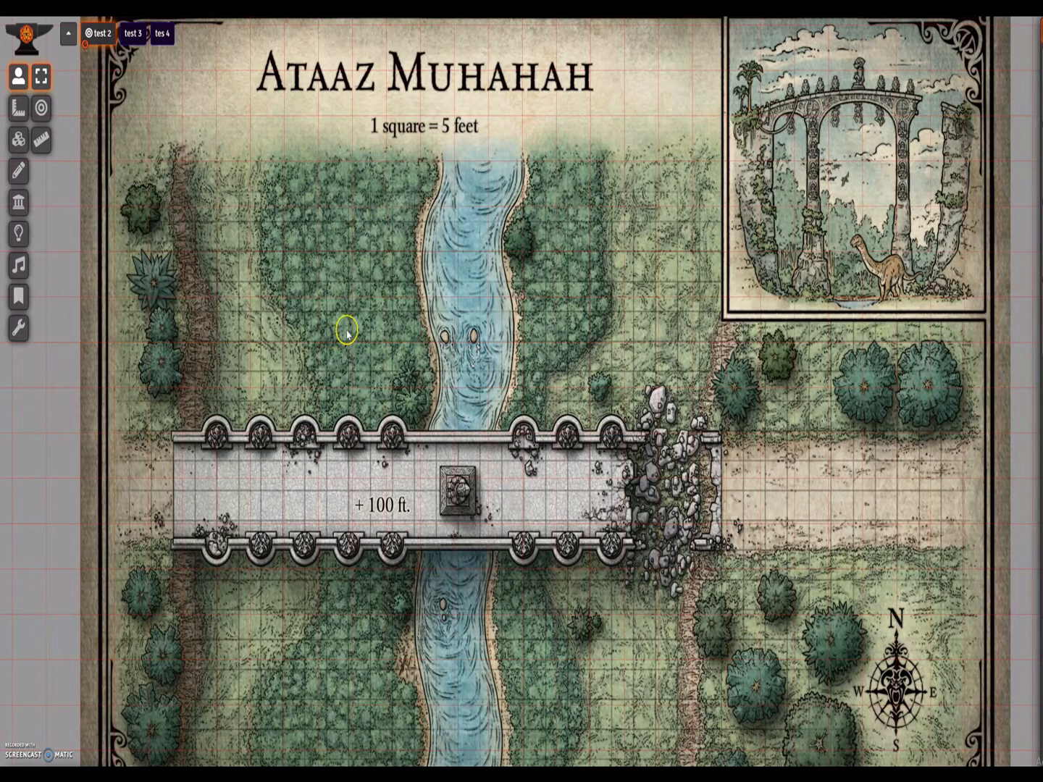
{"action": "mouse_move", "coordinate": [239, 262]}
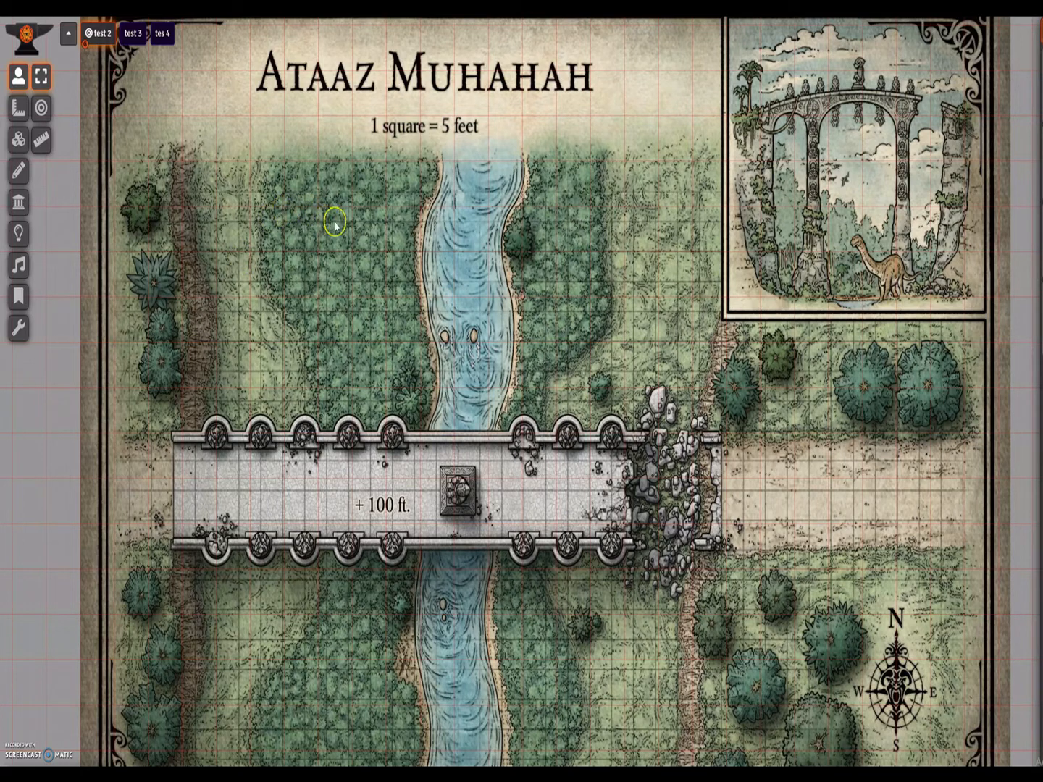
{"action": "mouse_move", "coordinate": [289, 258]}
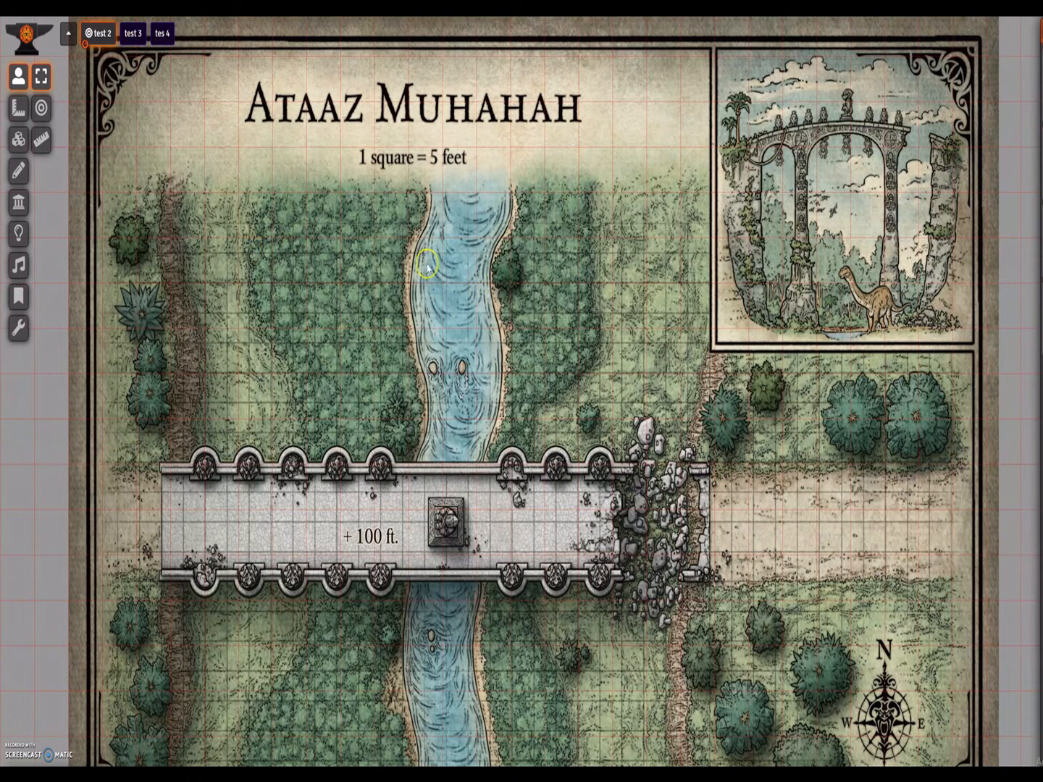
{"action": "mouse_move", "coordinate": [774, 498]}
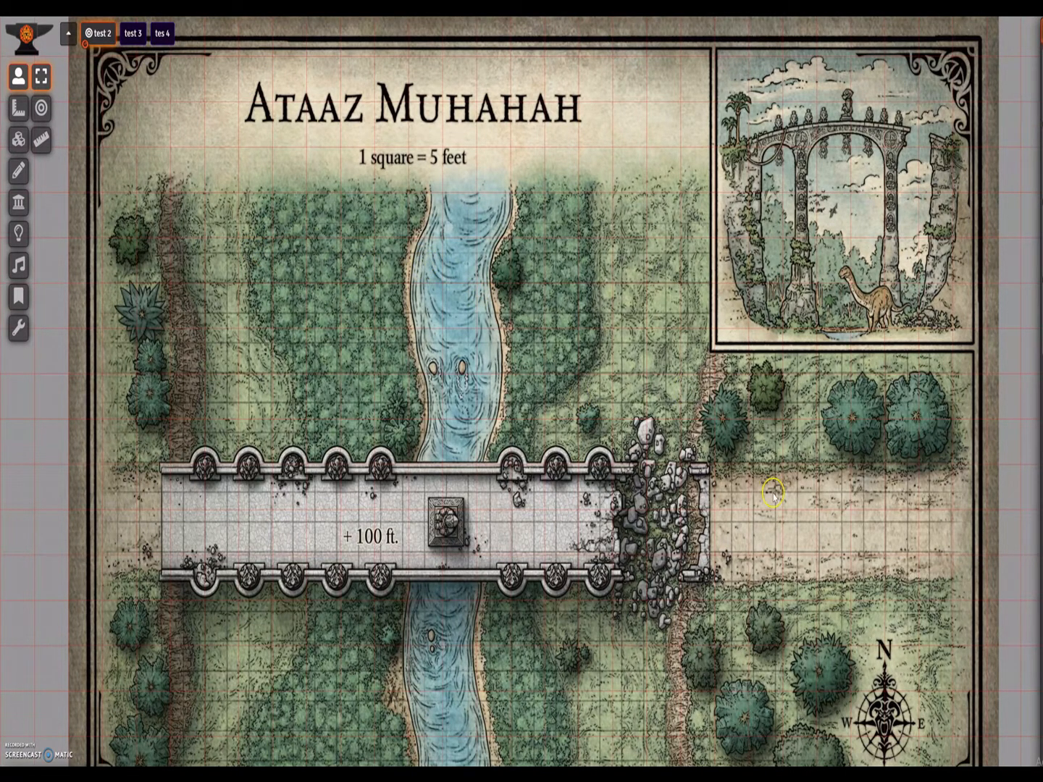
{"action": "mouse_move", "coordinate": [341, 330]}
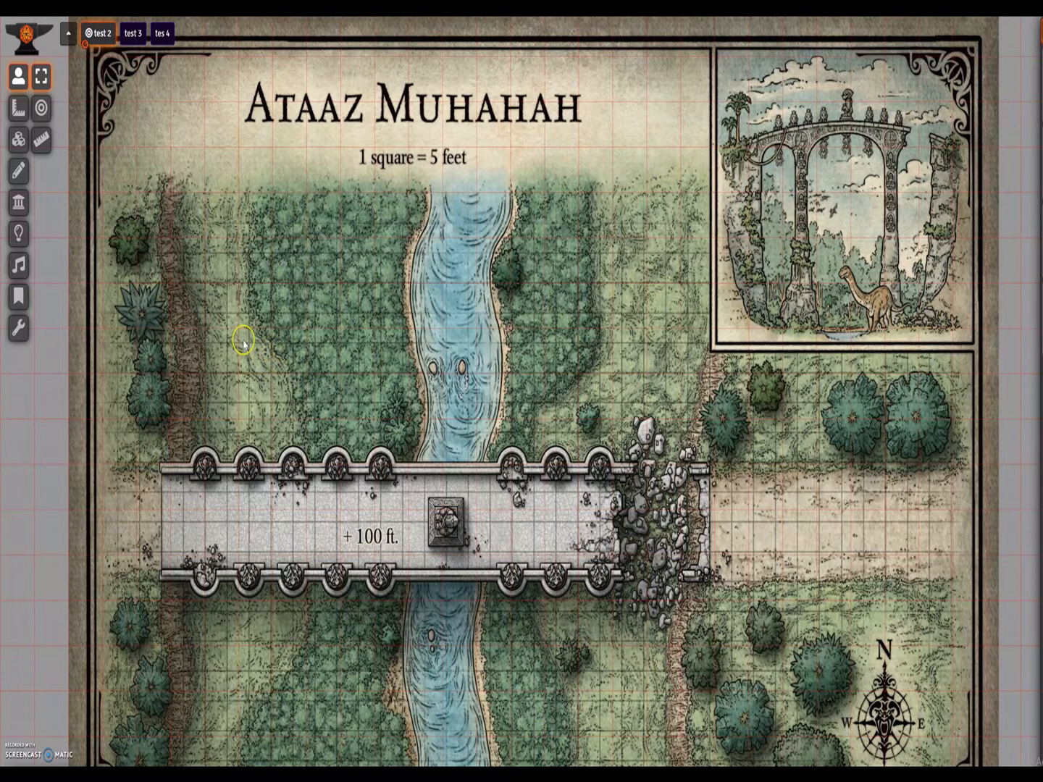
{"action": "mouse_move", "coordinate": [288, 350]}
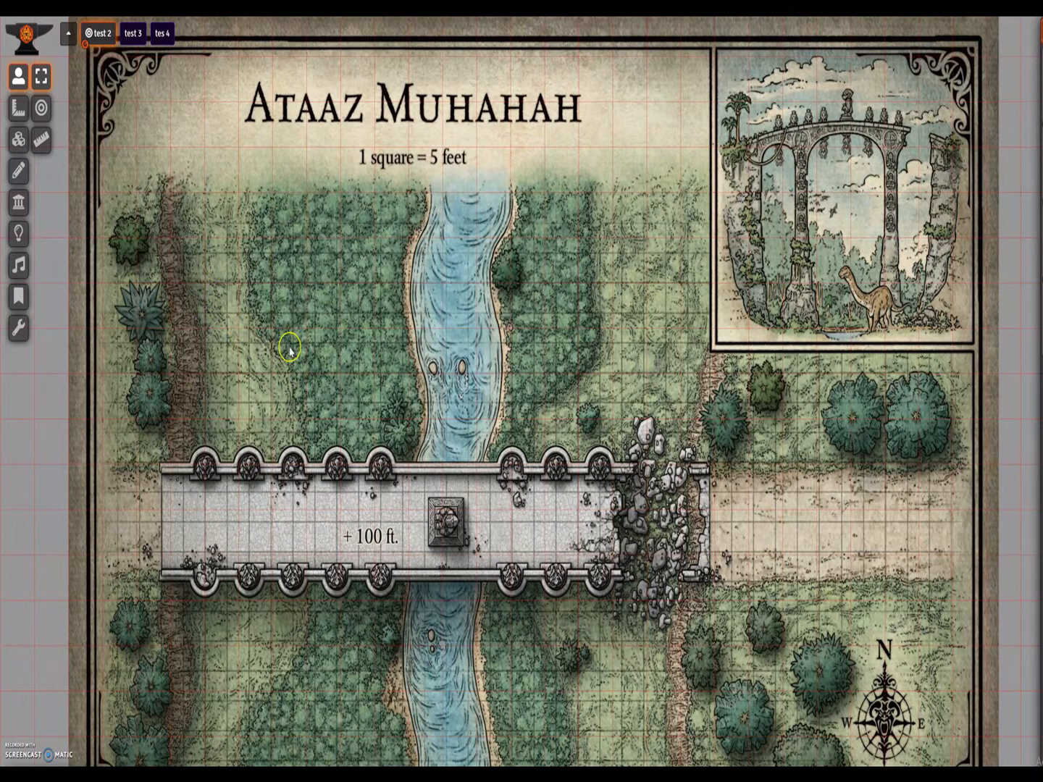
{"action": "mouse_move", "coordinate": [617, 419]}
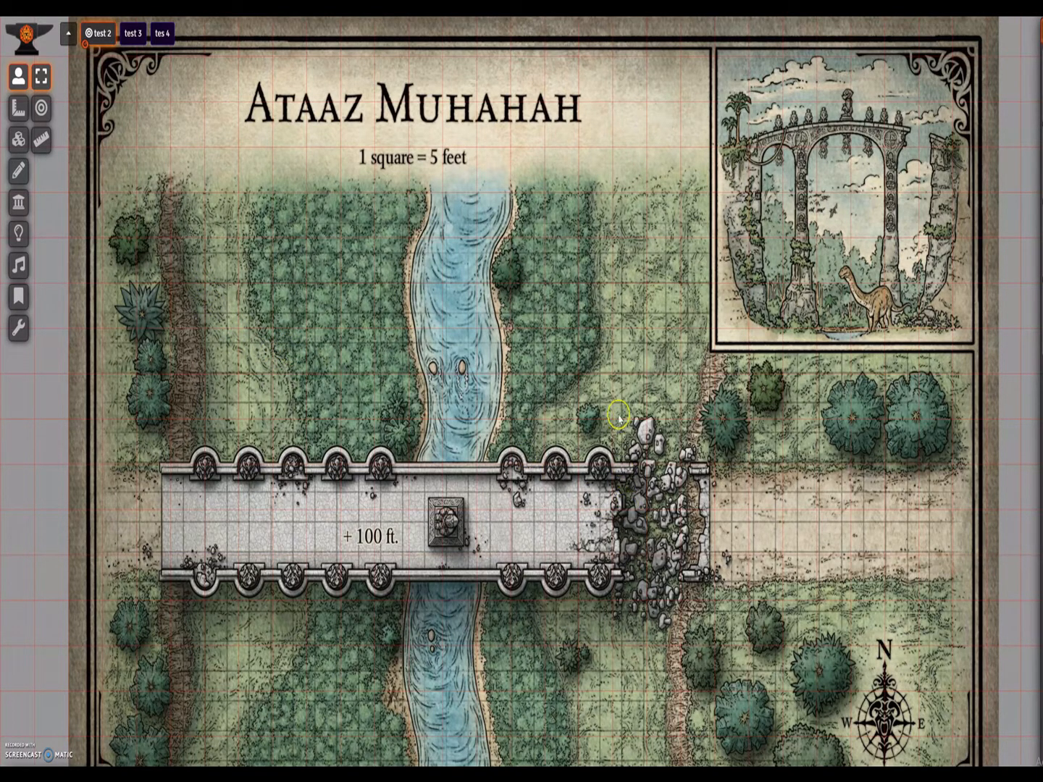
{"action": "mouse_move", "coordinate": [266, 339]}
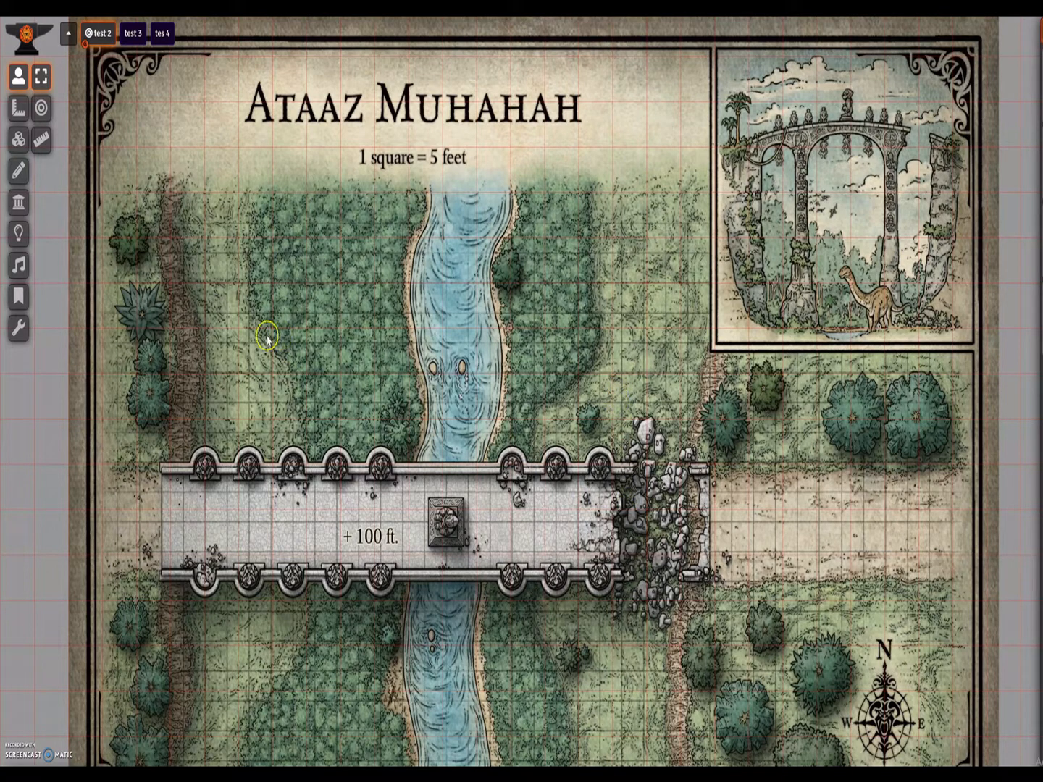
{"action": "mouse_move", "coordinate": [206, 346]}
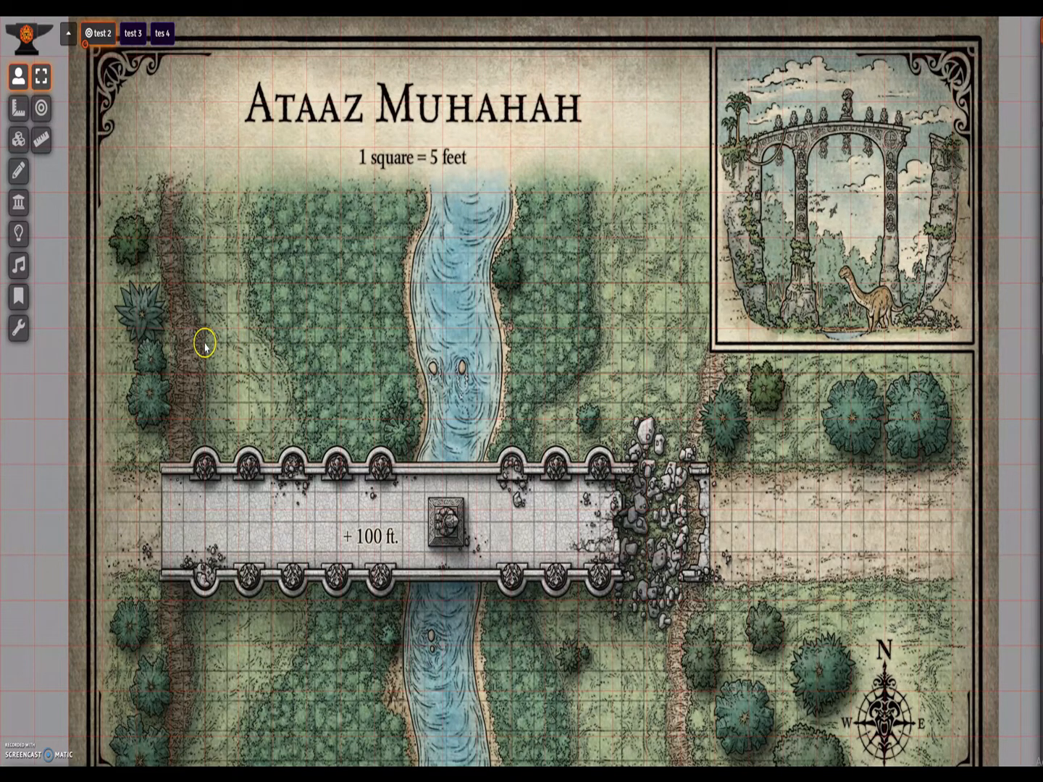
{"action": "mouse_move", "coordinate": [666, 397]}
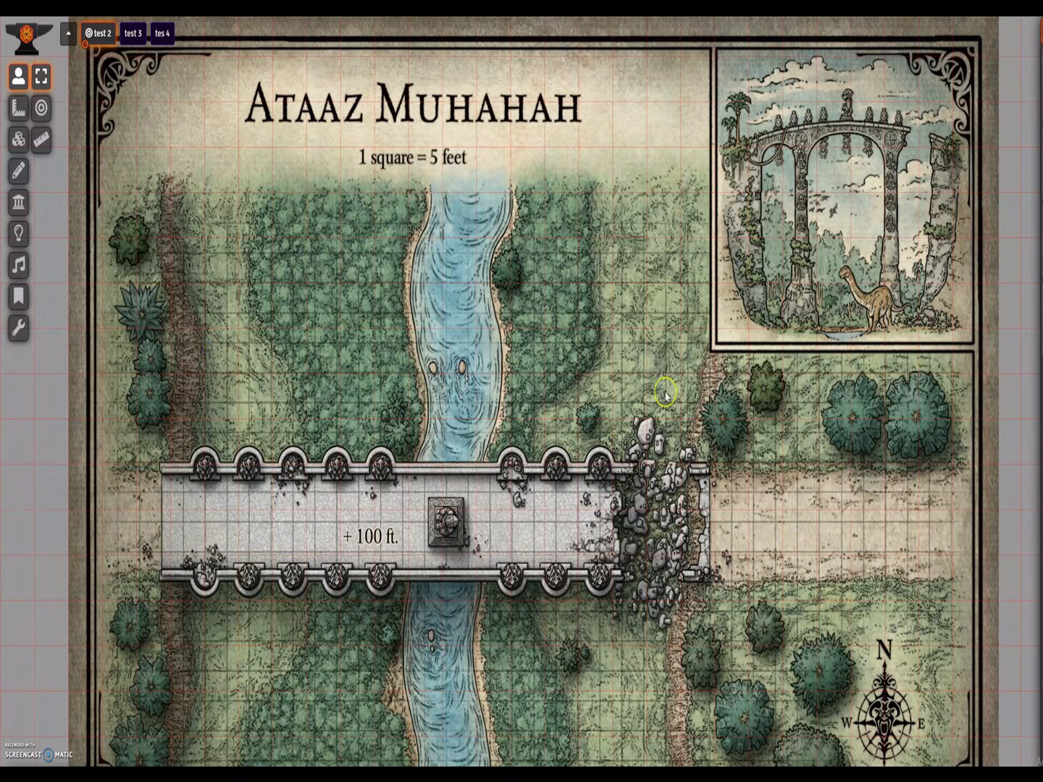
{"action": "mouse_move", "coordinate": [249, 395]}
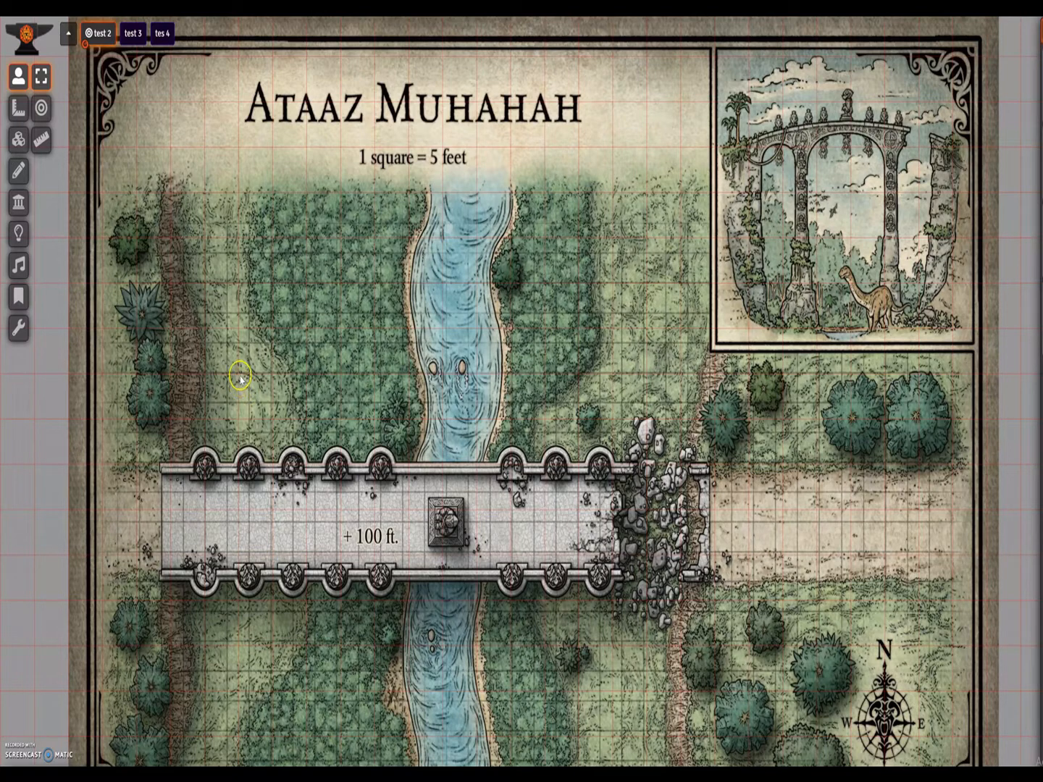
{"action": "mouse_move", "coordinate": [216, 316]}
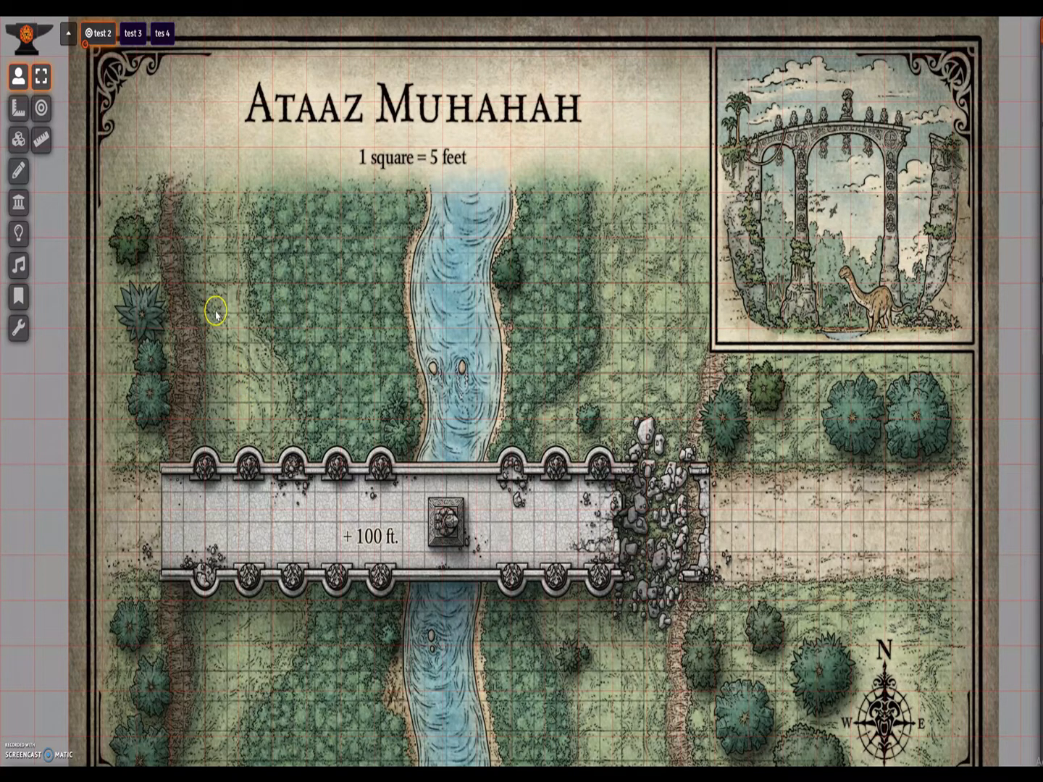
{"action": "mouse_move", "coordinate": [205, 254]}
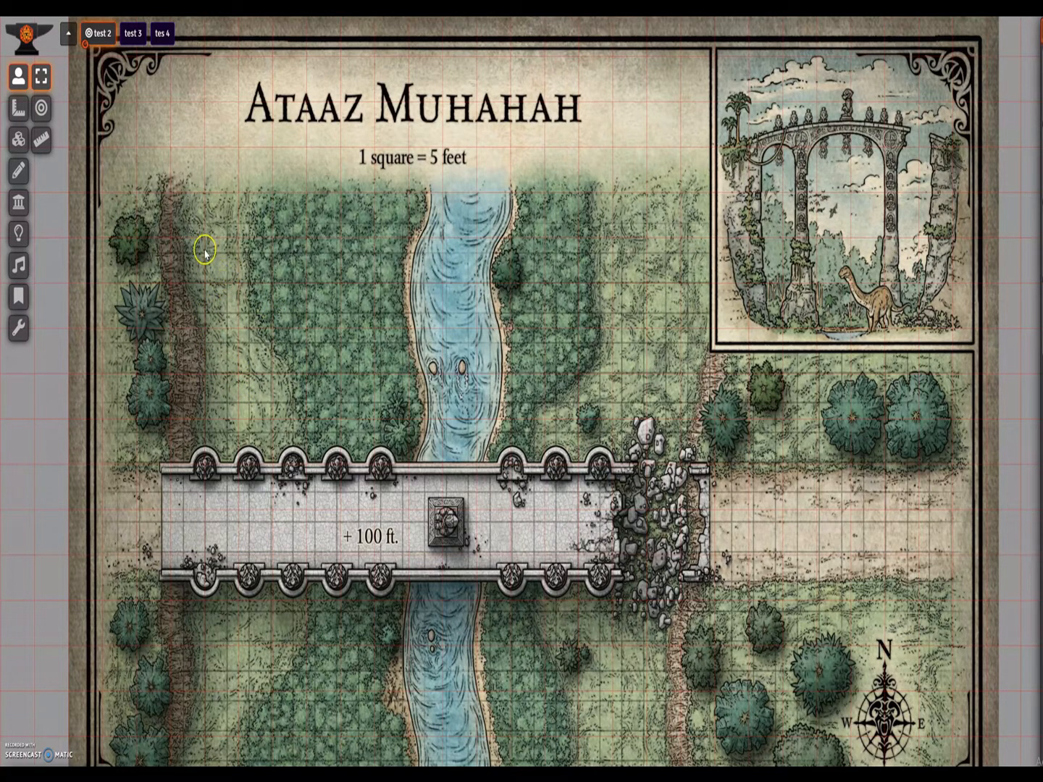
{"action": "mouse_move", "coordinate": [389, 264]}
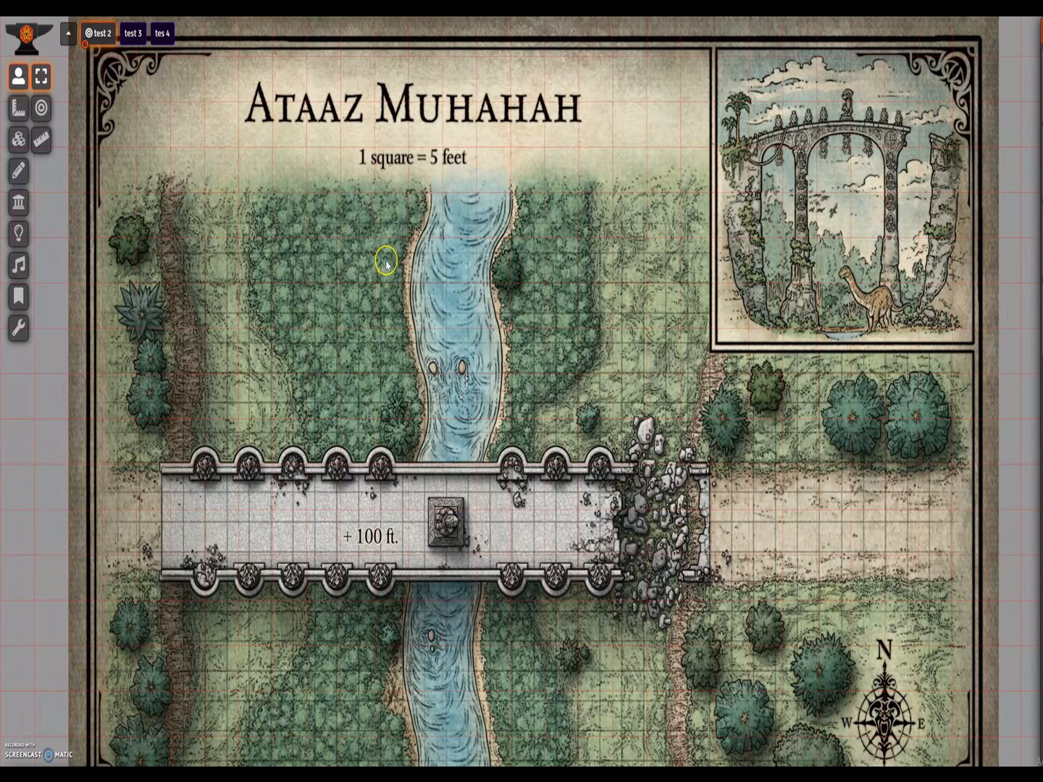
{"action": "mouse_move", "coordinate": [89, 319]}
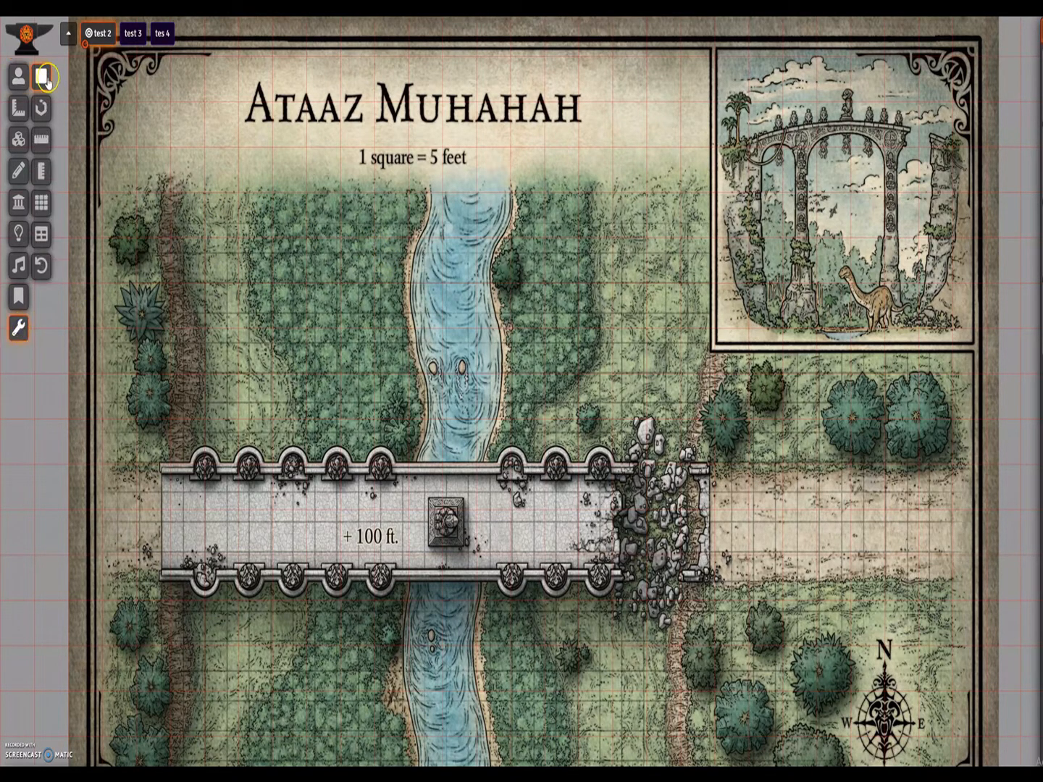
{"action": "mouse_move", "coordinate": [40, 78]}
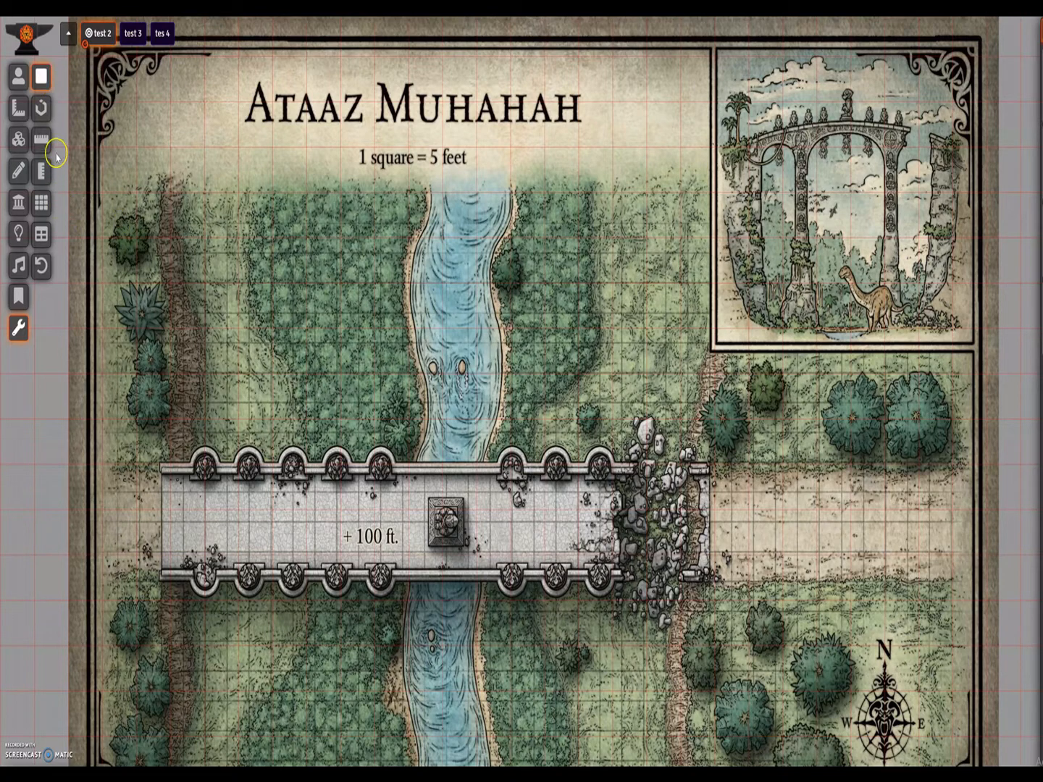
{"action": "mouse_move", "coordinate": [61, 107]}
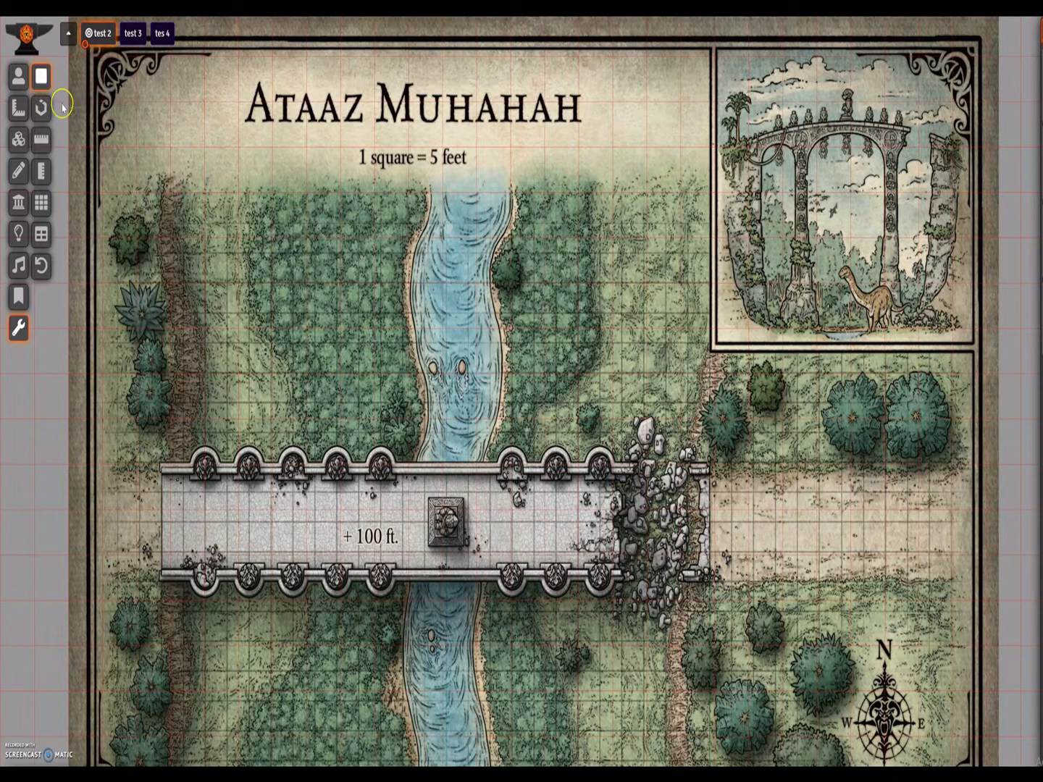
{"action": "mouse_move", "coordinate": [190, 266]}
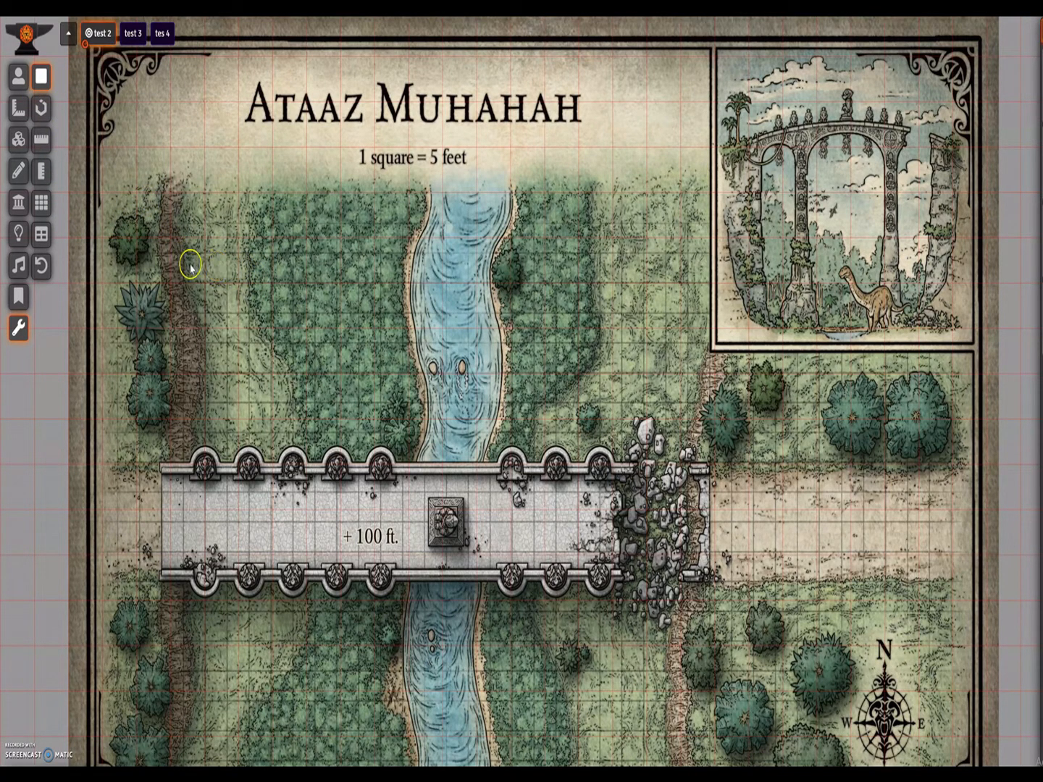
{"action": "mouse_move", "coordinate": [191, 281]}
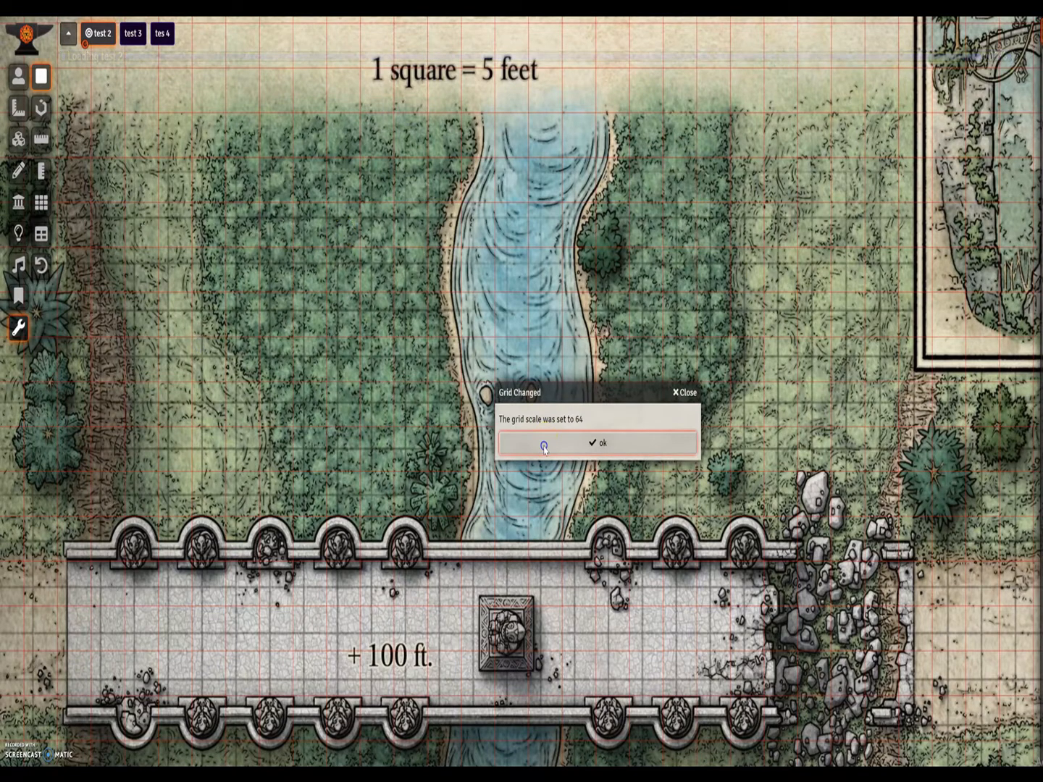
- Acknowledge the Grid Changed notices for size 64, X offset 16 and Y offset 21
{"action": "left_click", "coordinate": [599, 443]}
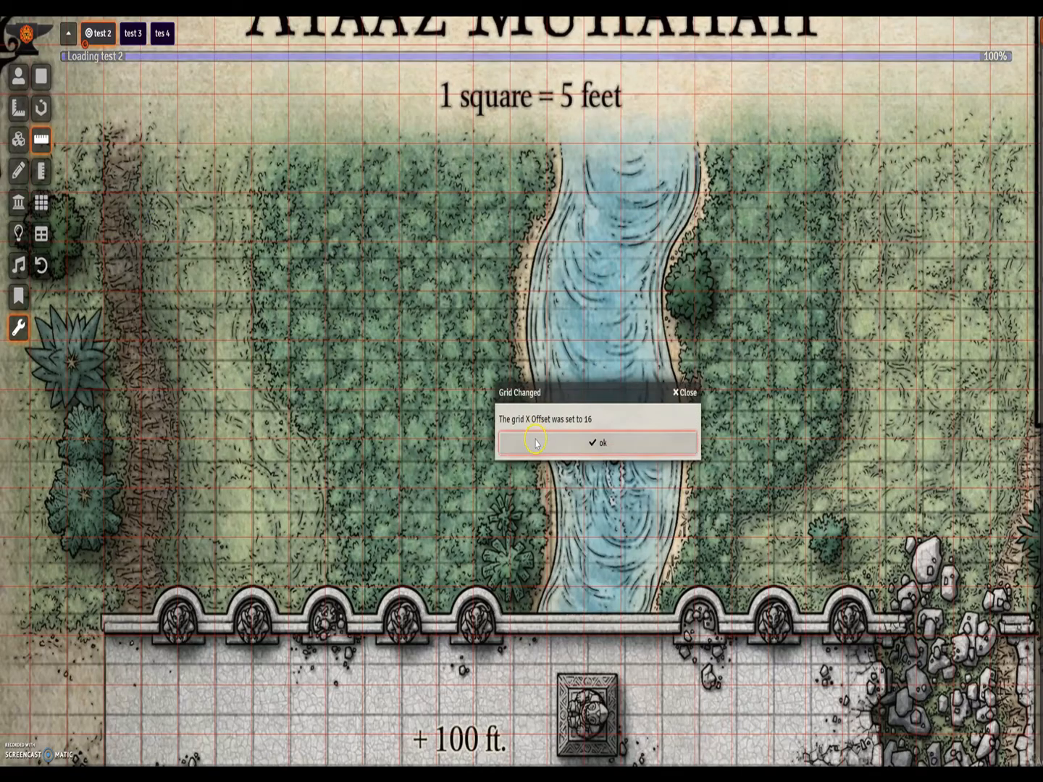
{"action": "left_click", "coordinate": [598, 443]}
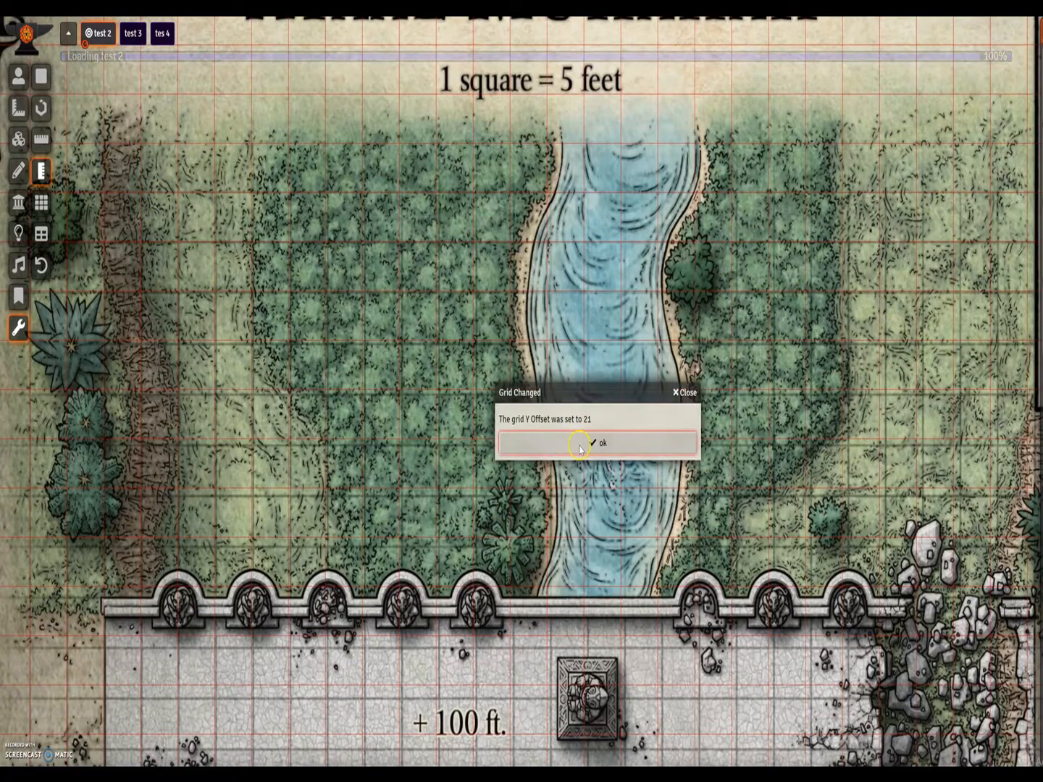
{"action": "left_click", "coordinate": [597, 443]}
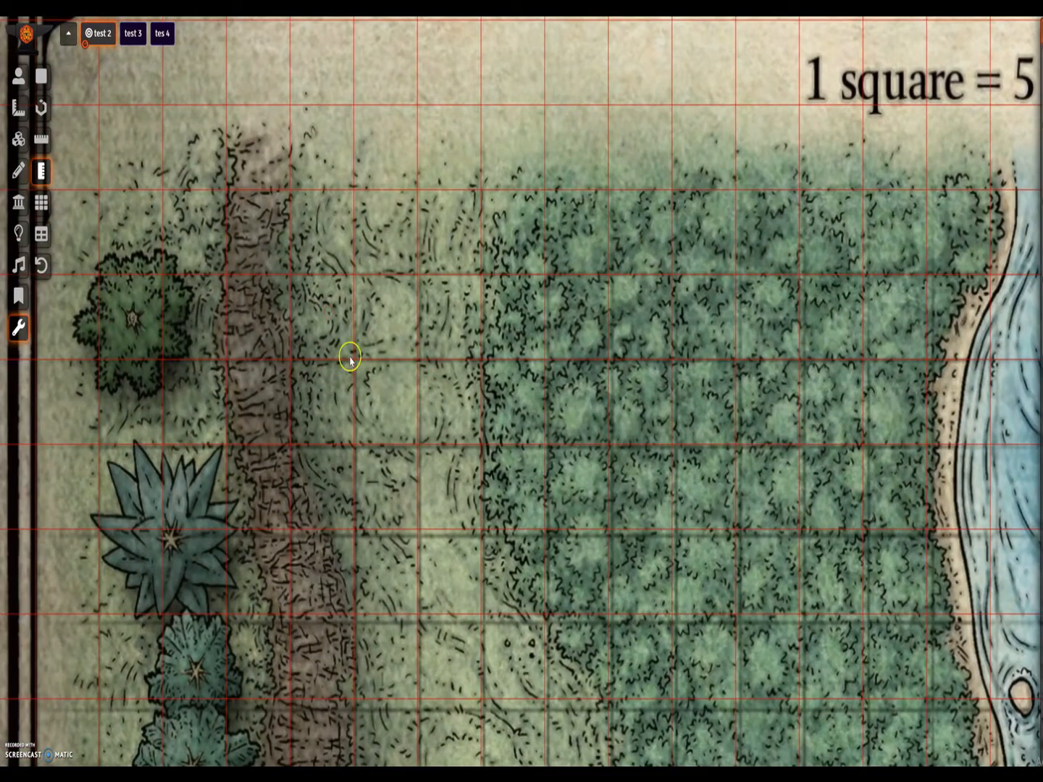
{"action": "mouse_move", "coordinate": [320, 361]}
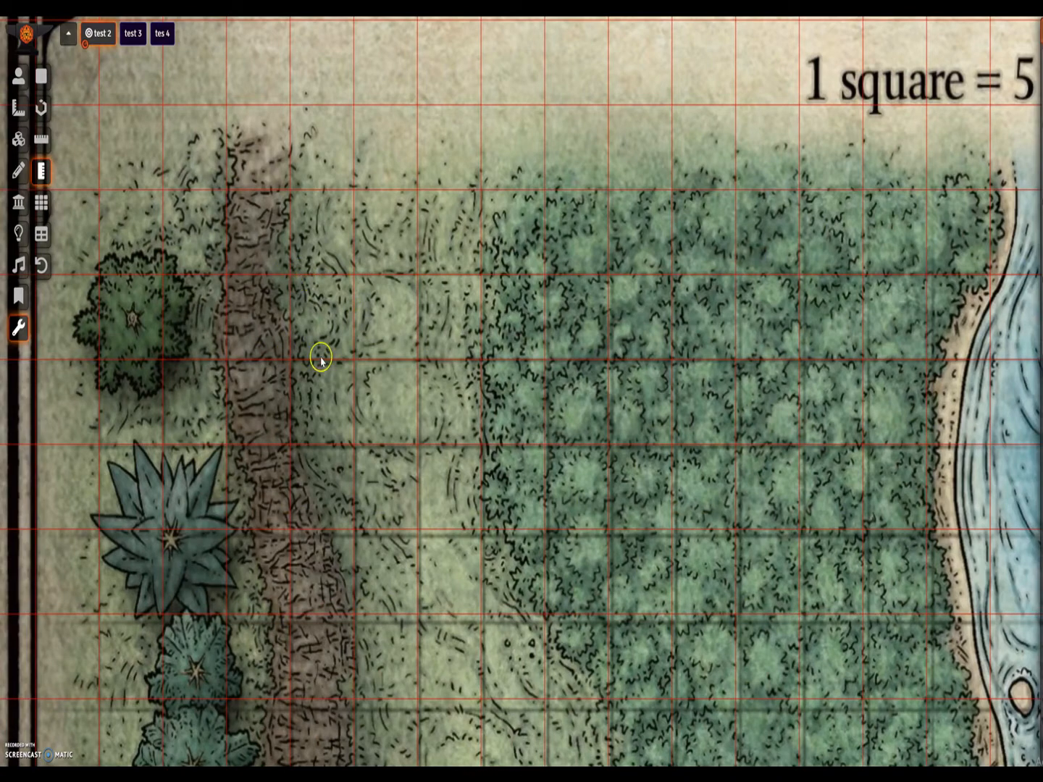
{"action": "mouse_move", "coordinate": [356, 296]}
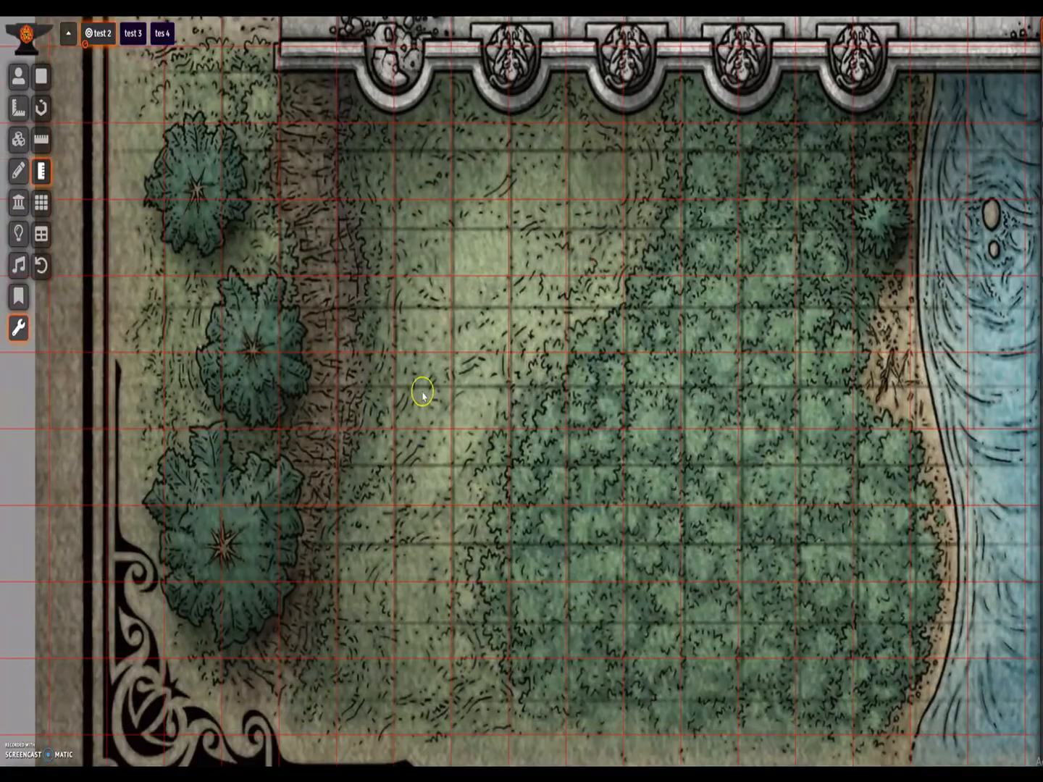
{"action": "mouse_move", "coordinate": [390, 321]}
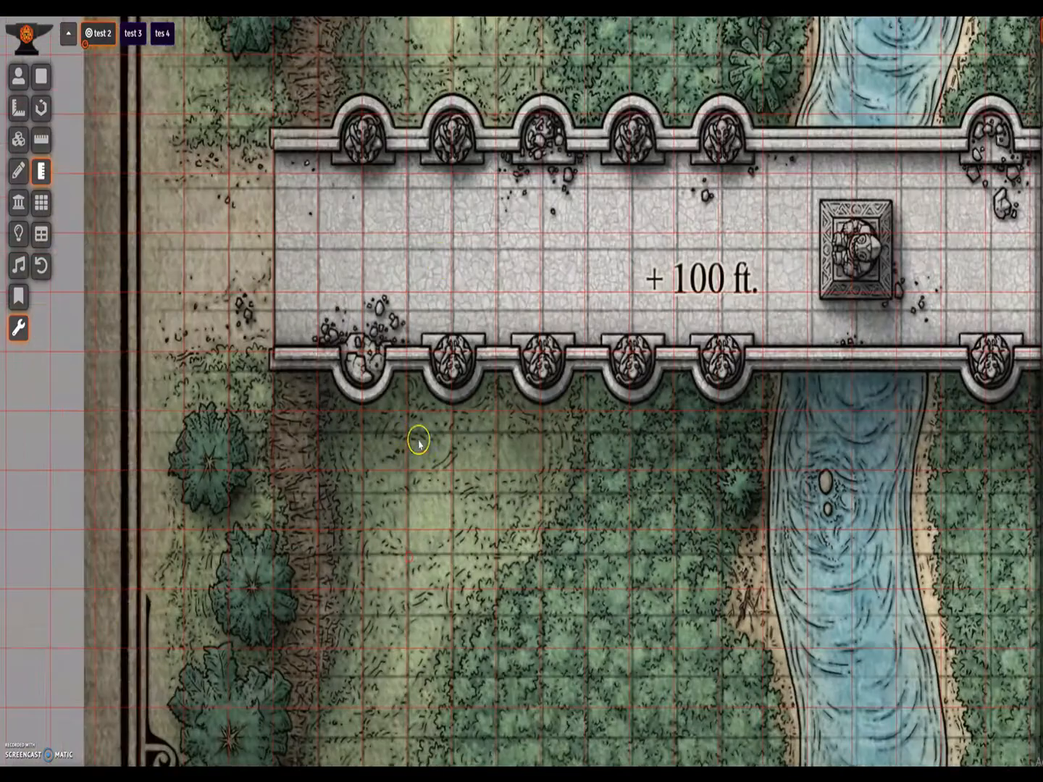
- Zoom near the bridge to check how the grid fits the printed squares
{"action": "scroll", "scroll_direction": "down", "scroll_amount": 3}
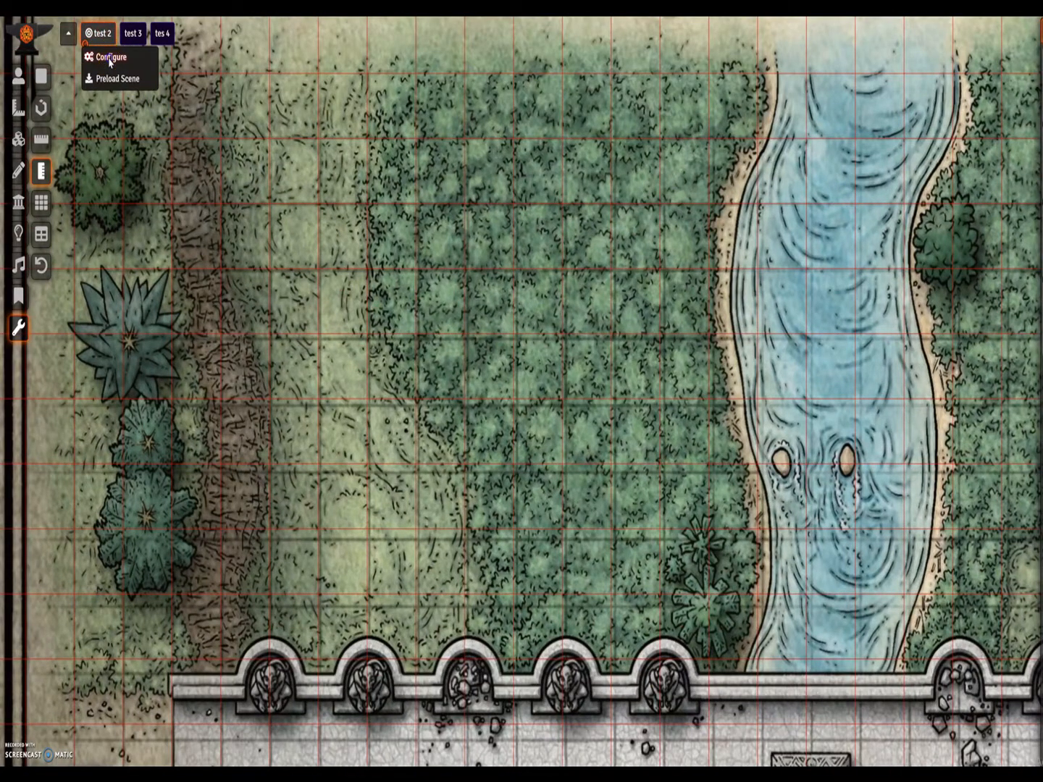
- In the Grid Configuration Tool, set grid size 63 and nudge the offset to about x 24, y 28
{"action": "left_click", "coordinate": [112, 58]}
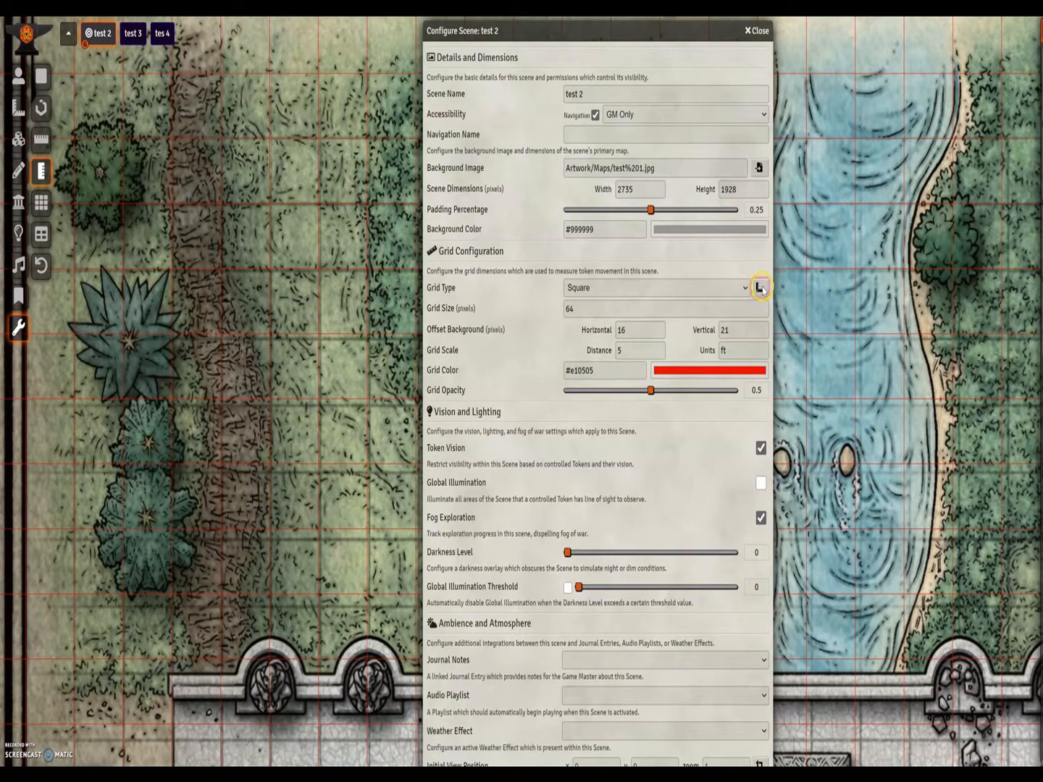
{"action": "left_click", "coordinate": [759, 286]}
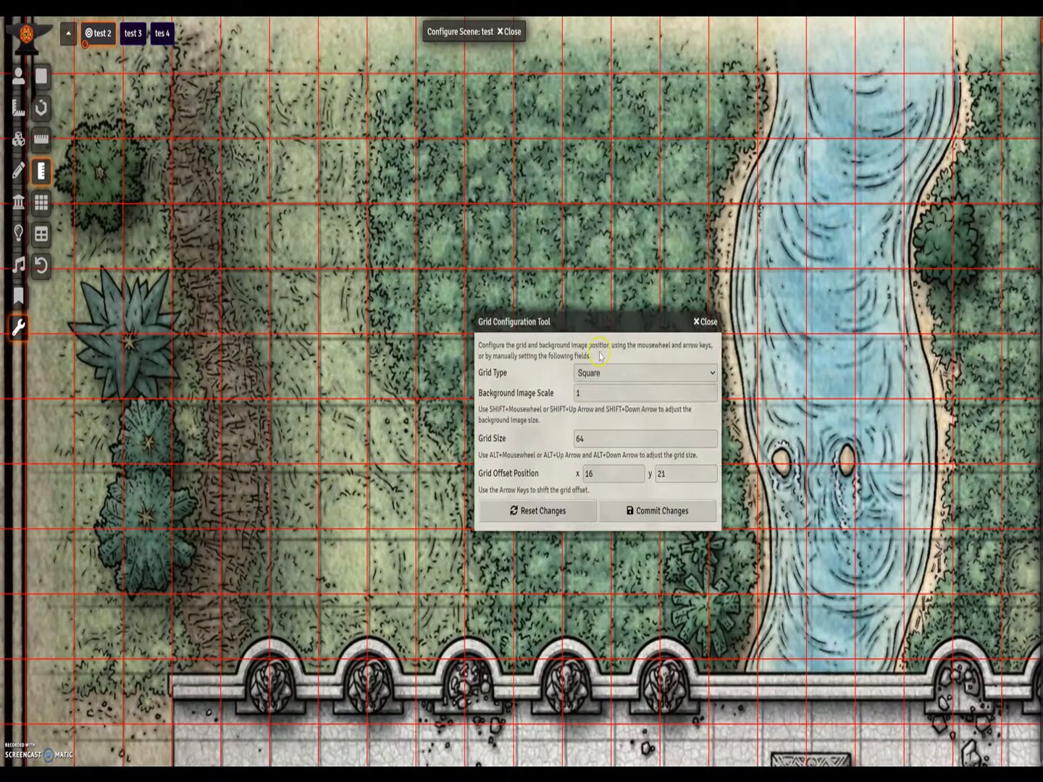
{"action": "triple_click", "coordinate": [643, 438]}
{"action": "type", "text": "63"}
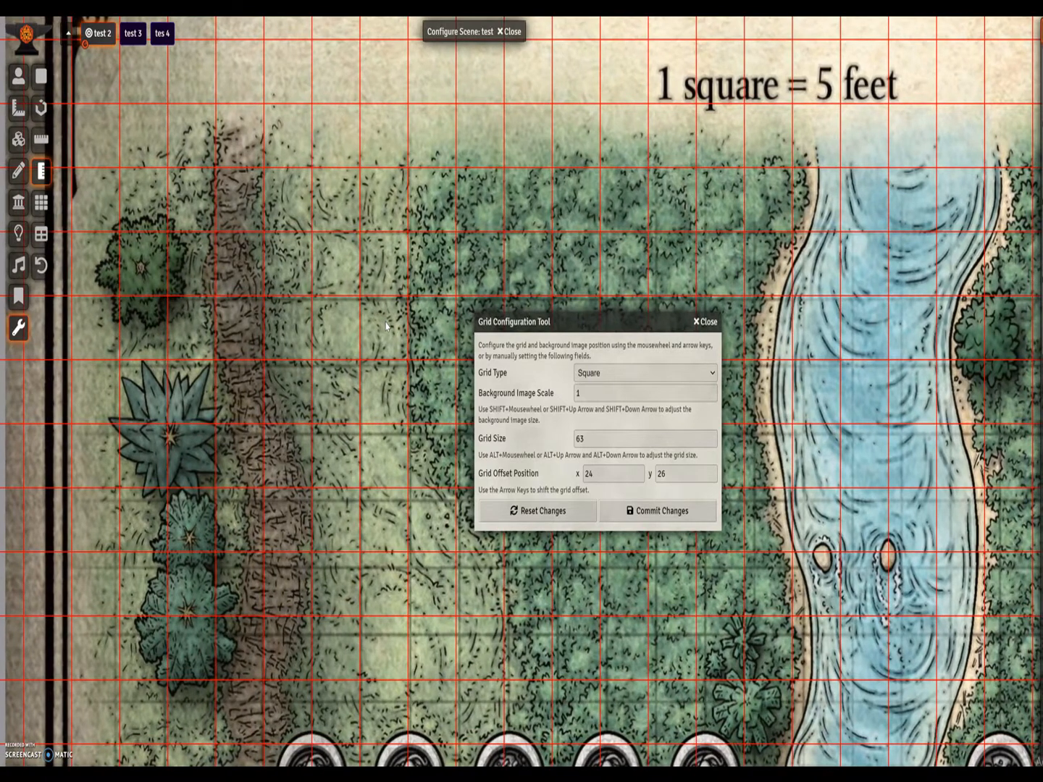
{"action": "key", "text": "Down"}
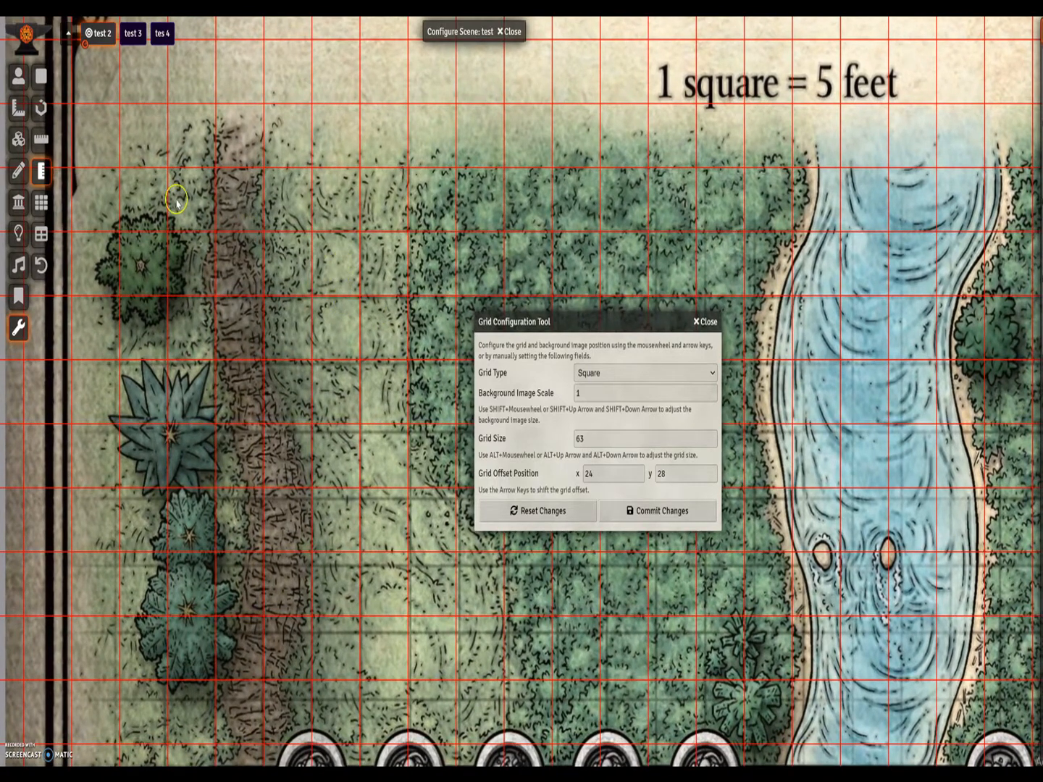
{"action": "mouse_move", "coordinate": [293, 203]}
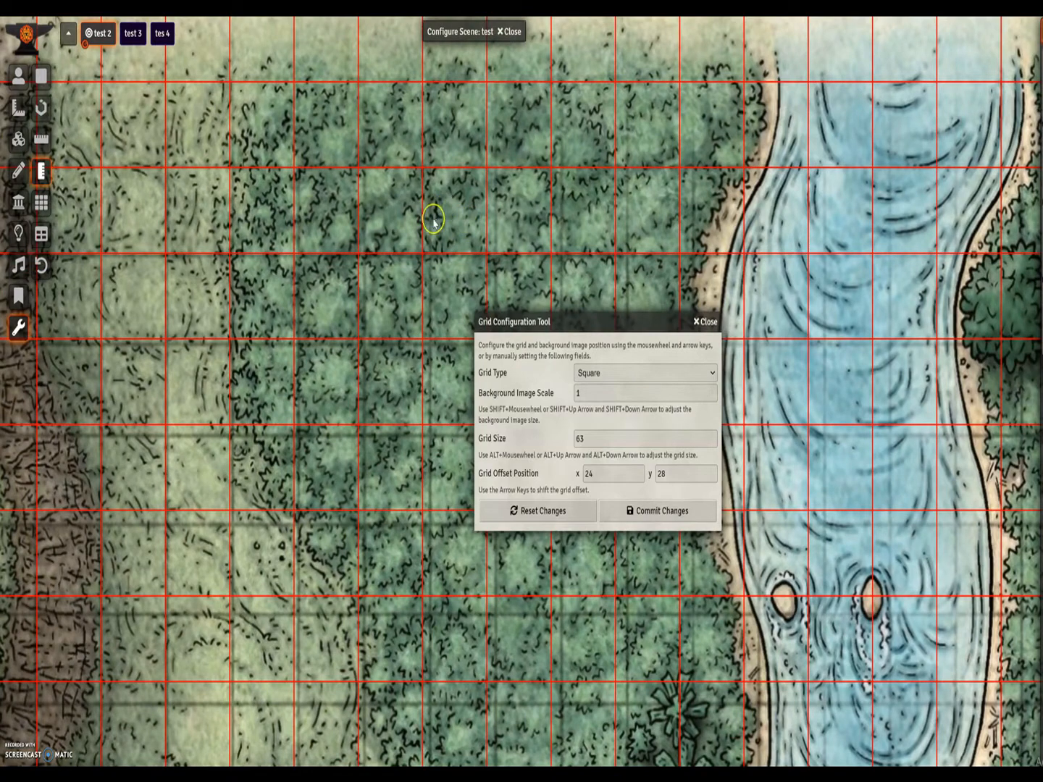
{"action": "mouse_move", "coordinate": [492, 217]}
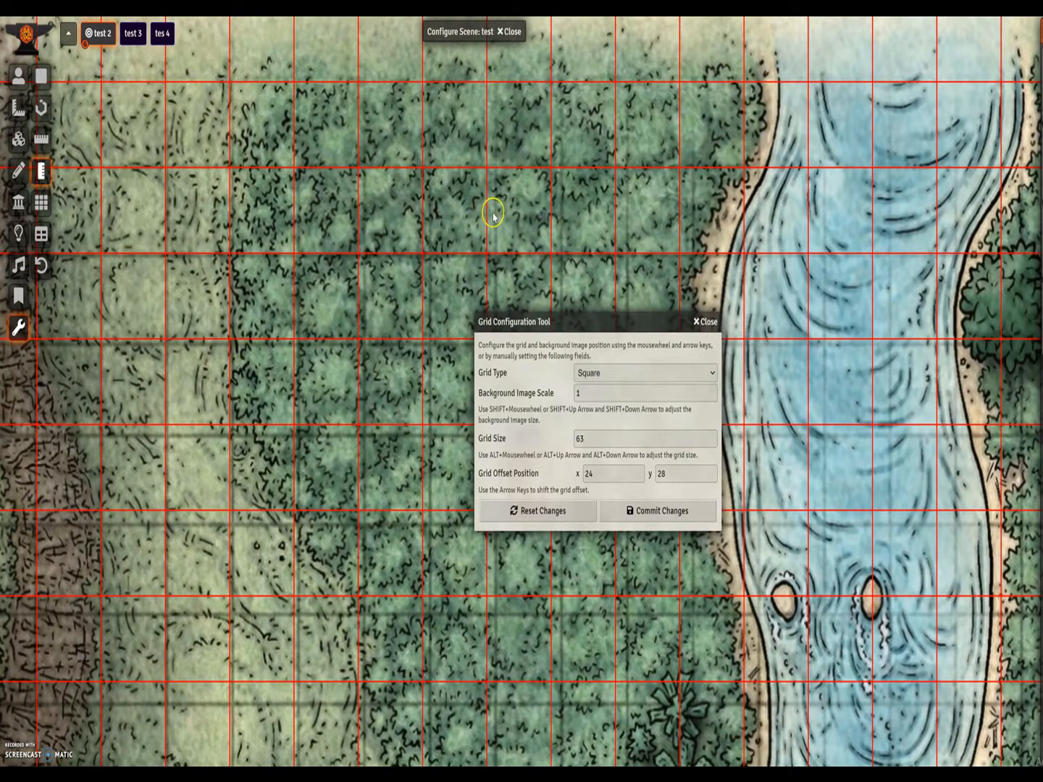
{"action": "mouse_move", "coordinate": [486, 180]}
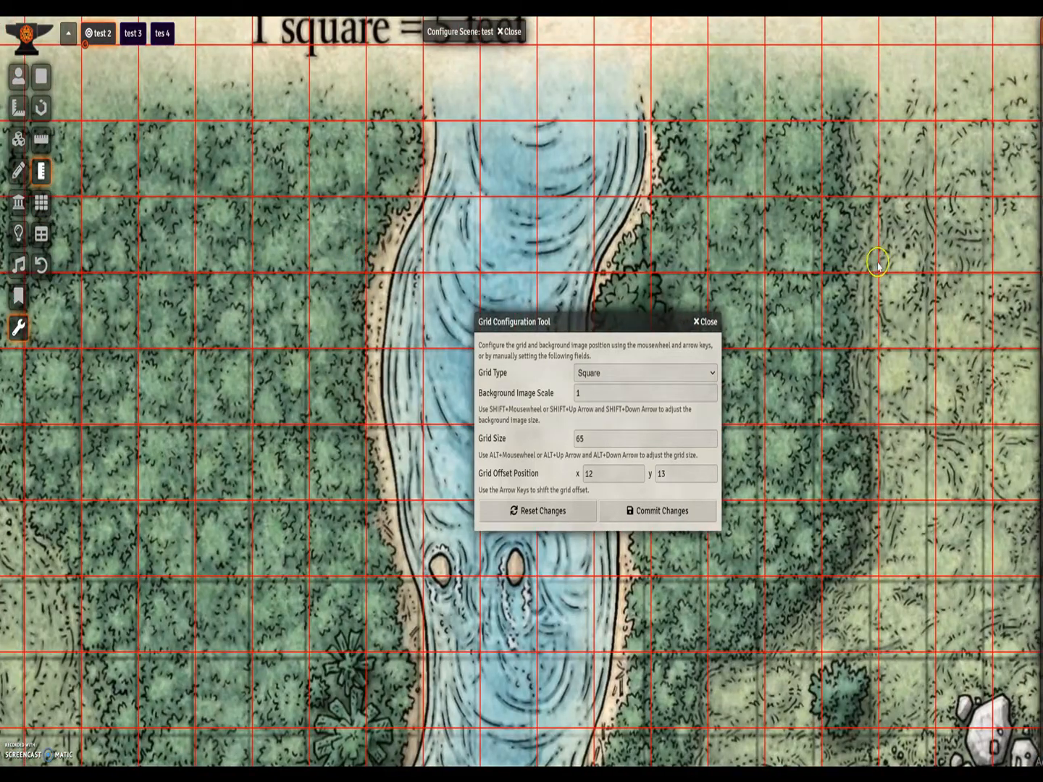
{"action": "mouse_move", "coordinate": [877, 202]}
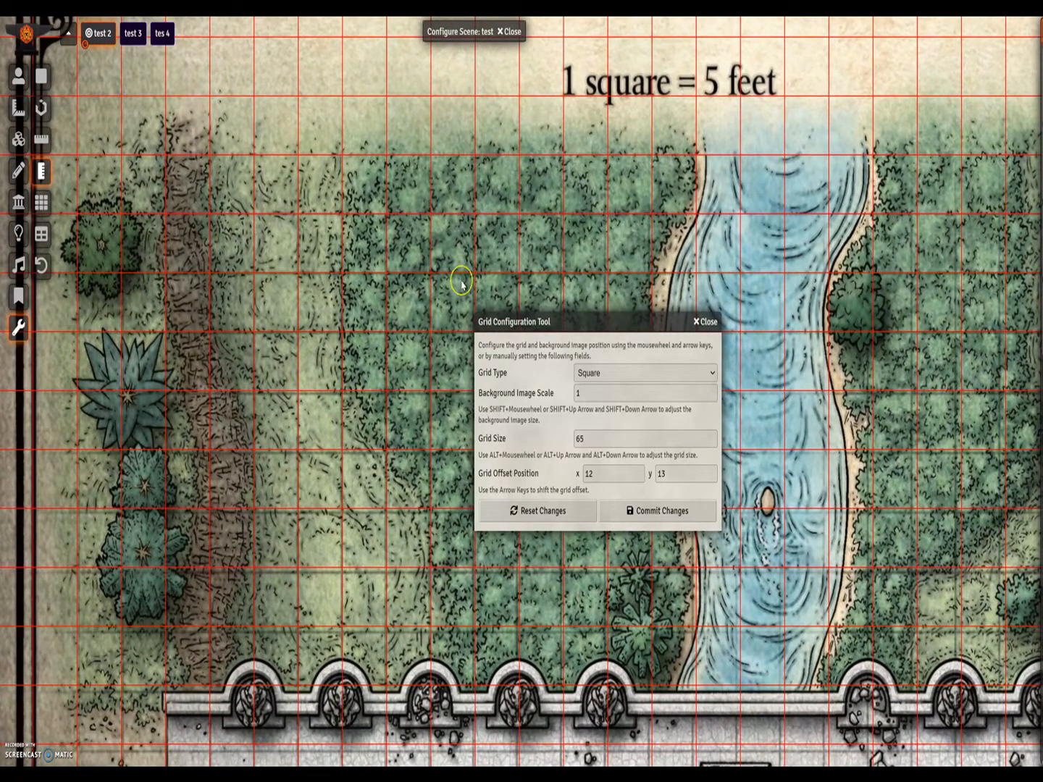
{"action": "mouse_move", "coordinate": [334, 240]}
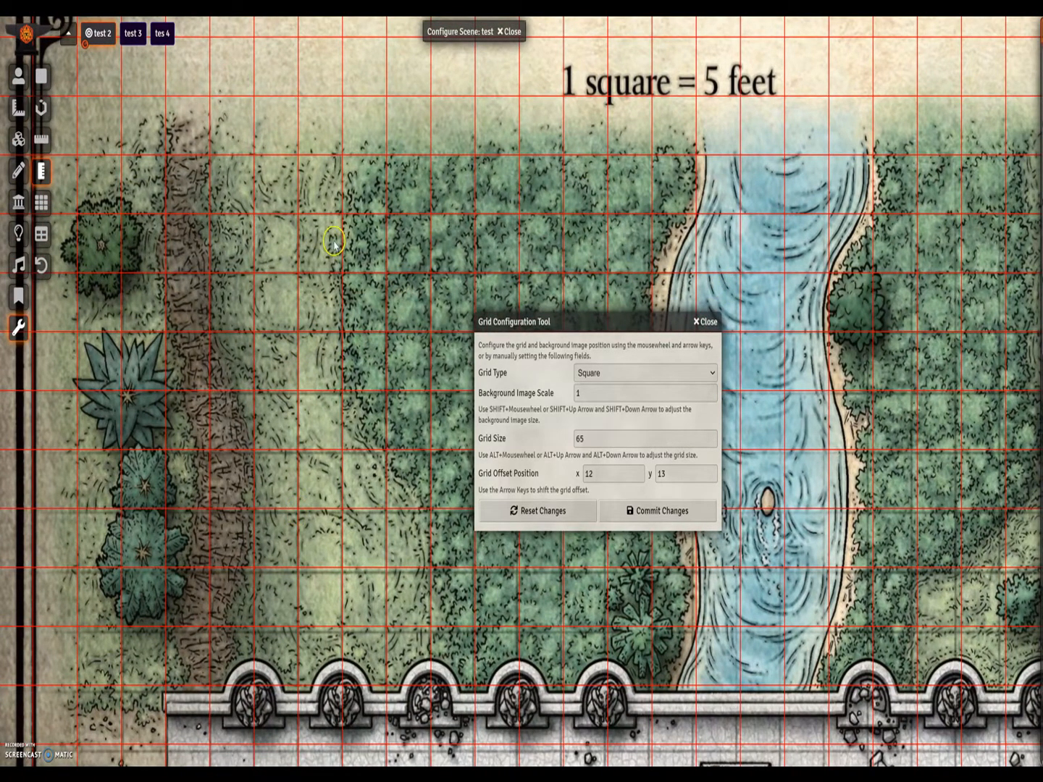
{"action": "mouse_move", "coordinate": [575, 327]}
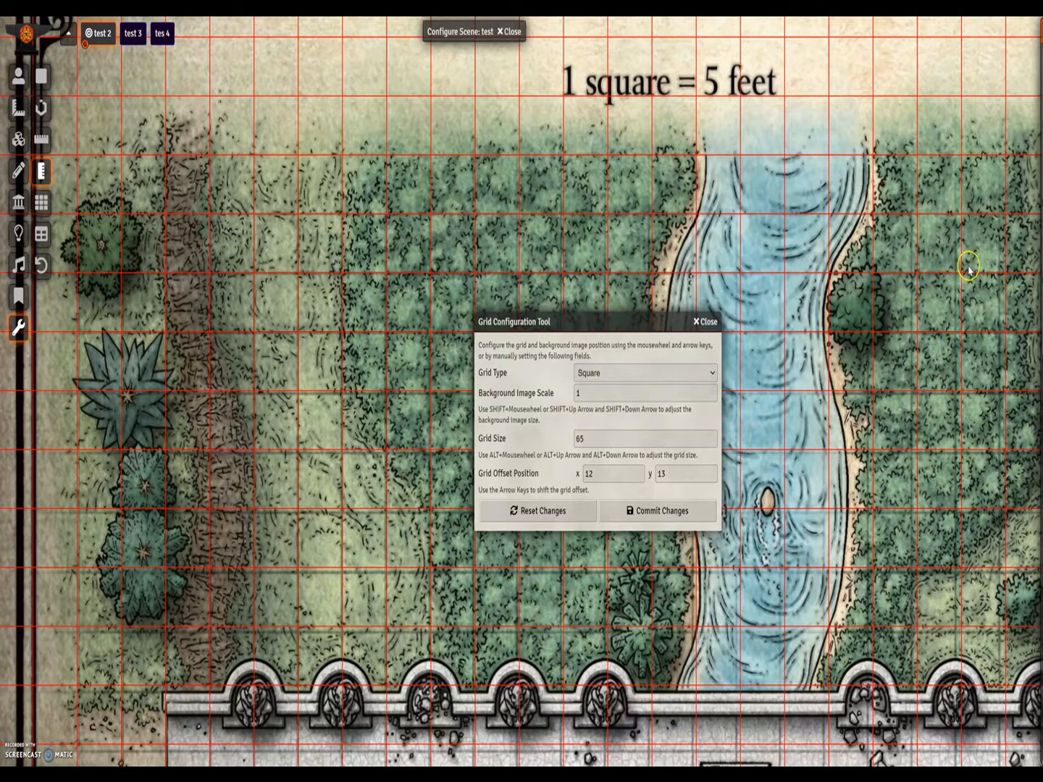
{"action": "mouse_move", "coordinate": [438, 383]}
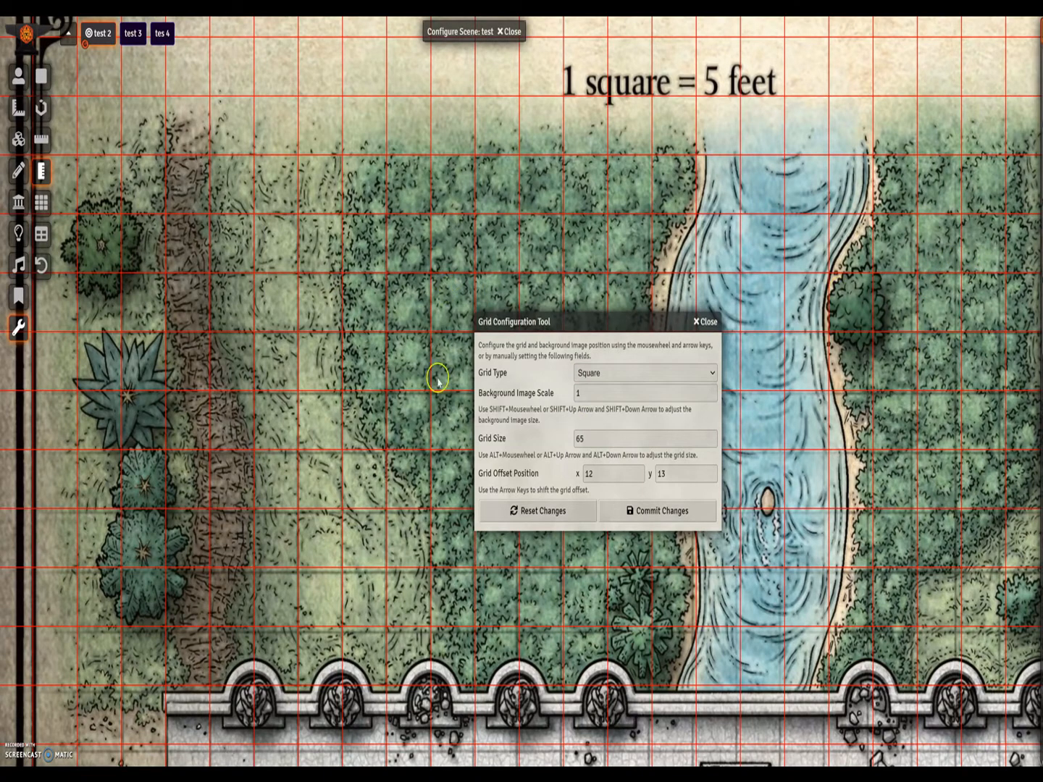
{"action": "mouse_move", "coordinate": [494, 291]}
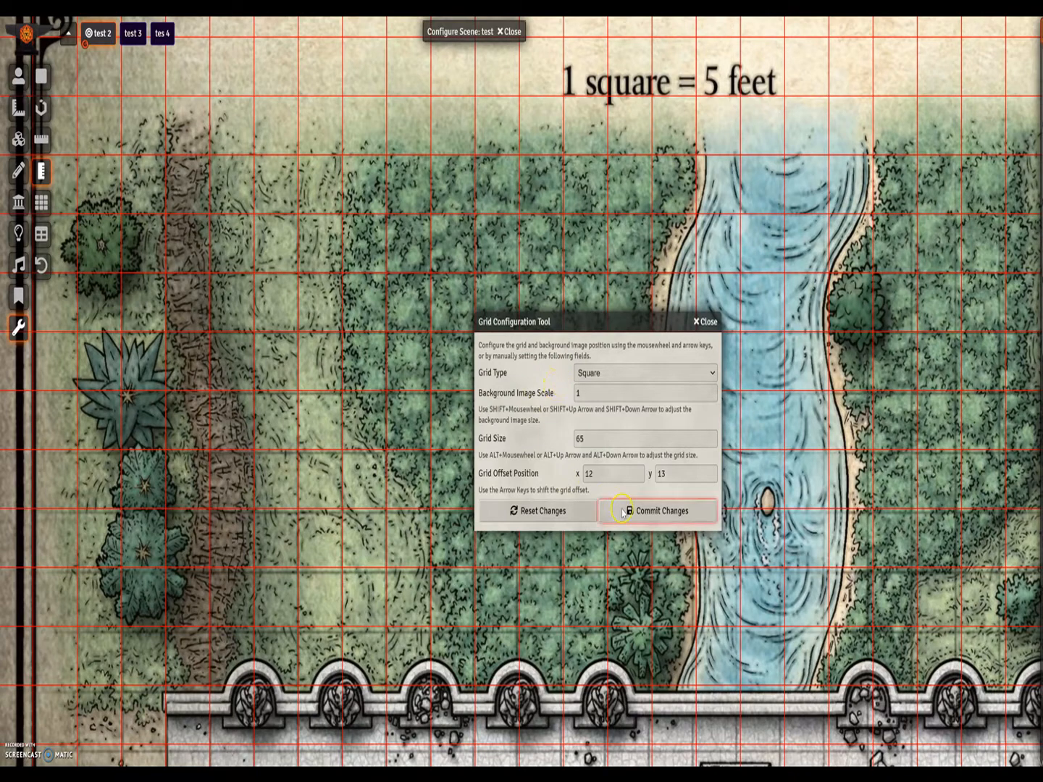
- Commit grid size 65 with offsets 12 and 13 to the scene
{"action": "left_click", "coordinate": [660, 510]}
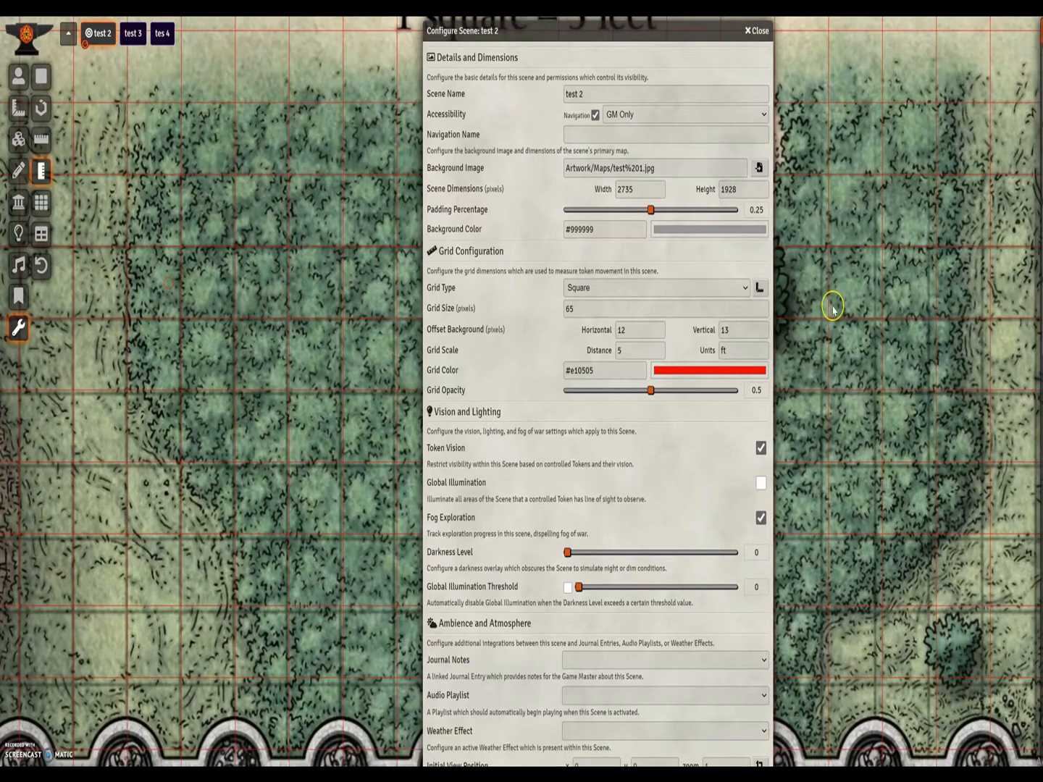
{"action": "mouse_move", "coordinate": [857, 297]}
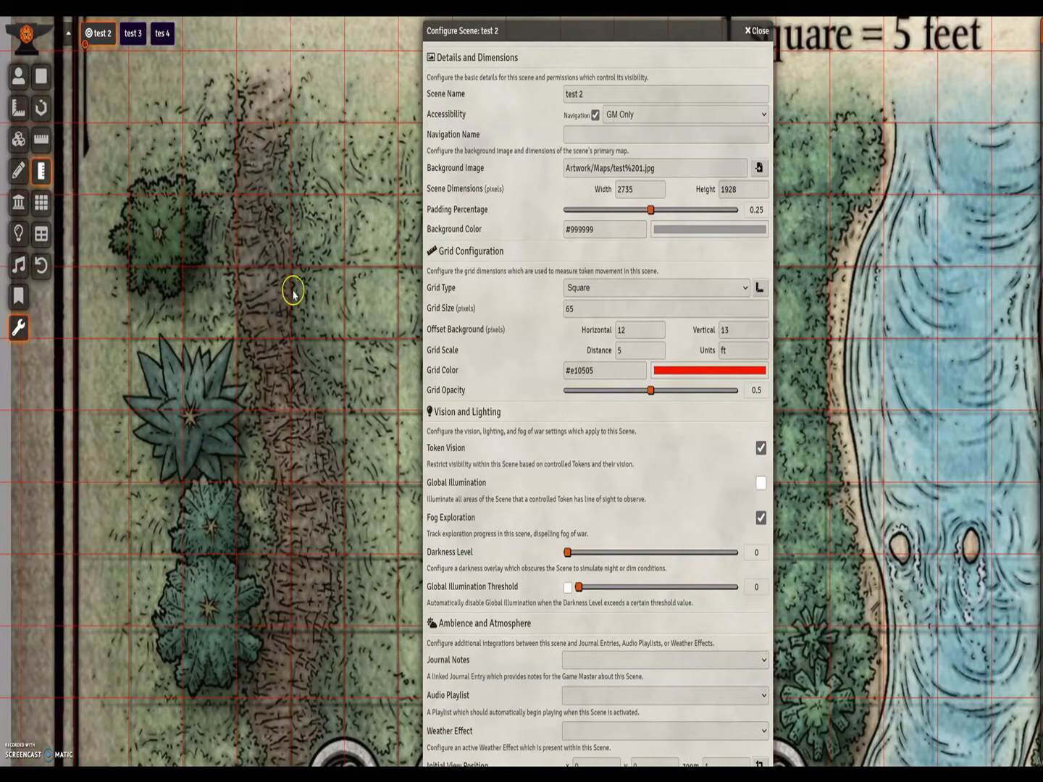
- Close the Configure Scene sheet to inspect the grid at the map's right edge
{"action": "left_click", "coordinate": [756, 30]}
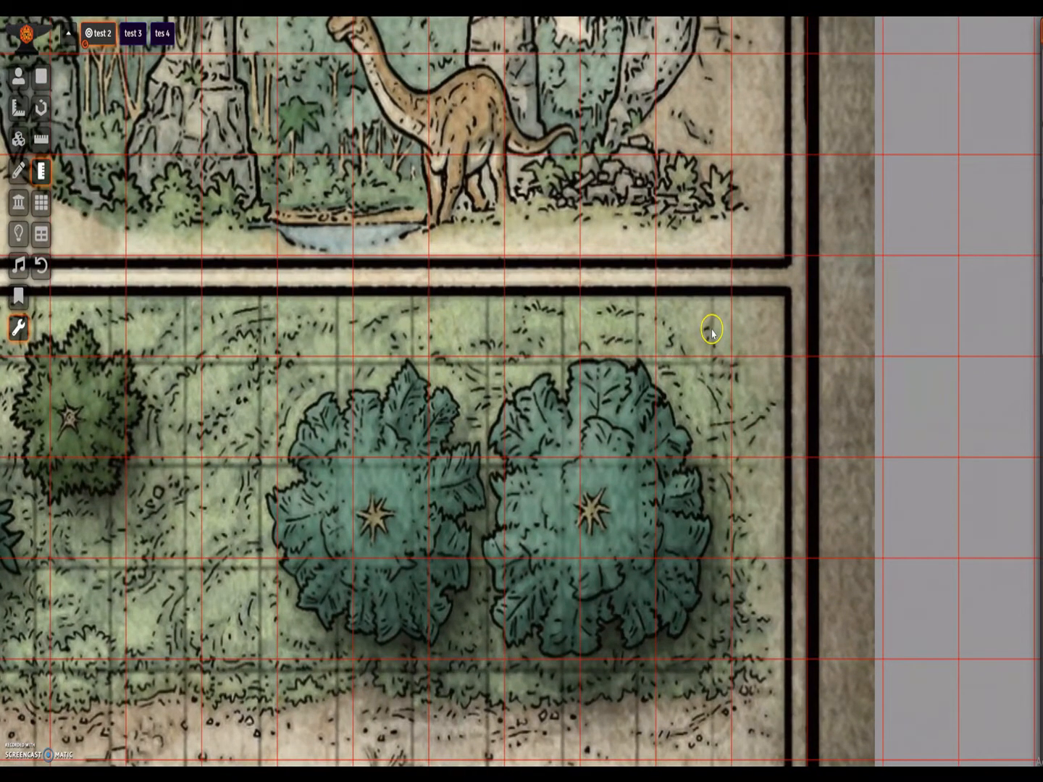
{"action": "mouse_move", "coordinate": [684, 333]}
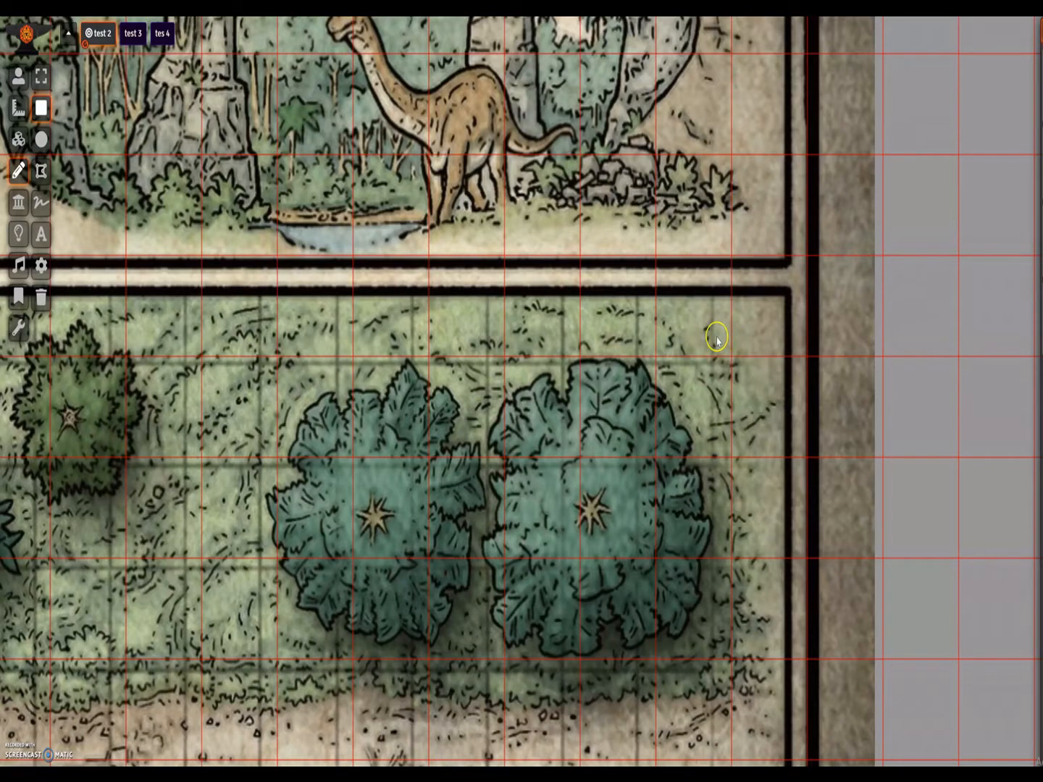
{"action": "mouse_move", "coordinate": [727, 339]}
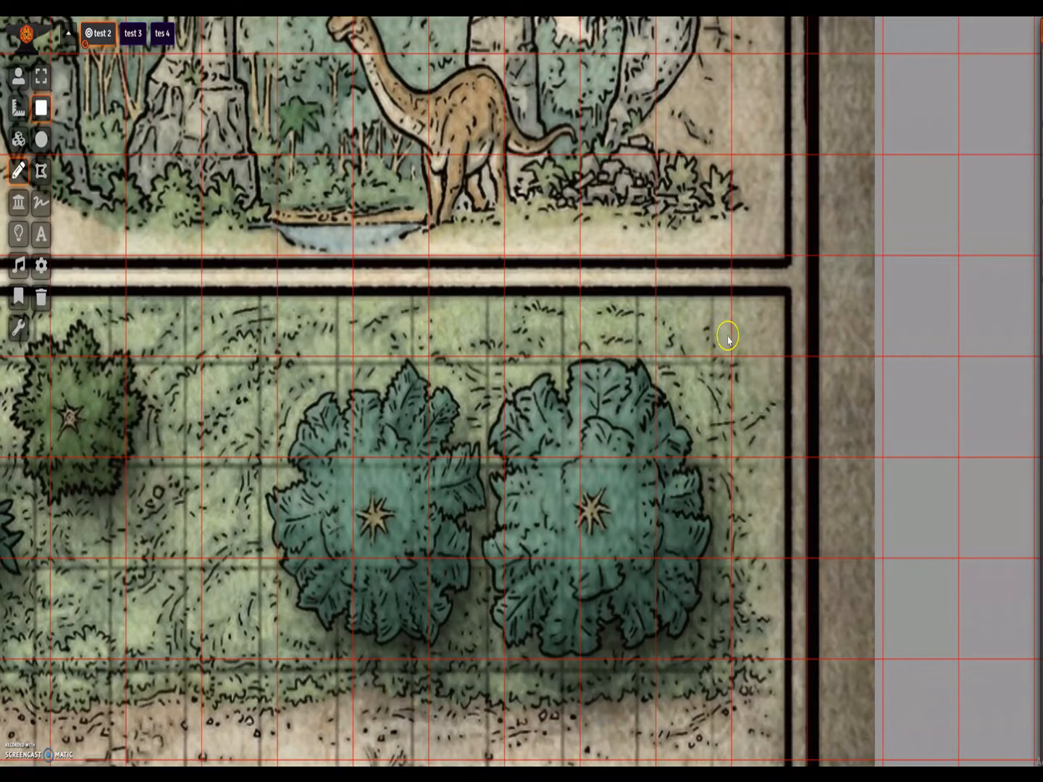
{"action": "mouse_move", "coordinate": [753, 342]}
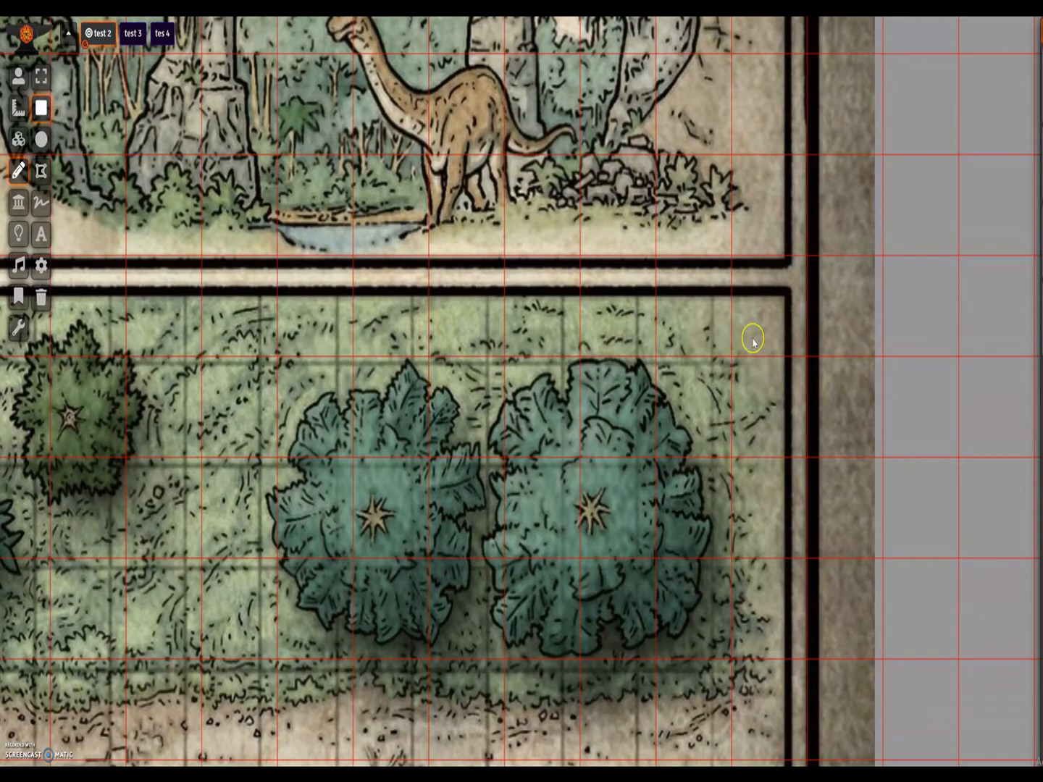
{"action": "mouse_move", "coordinate": [95, 95]}
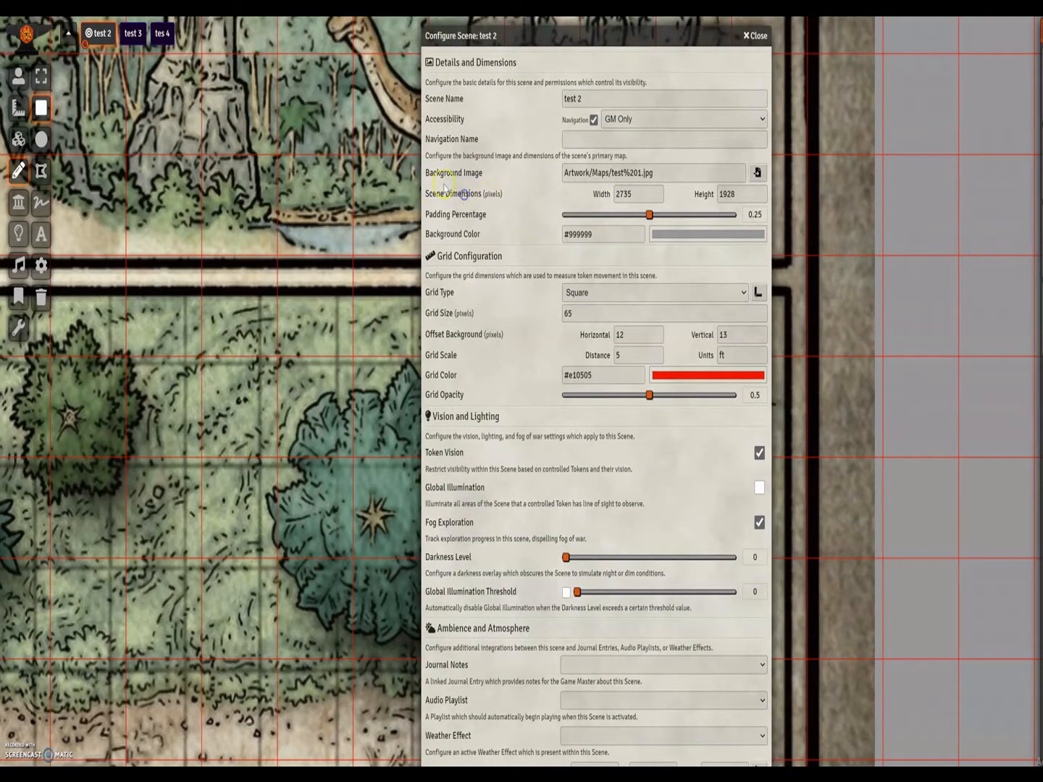
- Change the scene width from 2735 to 2750 and confirm the dimension change
{"action": "left_click", "coordinate": [637, 194]}
{"action": "type", "text": "2750"}
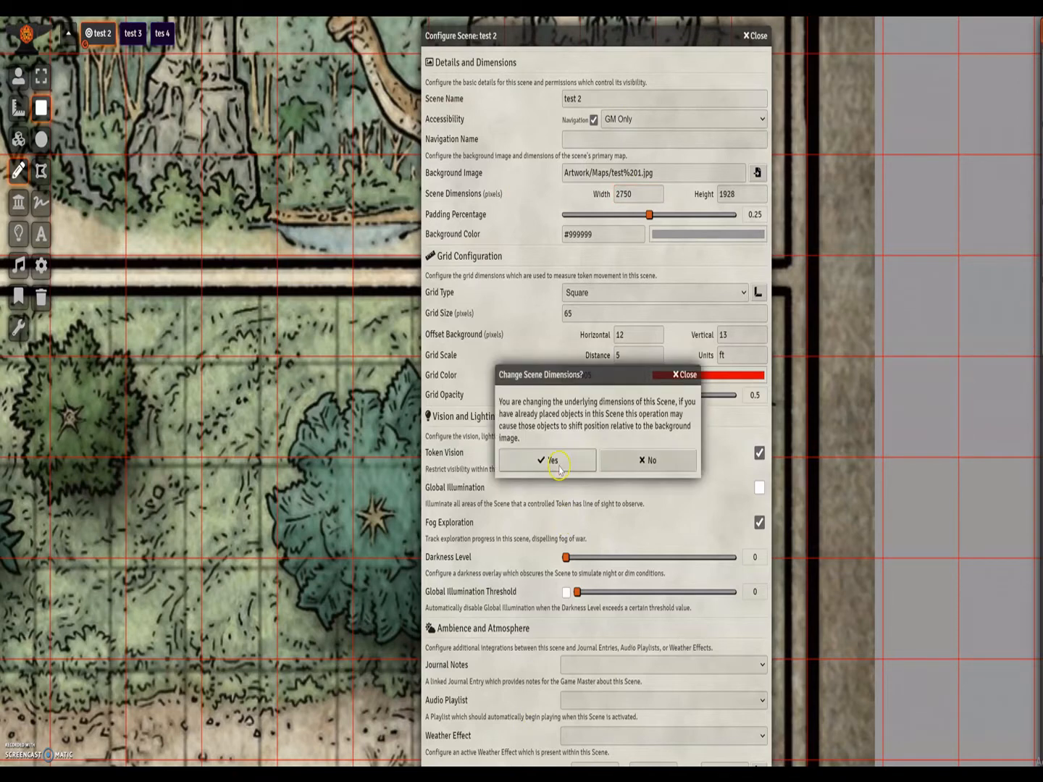
{"action": "left_click", "coordinate": [550, 459]}
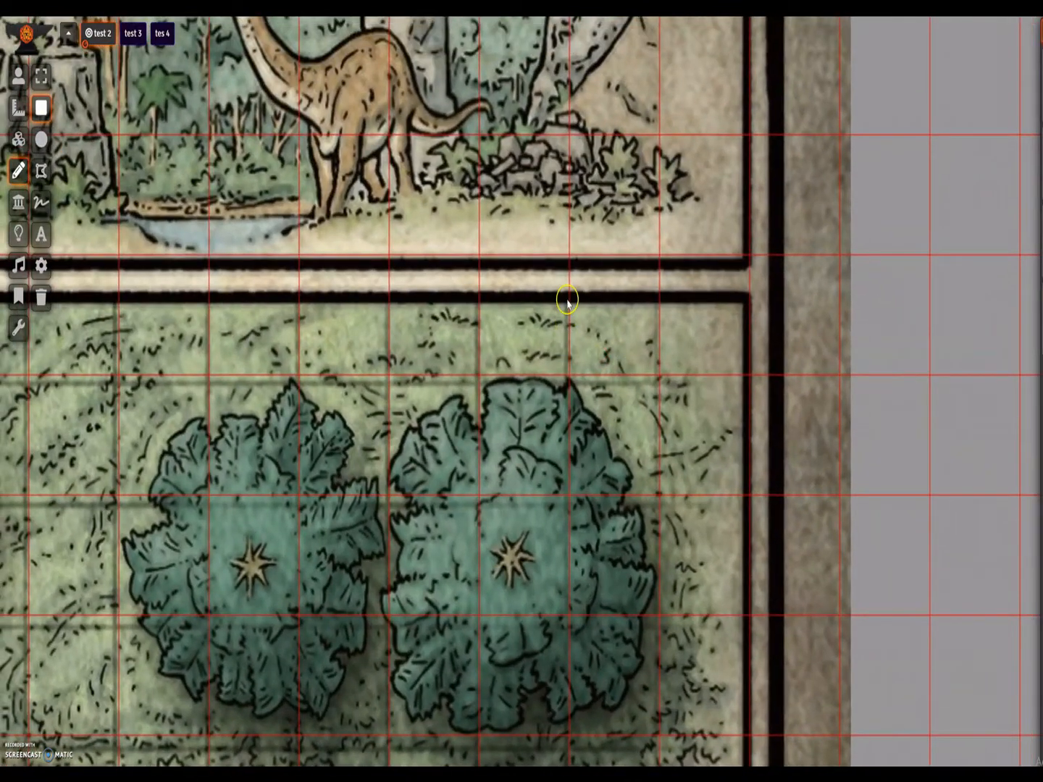
{"action": "mouse_move", "coordinate": [568, 377]}
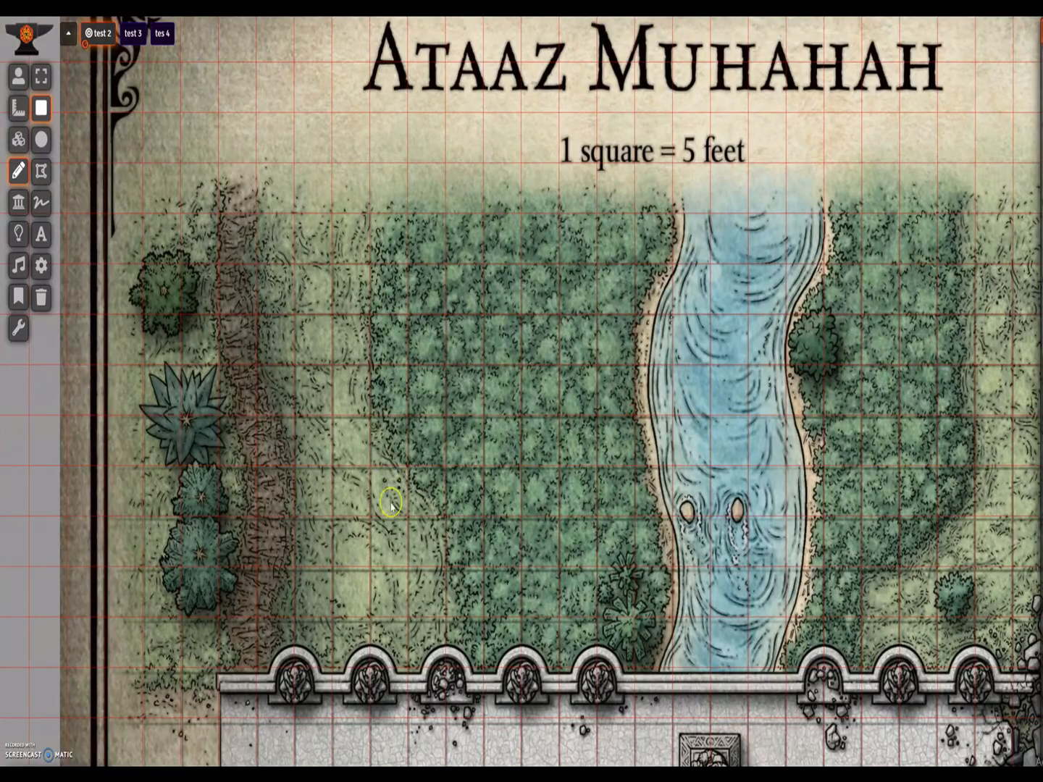
{"action": "mouse_move", "coordinate": [325, 234]}
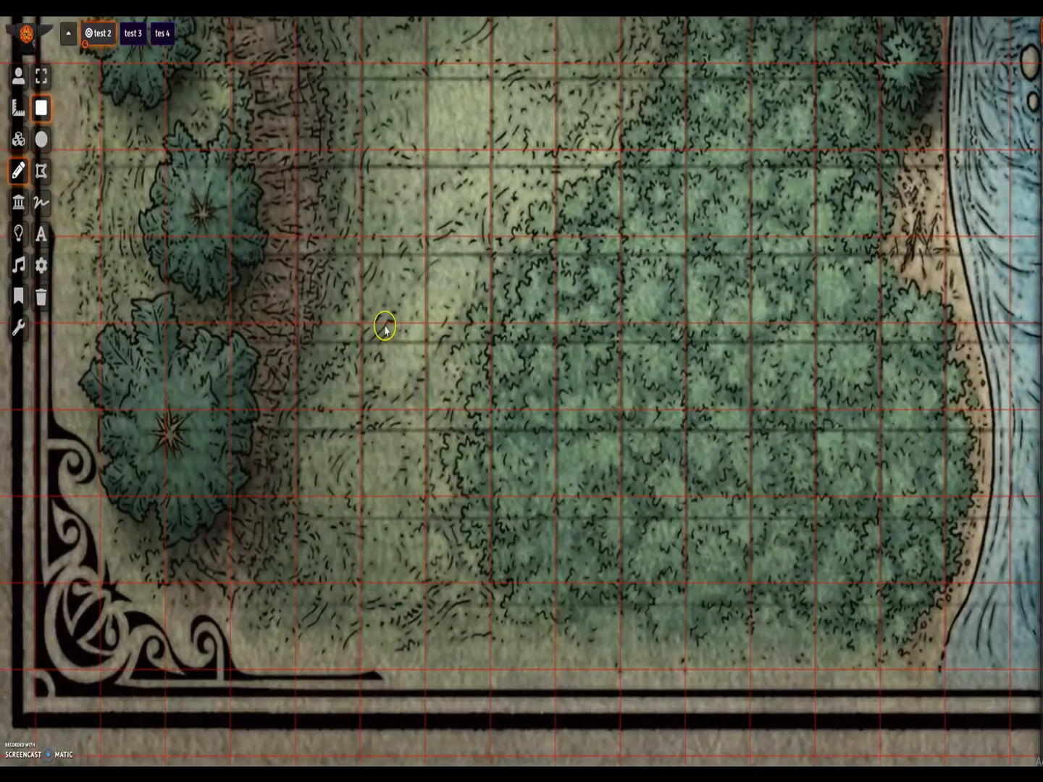
{"action": "mouse_move", "coordinate": [377, 501]}
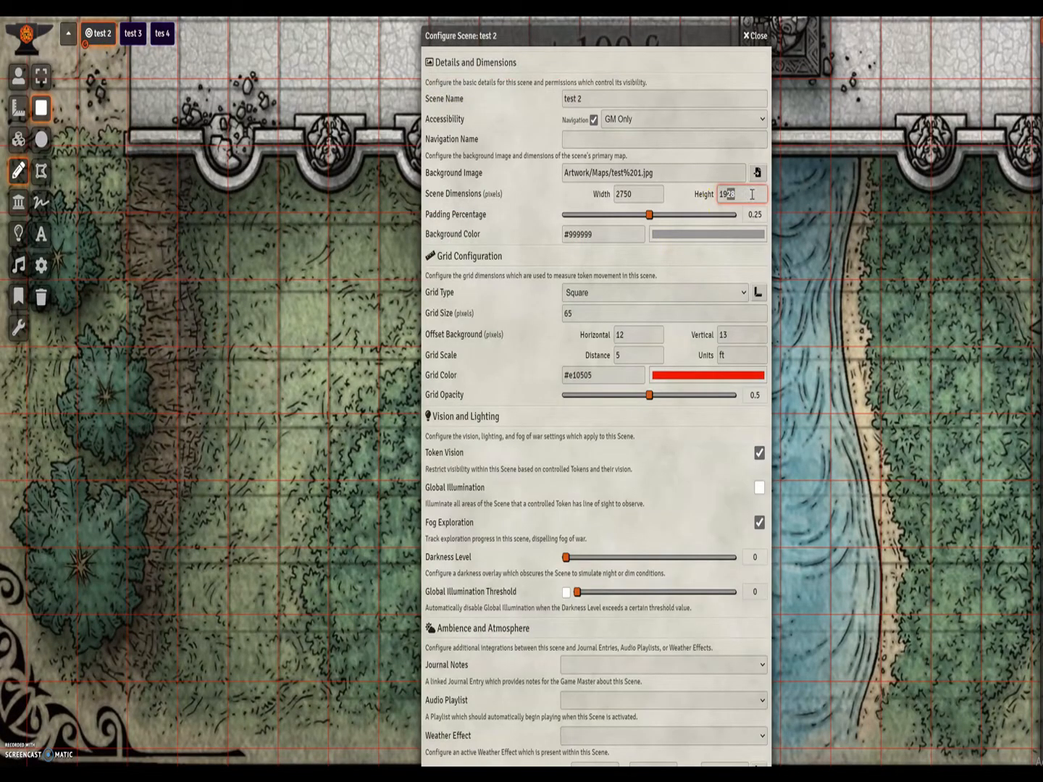
- Set the scene height to 1913 and confirm the dimension change
{"action": "type", "text": "1913"}
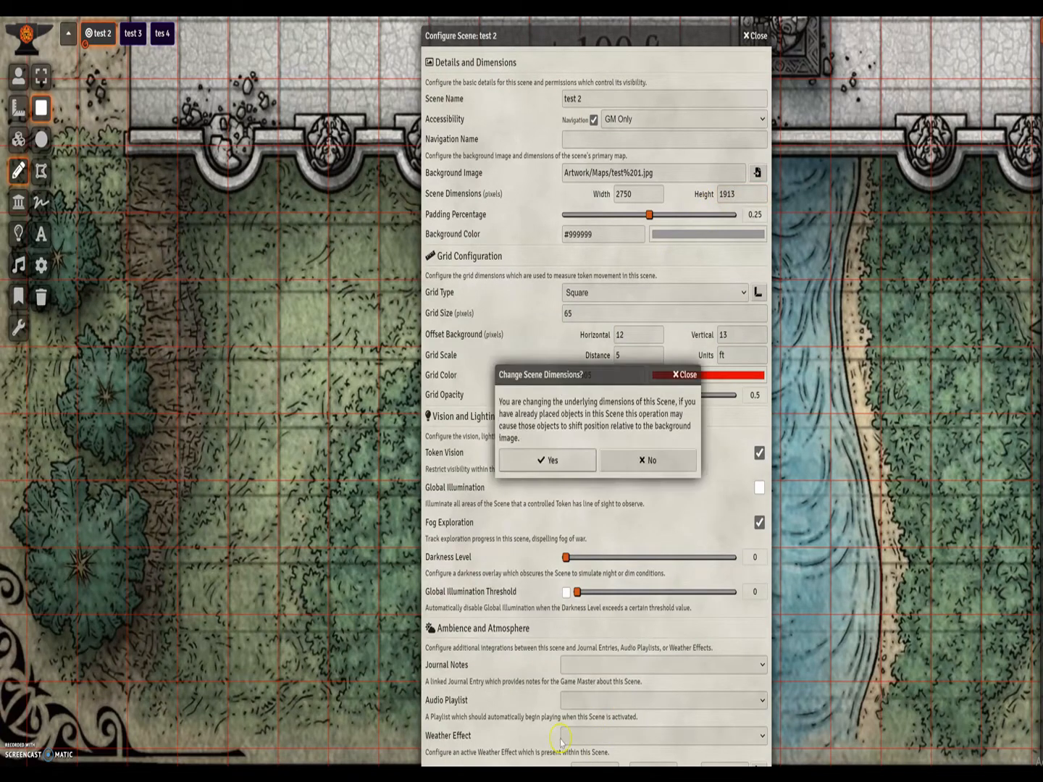
{"action": "left_click", "coordinate": [548, 459]}
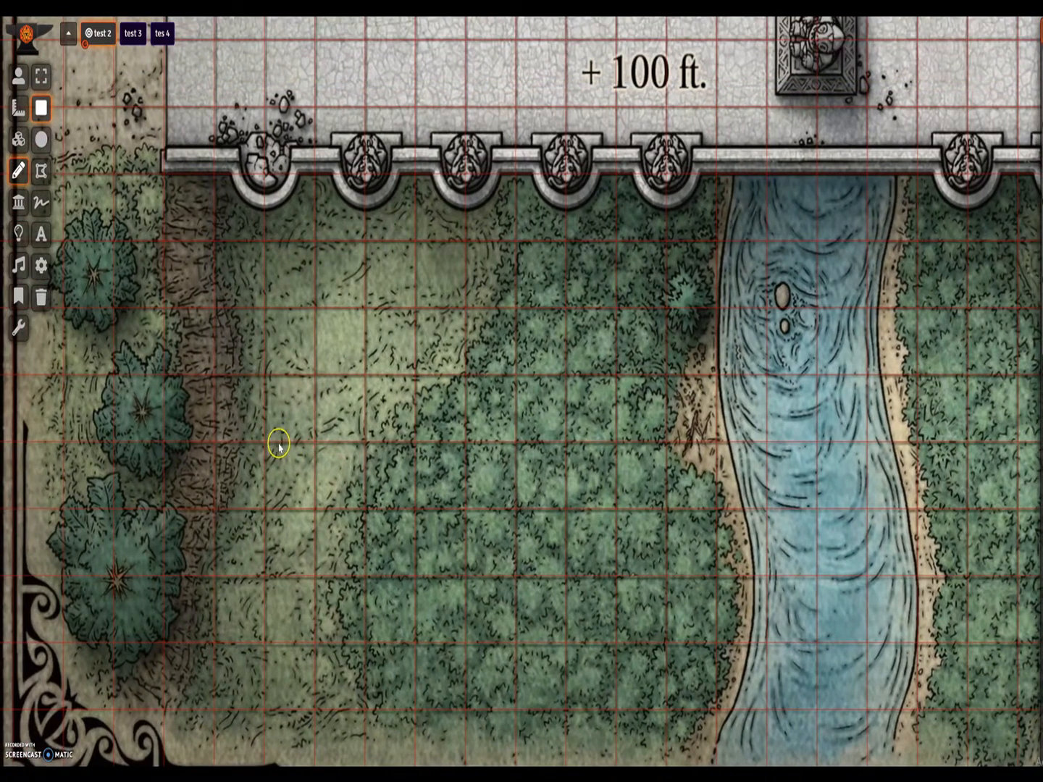
{"action": "mouse_move", "coordinate": [296, 446]}
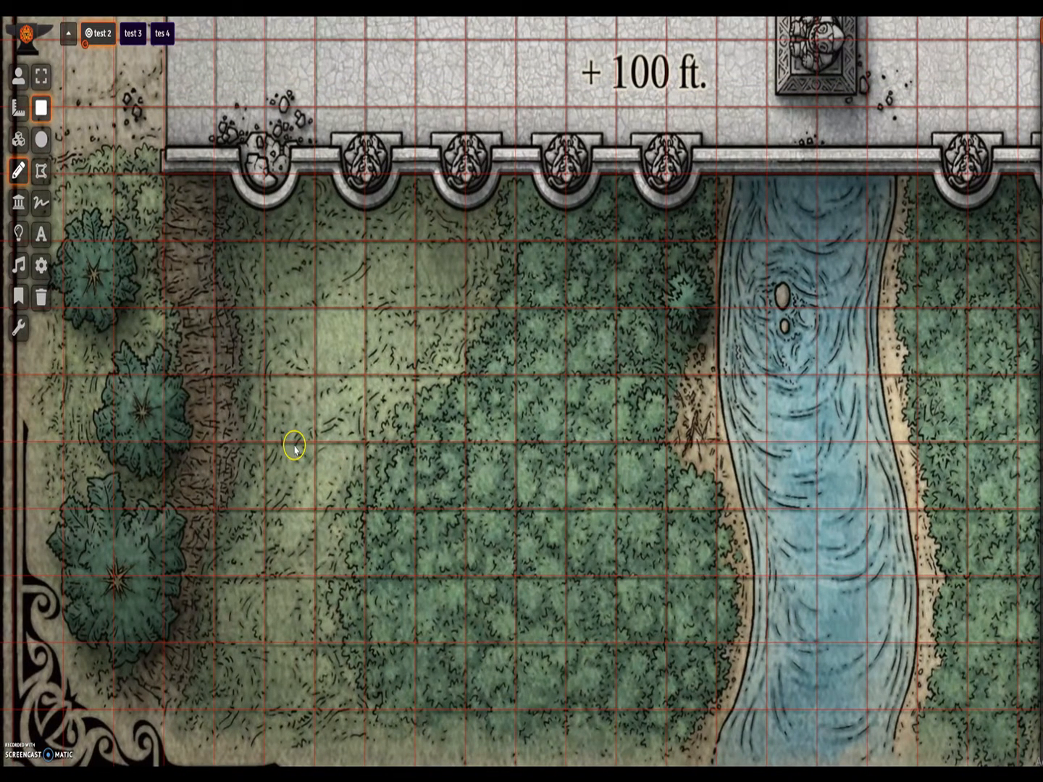
{"action": "mouse_move", "coordinate": [301, 382]}
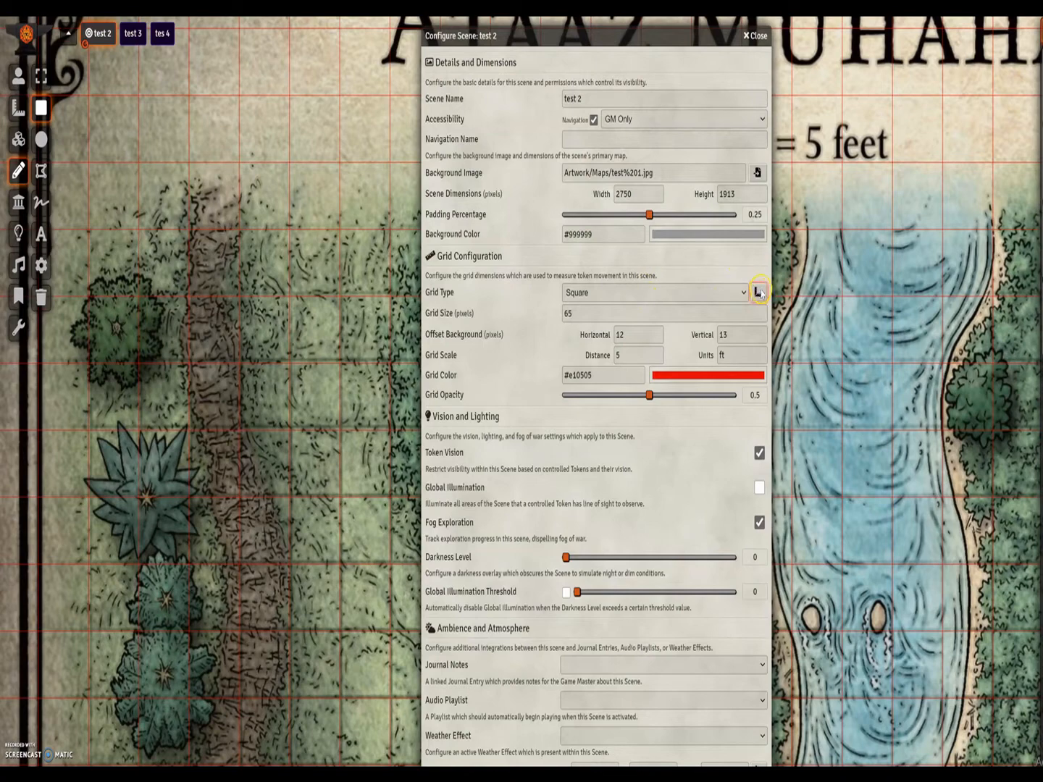
- Re-align the grid with offsets x 15, y 16 and commit them to the scene
{"action": "left_click", "coordinate": [759, 293]}
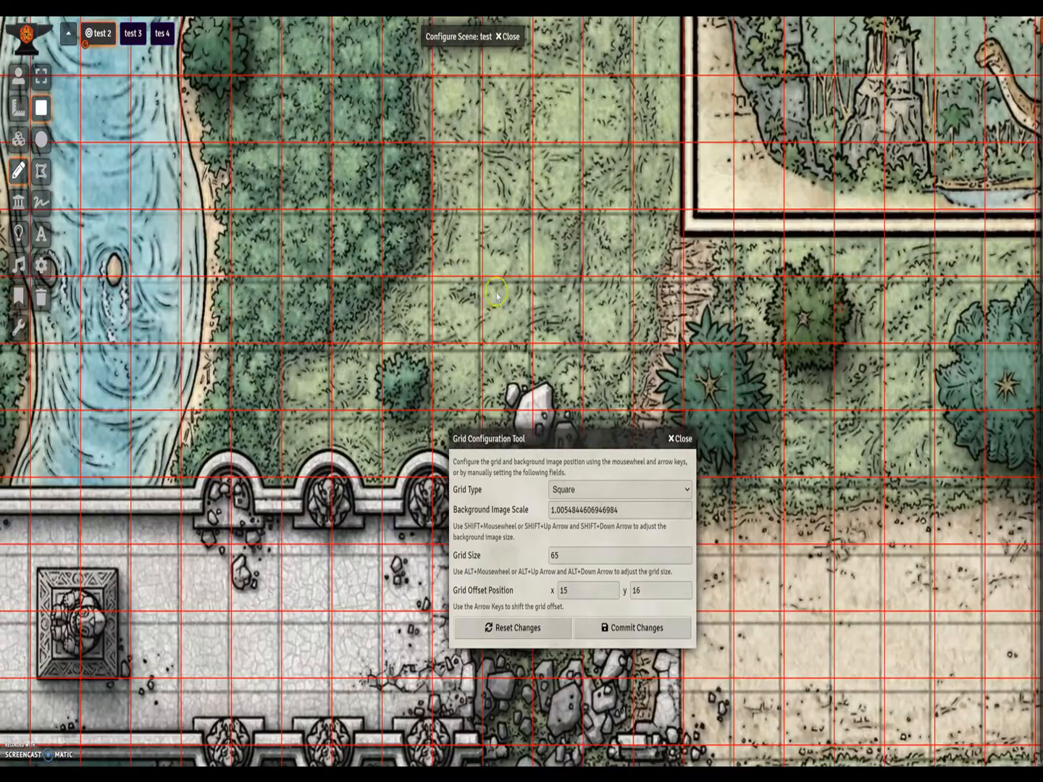
{"action": "scroll", "scroll_direction": "down", "scroll_amount": 3}
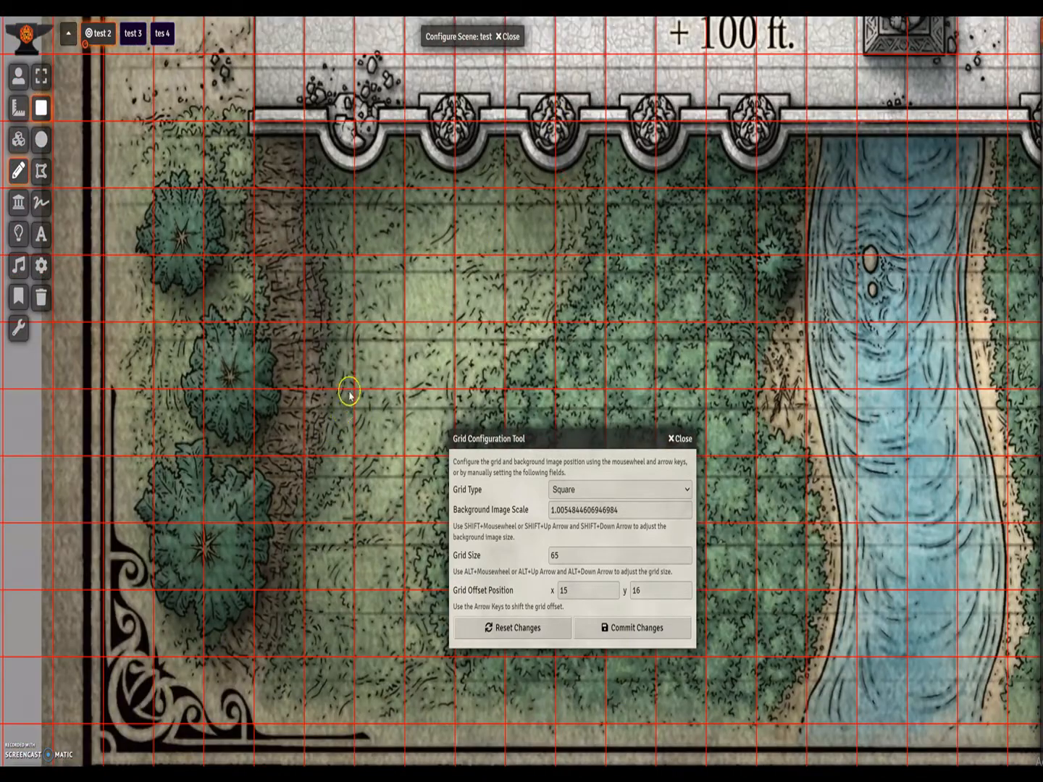
{"action": "left_click", "coordinate": [631, 629]}
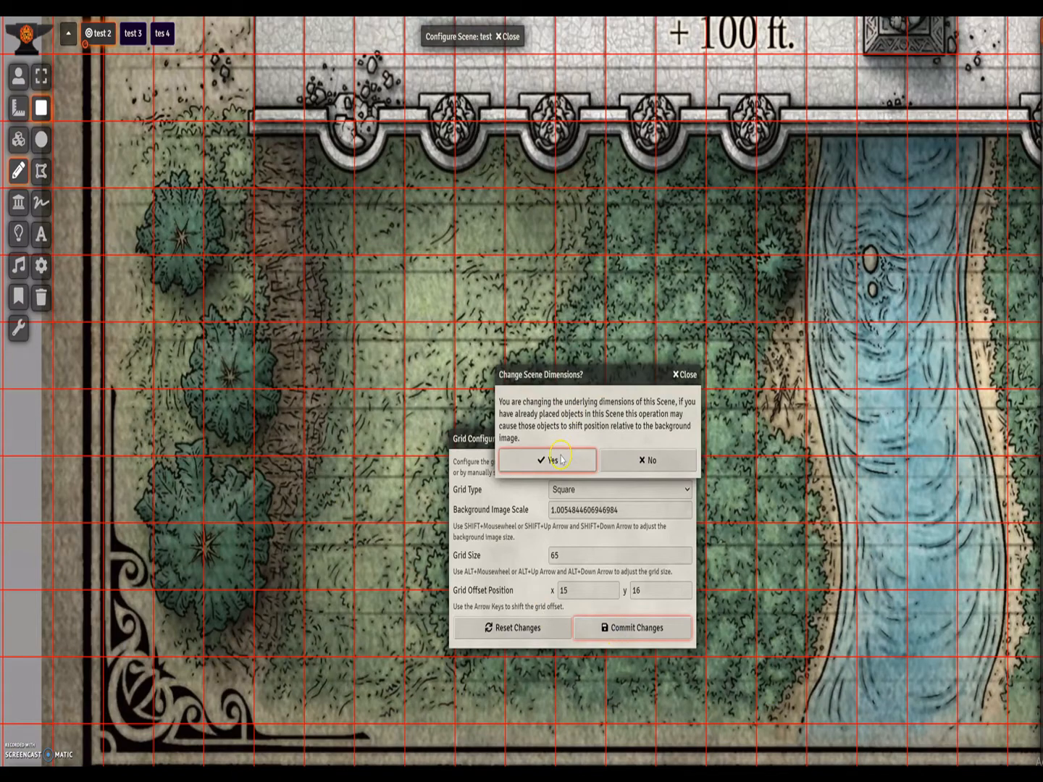
{"action": "left_click", "coordinate": [546, 460]}
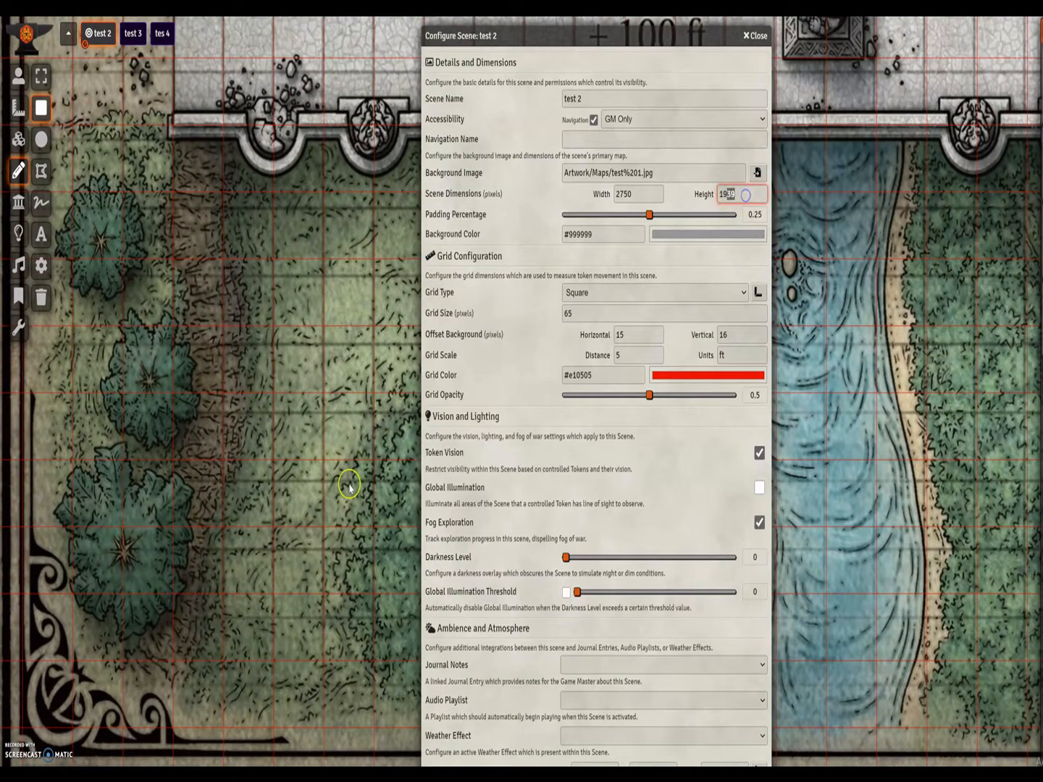
{"action": "mouse_move", "coordinate": [297, 469]}
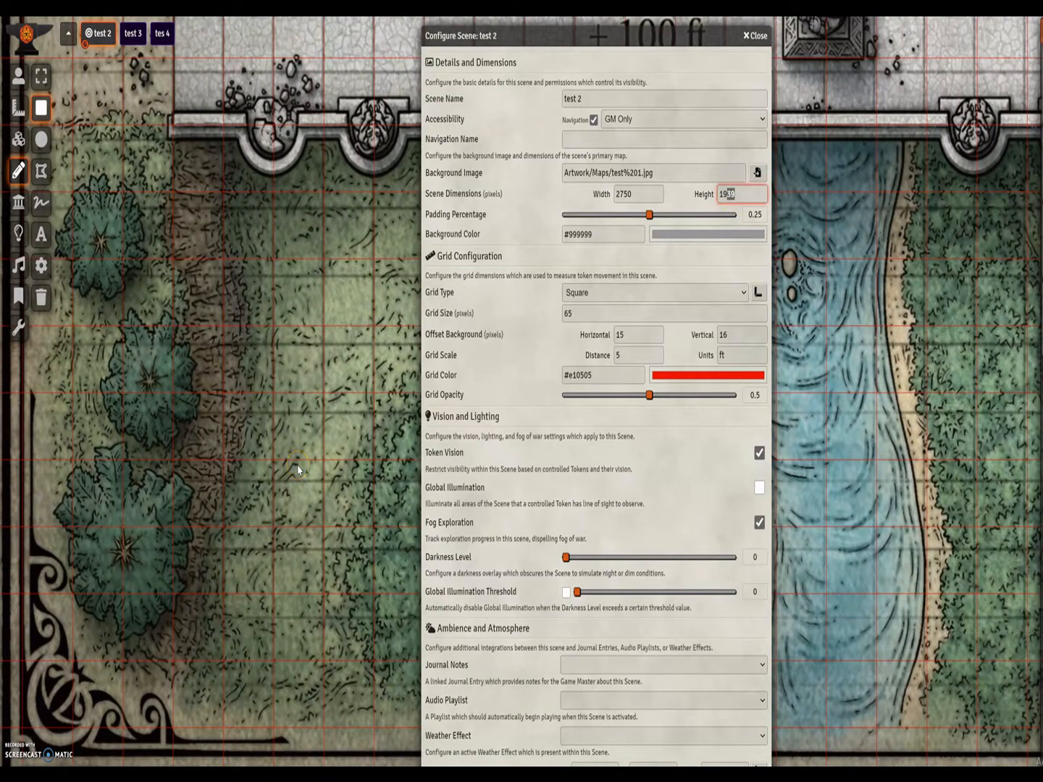
- Set the scene height to 1919 and confirm the dimension change
{"action": "type", "text": "1919"}
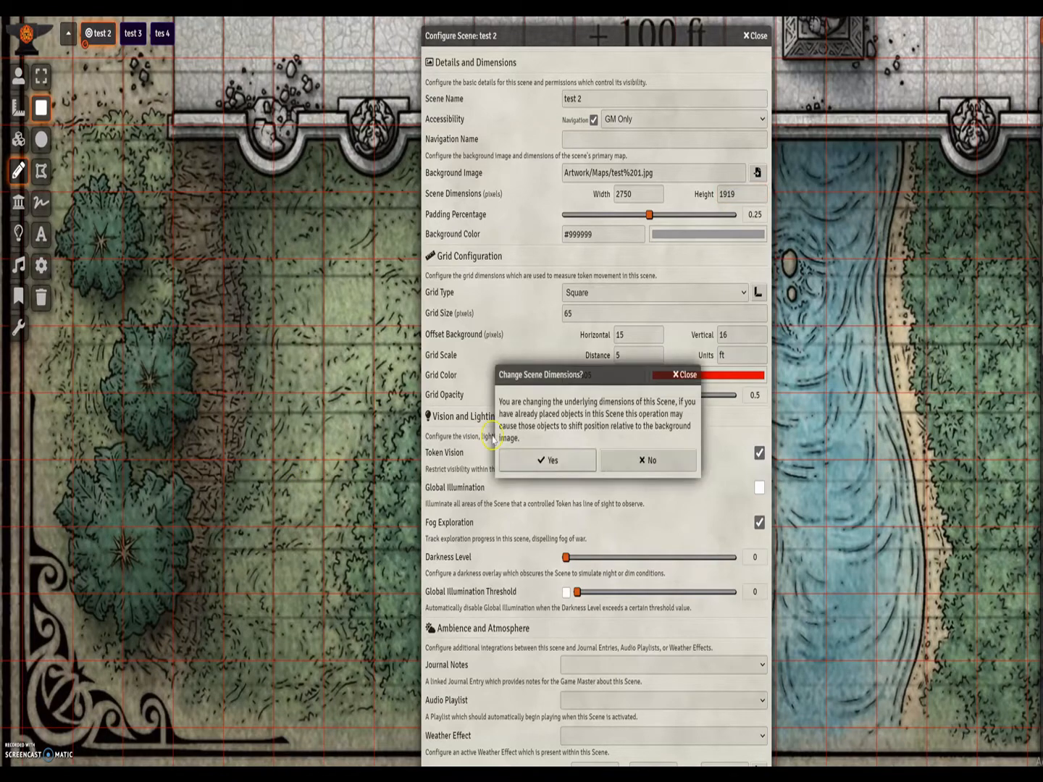
{"action": "left_click", "coordinate": [546, 460]}
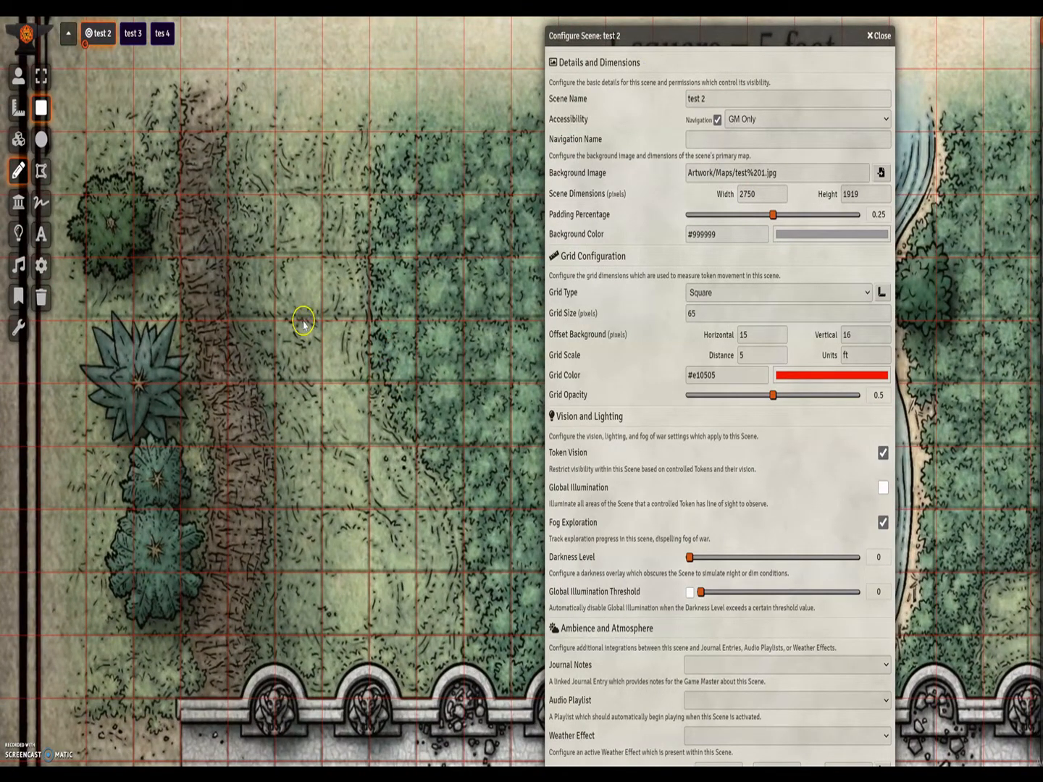
{"action": "mouse_move", "coordinate": [321, 316]}
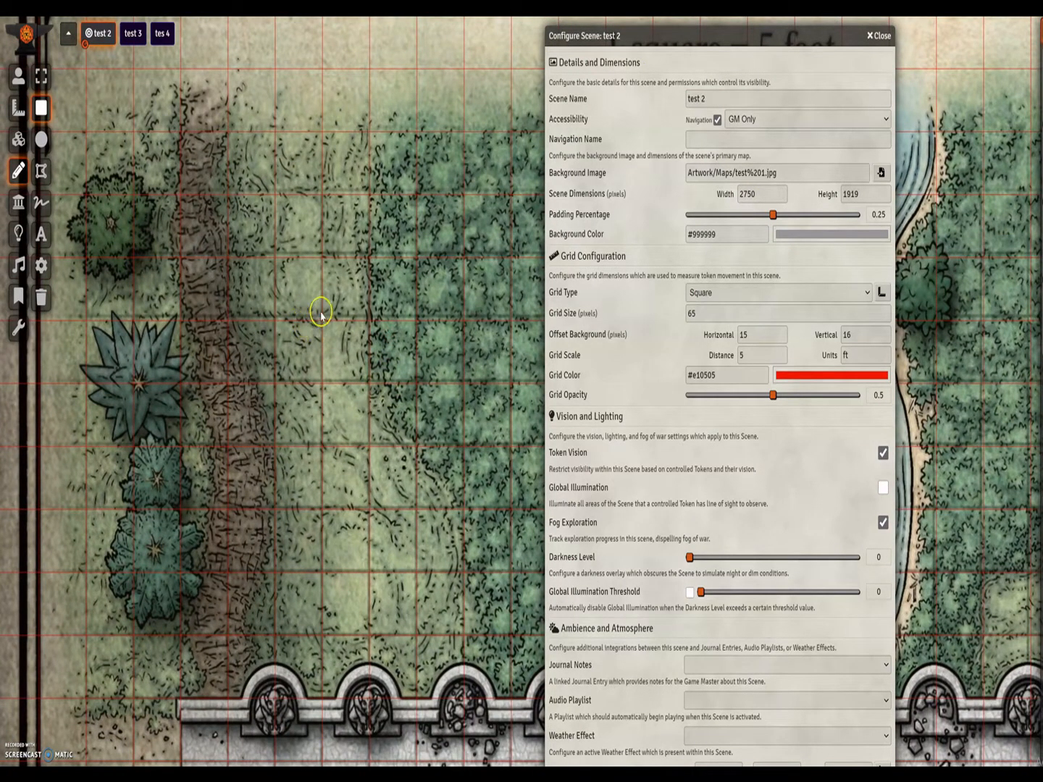
{"action": "mouse_move", "coordinate": [500, 336]}
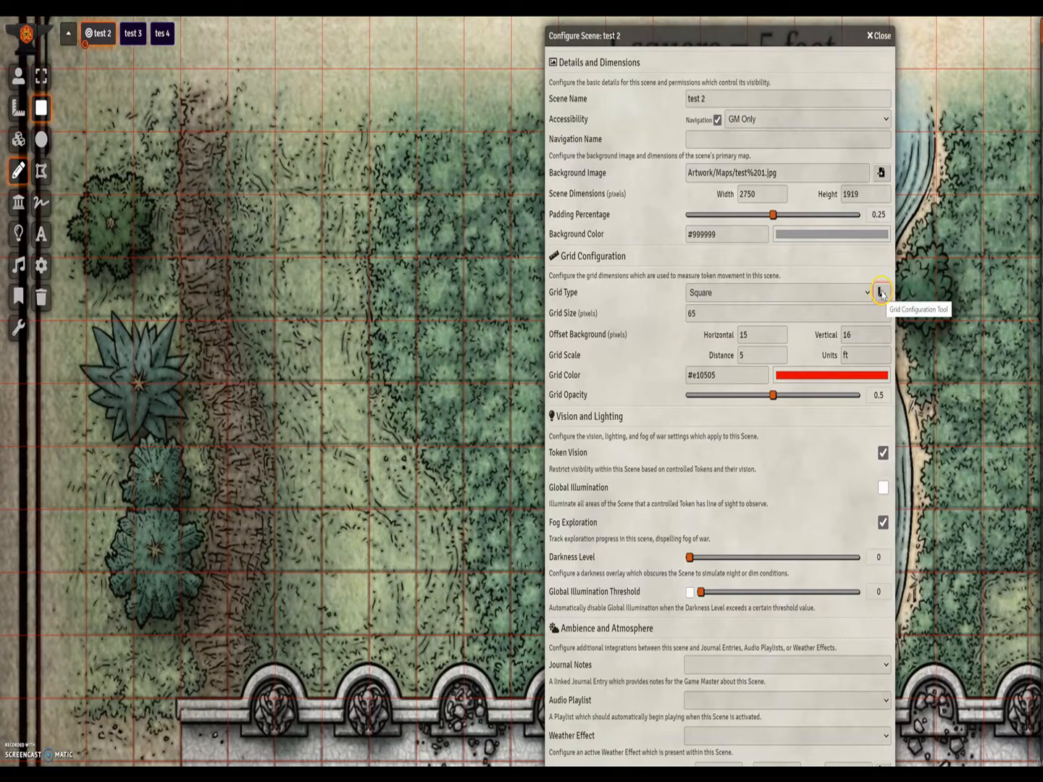
{"action": "mouse_move", "coordinate": [727, 327]}
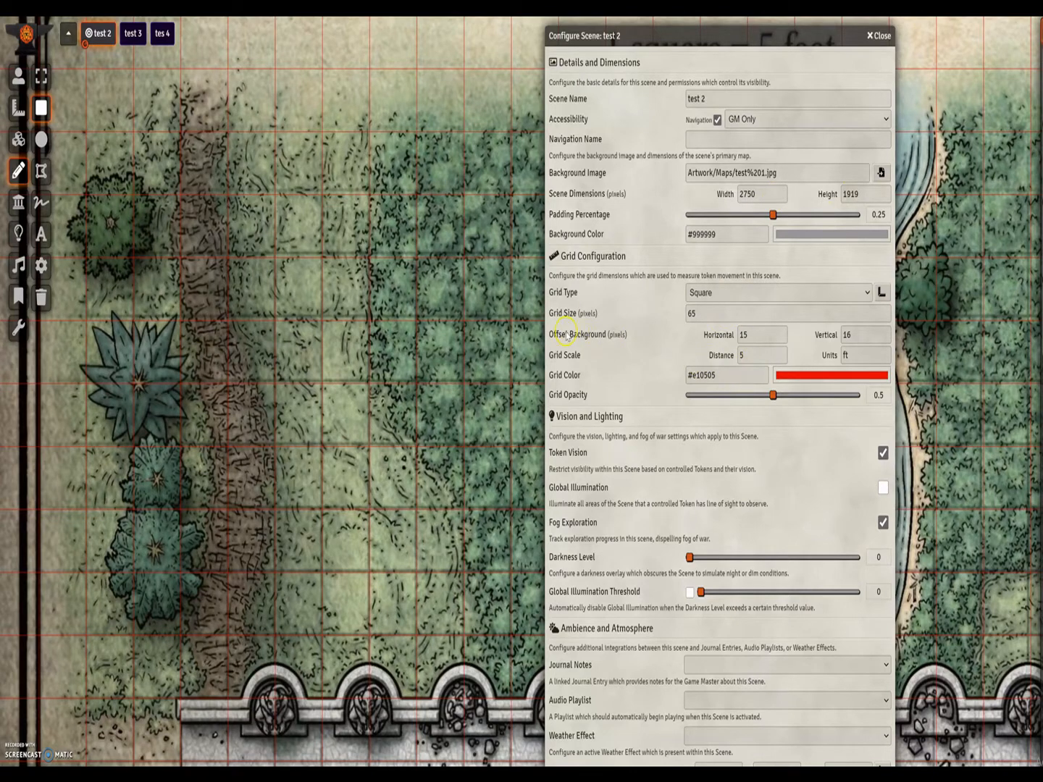
{"action": "mouse_move", "coordinate": [638, 344]}
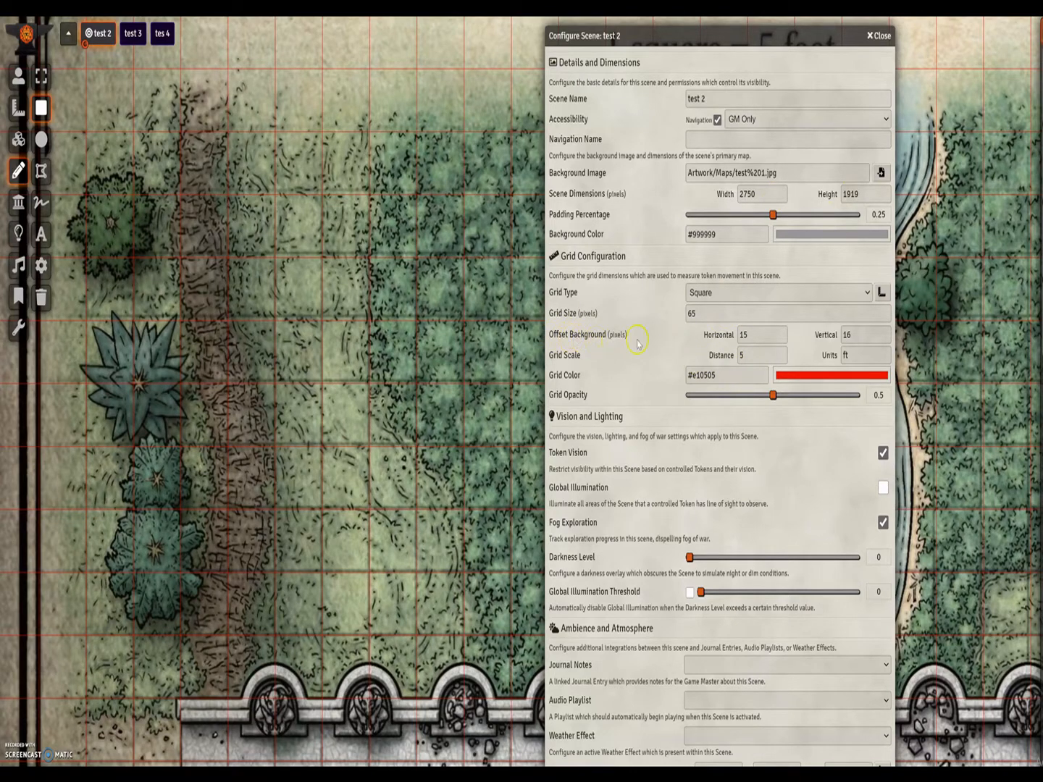
{"action": "mouse_move", "coordinate": [811, 345]}
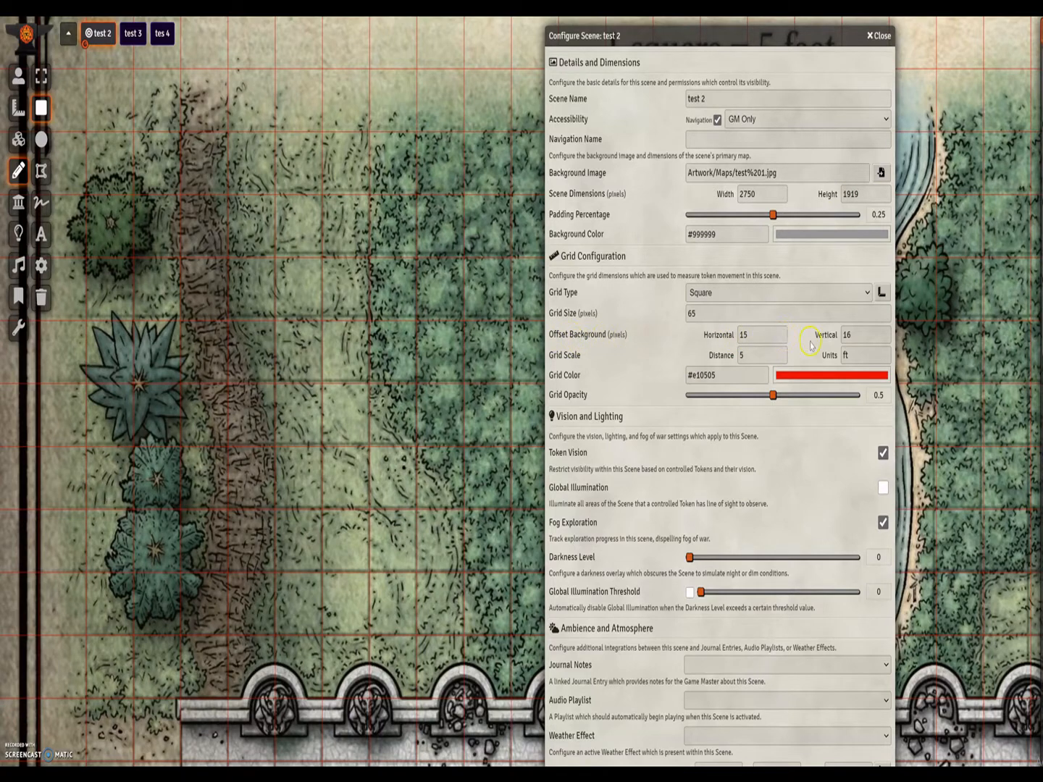
{"action": "mouse_move", "coordinate": [576, 330]}
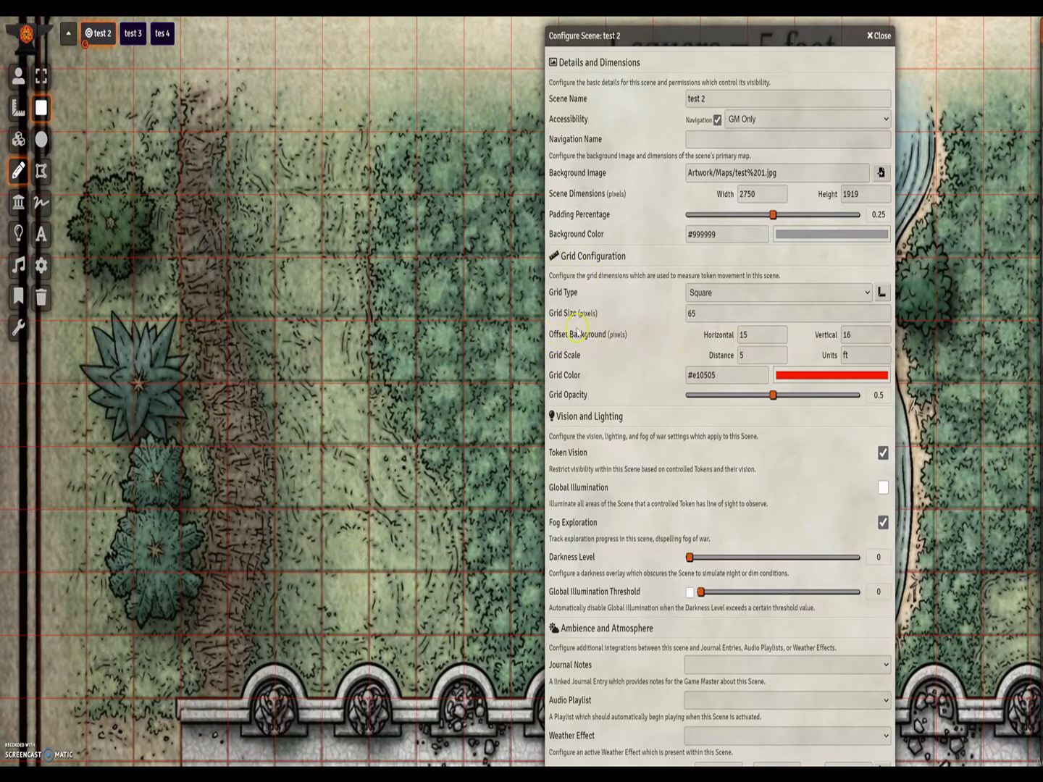
{"action": "mouse_move", "coordinate": [431, 334]}
{"action": "type", "text": "13"}
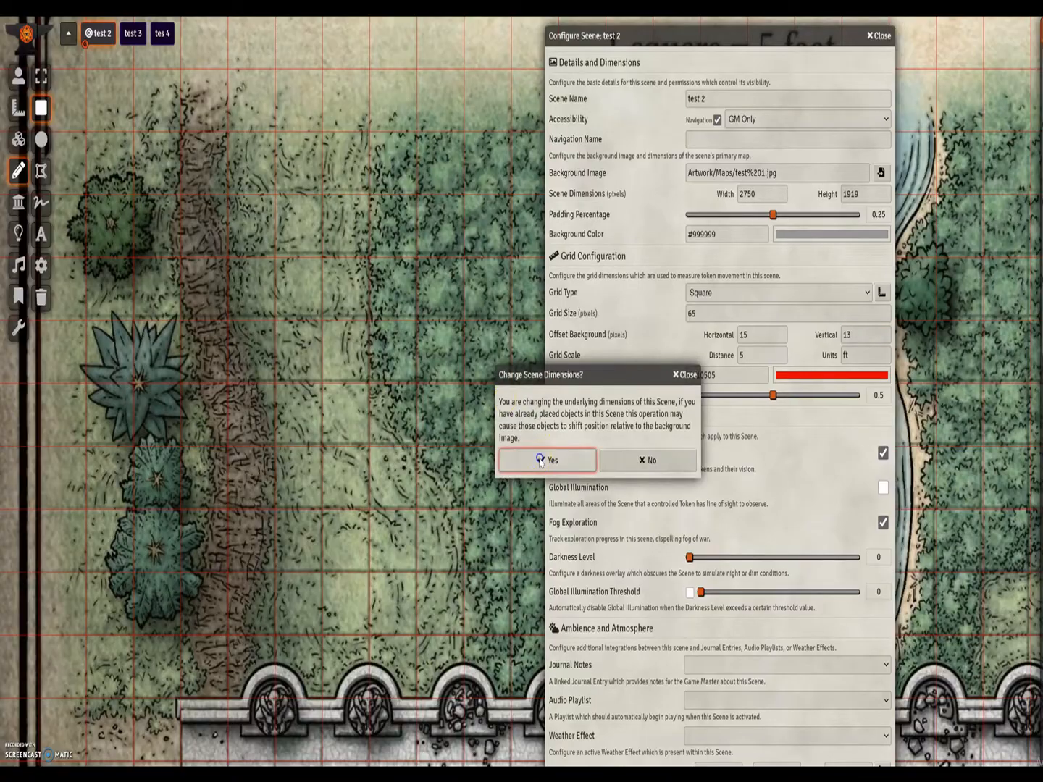
- Lower test 2's vertical background offset from 16 to 10 and confirm the change
{"action": "left_click", "coordinate": [548, 460]}
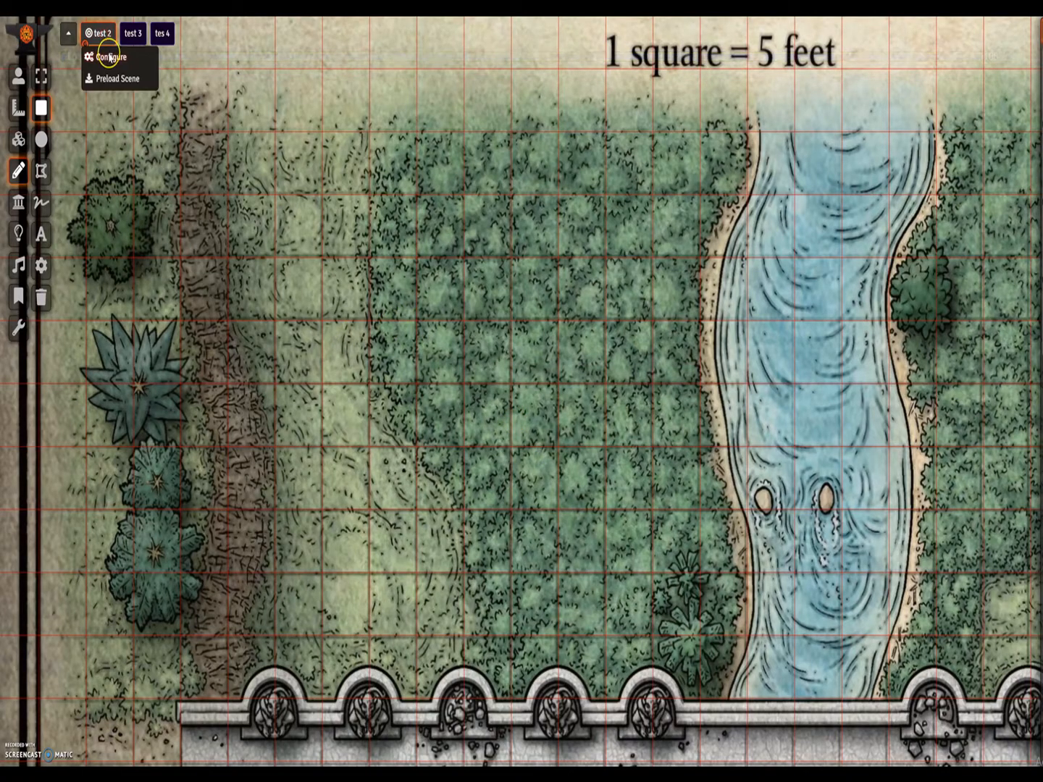
{"action": "left_click", "coordinate": [110, 58]}
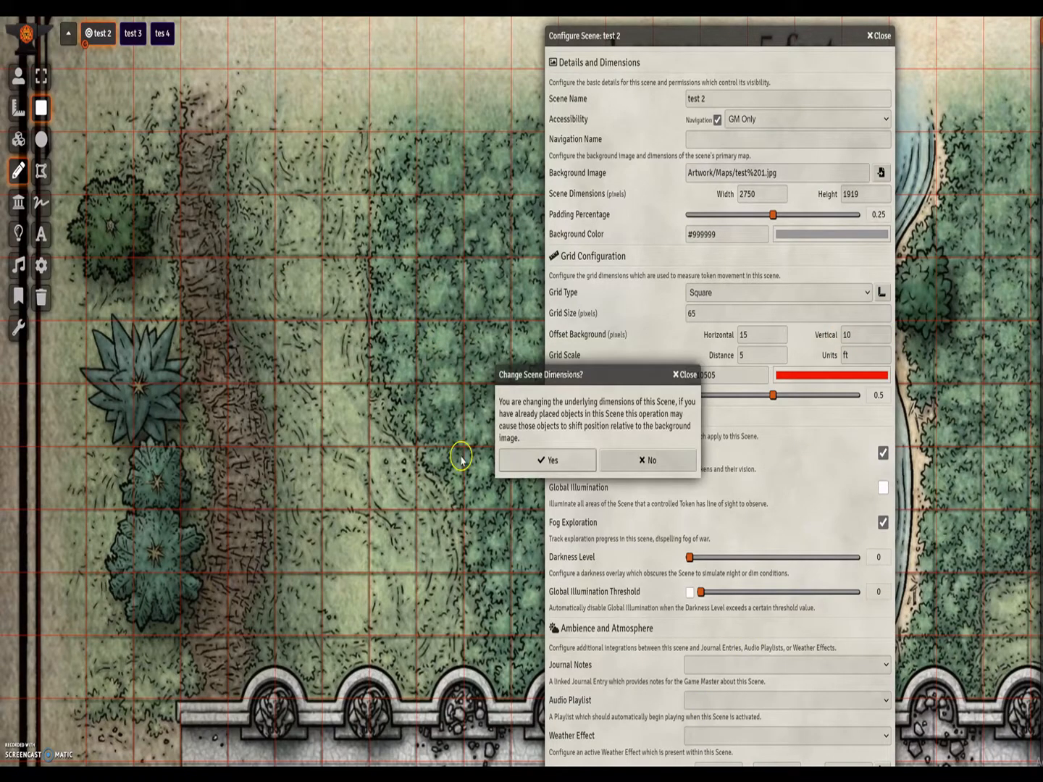
{"action": "left_click", "coordinate": [548, 459]}
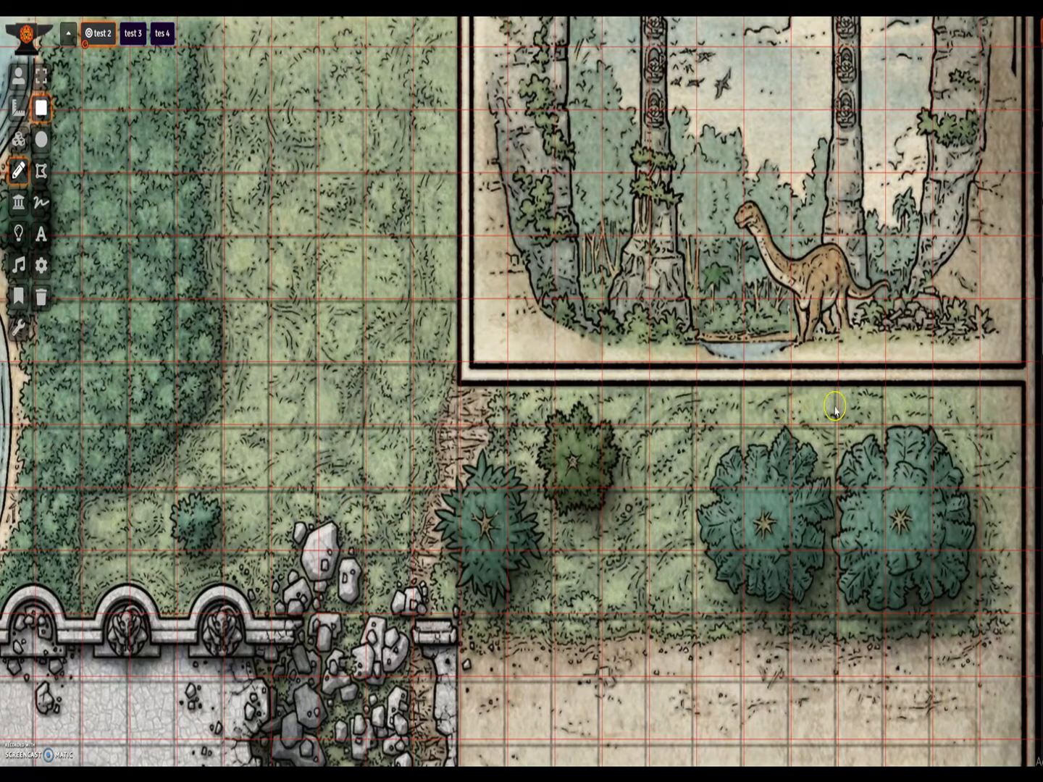
{"action": "mouse_move", "coordinate": [785, 417]}
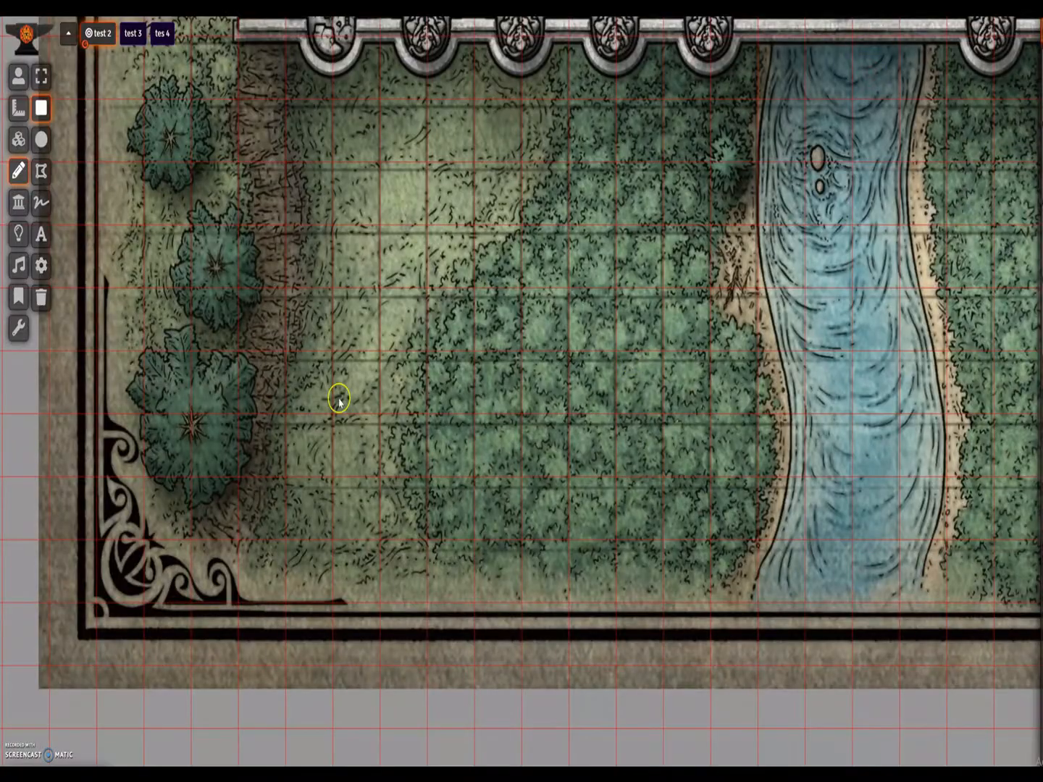
{"action": "mouse_move", "coordinate": [339, 429]}
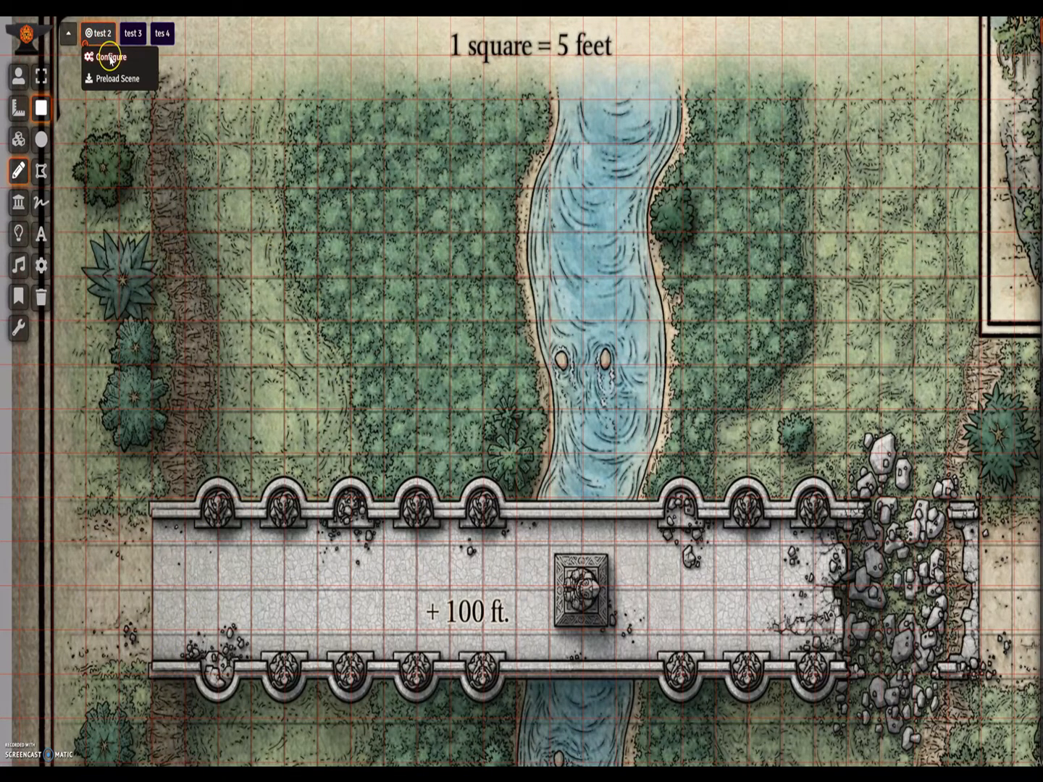
- Set test 2's scene dimensions to width 2755, height 1908 and save
{"action": "left_click", "coordinate": [109, 57]}
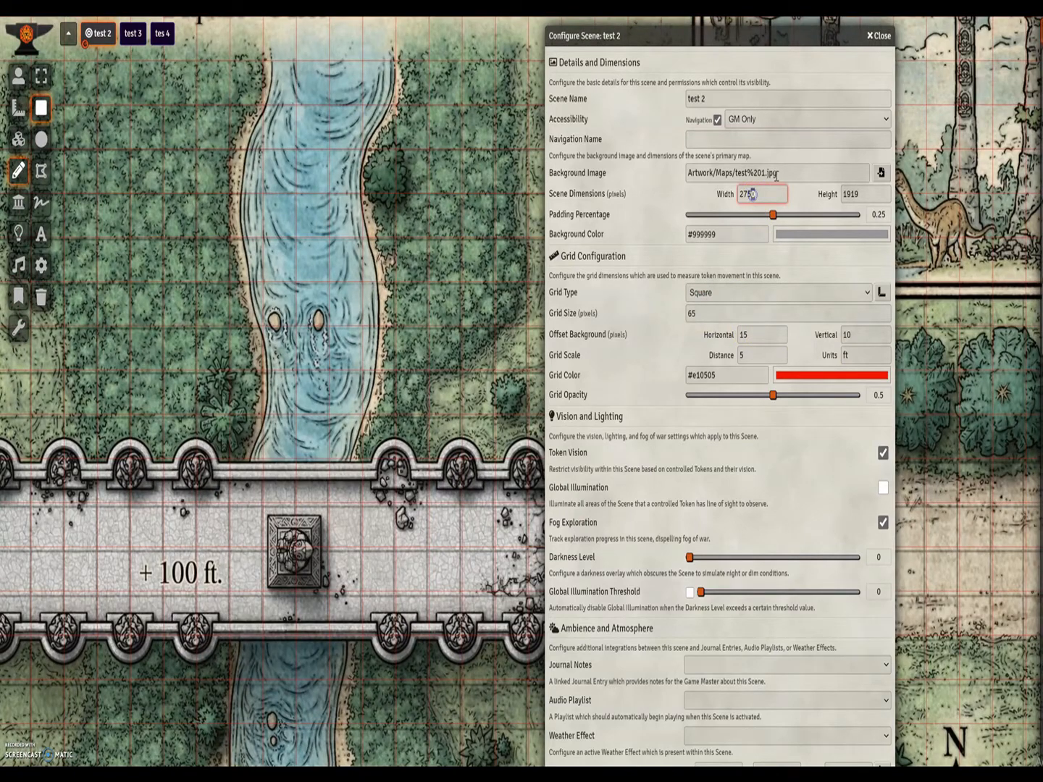
{"action": "left_click", "coordinate": [866, 194]}
{"action": "type", "text": "1910"}
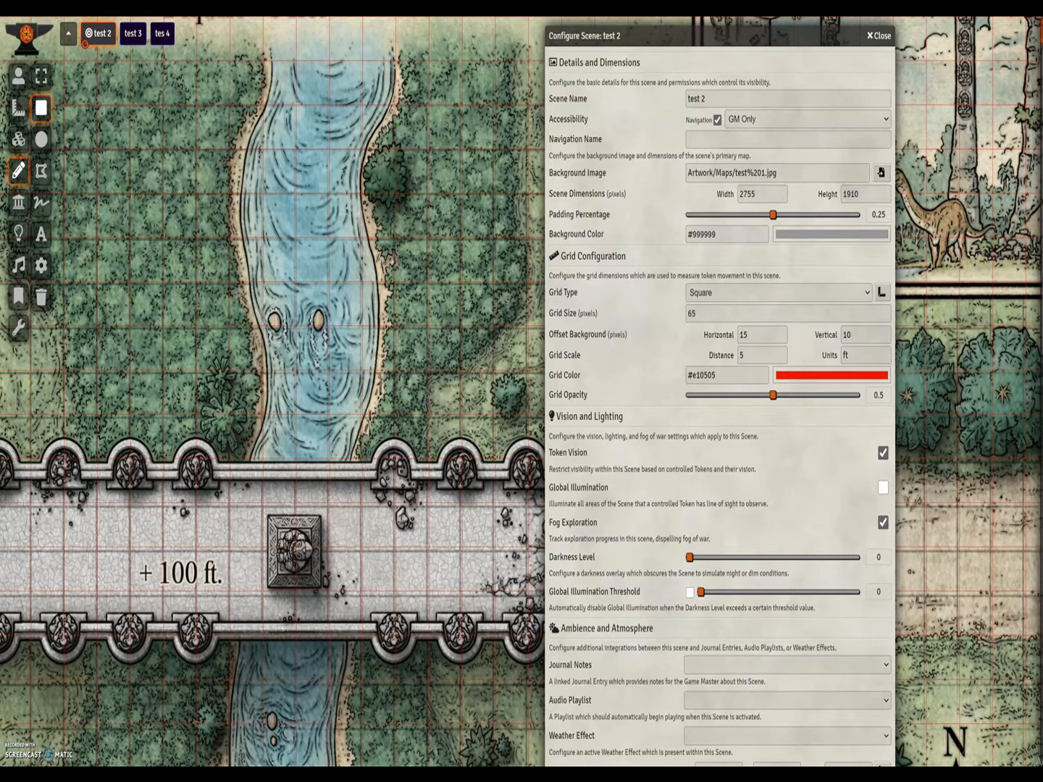
{"action": "left_click", "coordinate": [878, 35]}
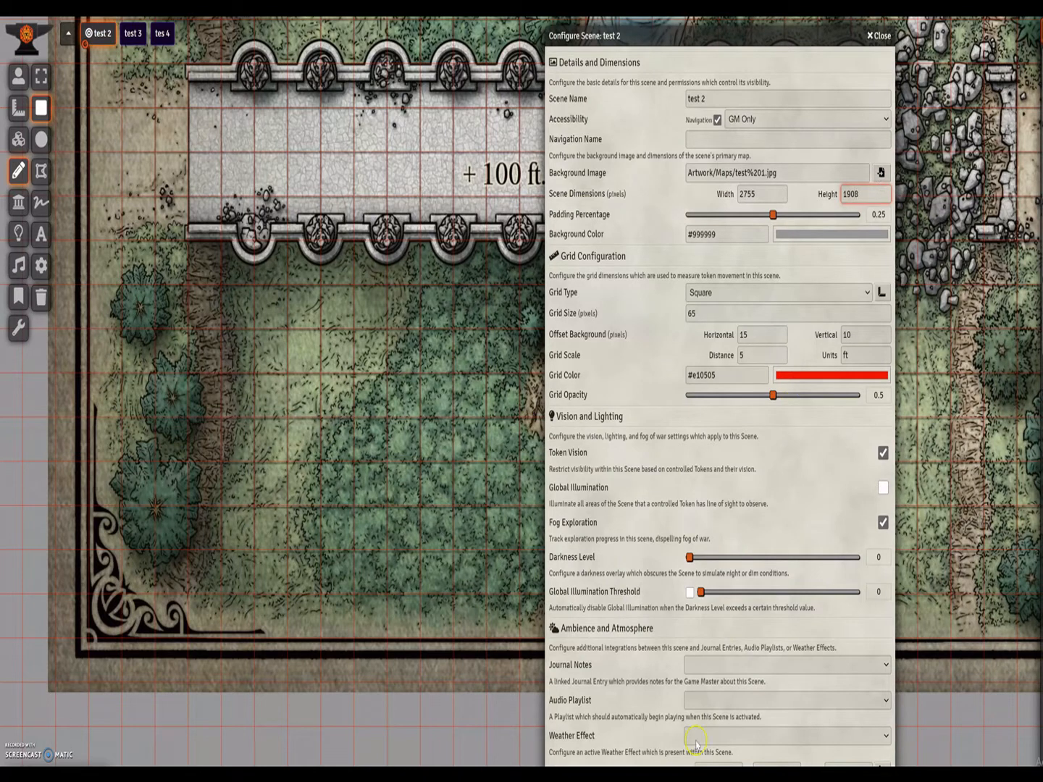
{"action": "left_click", "coordinate": [878, 35]}
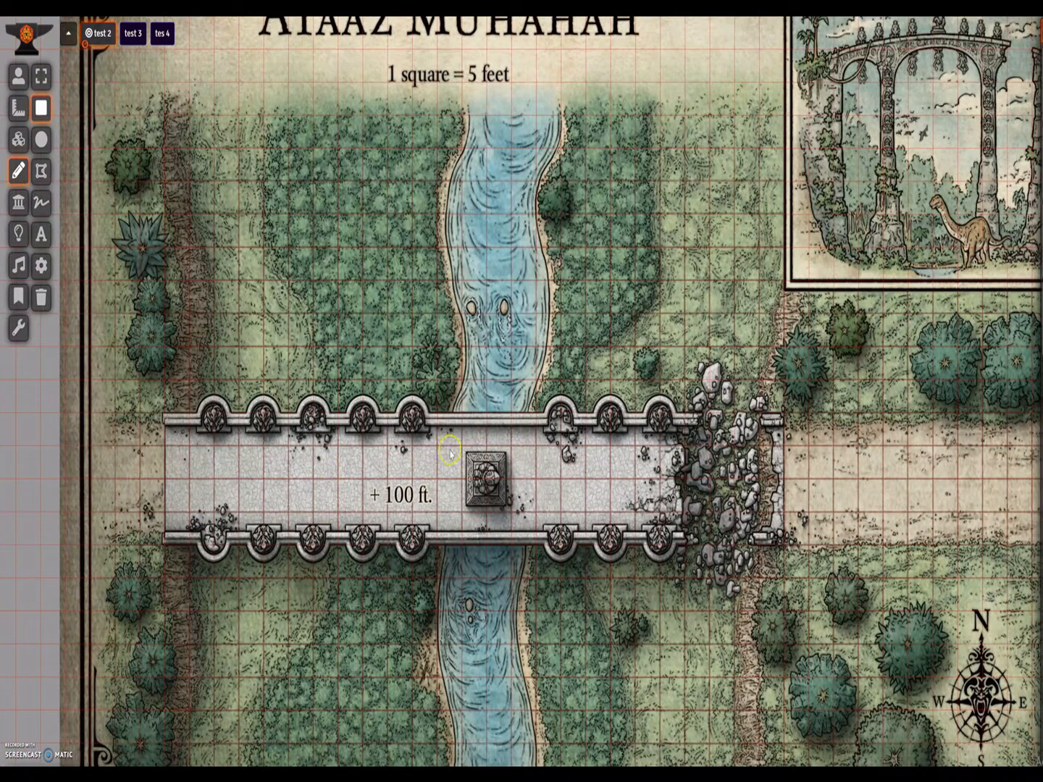
{"action": "mouse_move", "coordinate": [305, 202]}
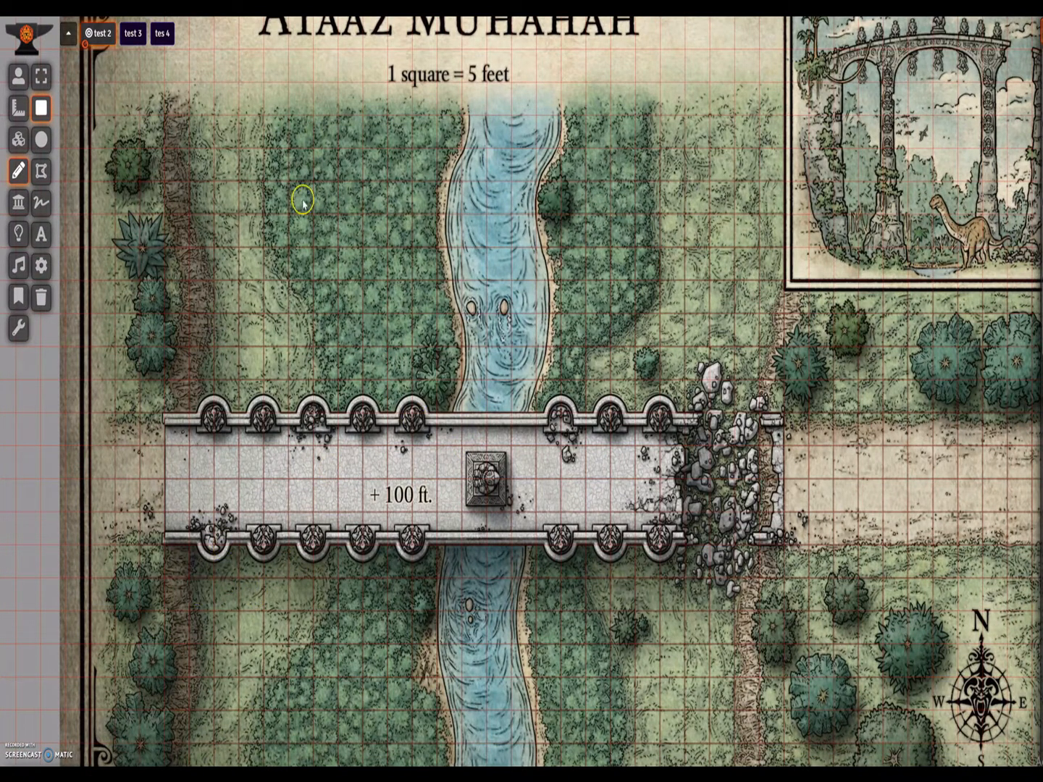
- Switch to the test 3 scene from the navigation bar
{"action": "left_click", "coordinate": [133, 33]}
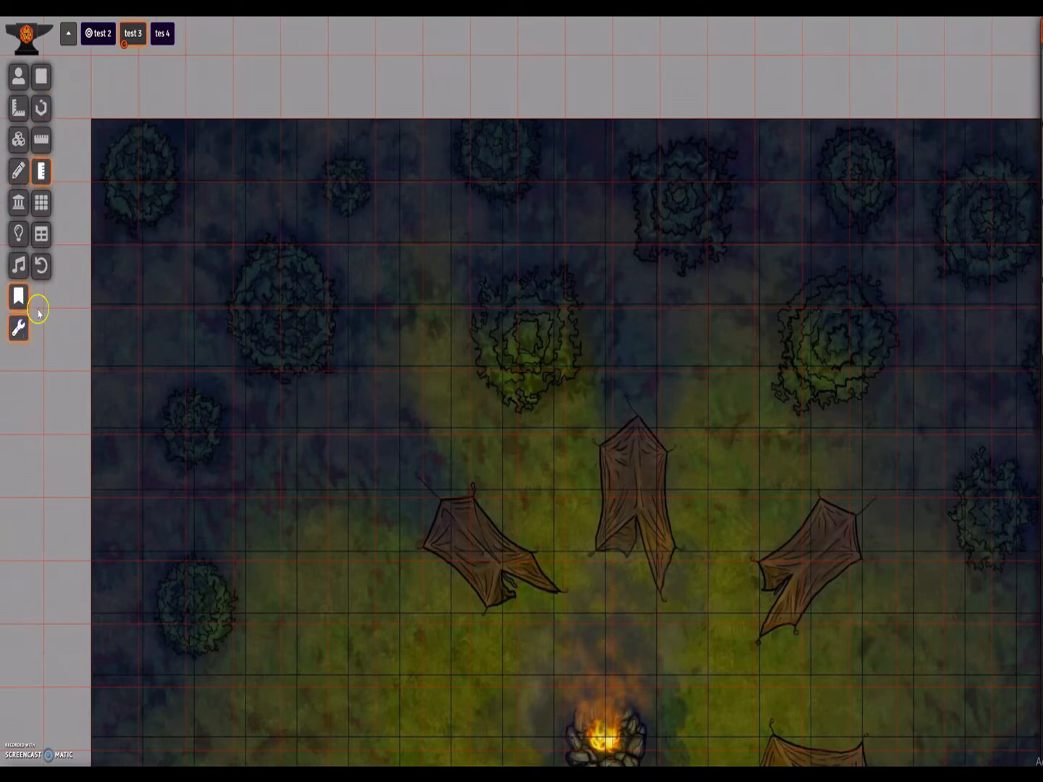
{"action": "left_click", "coordinate": [41, 78]}
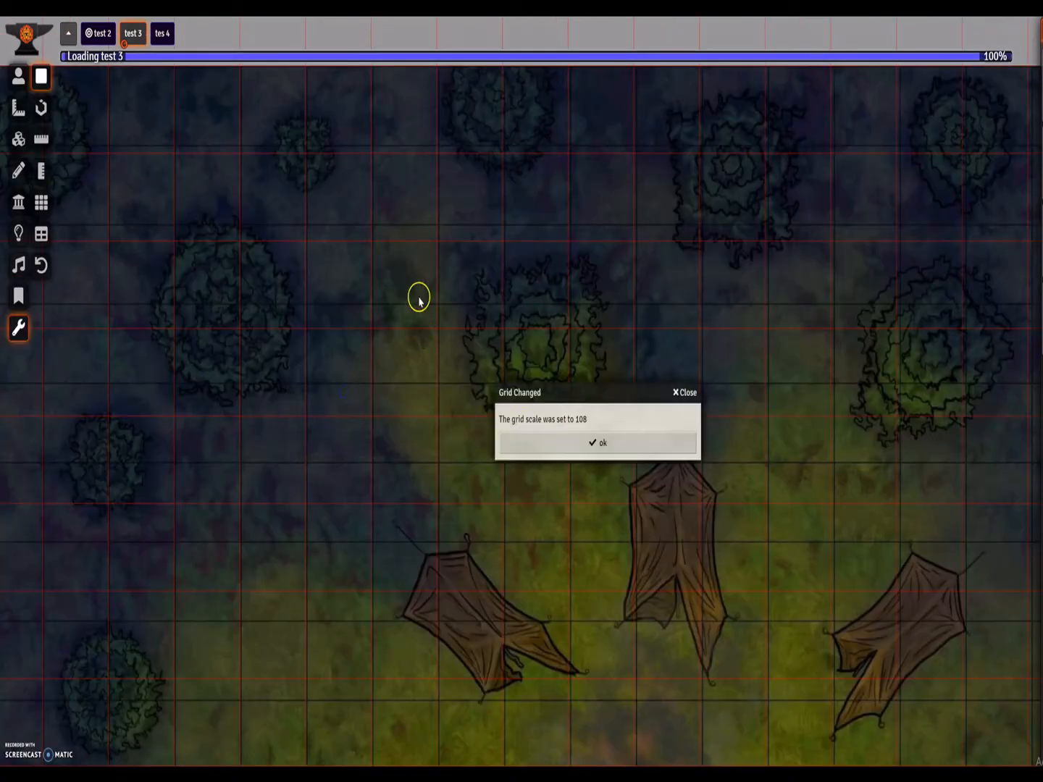
- Acknowledge the Grid Changed notice confirming test 3's grid size is now 108 pixels
{"action": "left_click", "coordinate": [597, 444]}
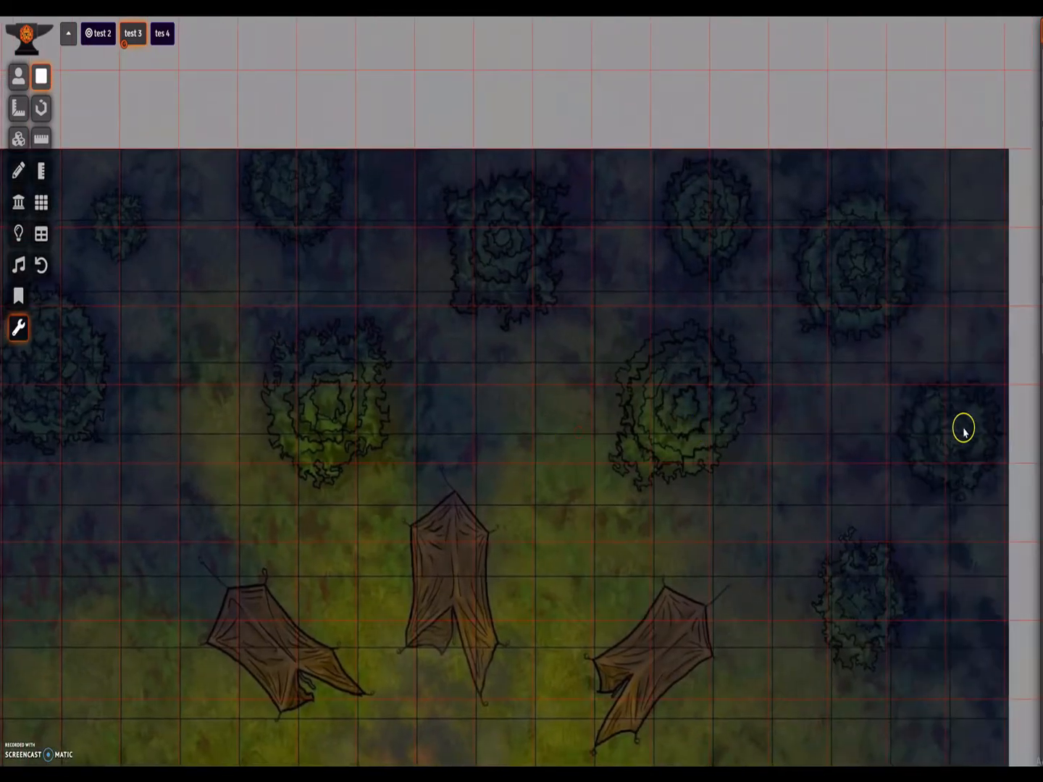
{"action": "mouse_move", "coordinate": [969, 417]}
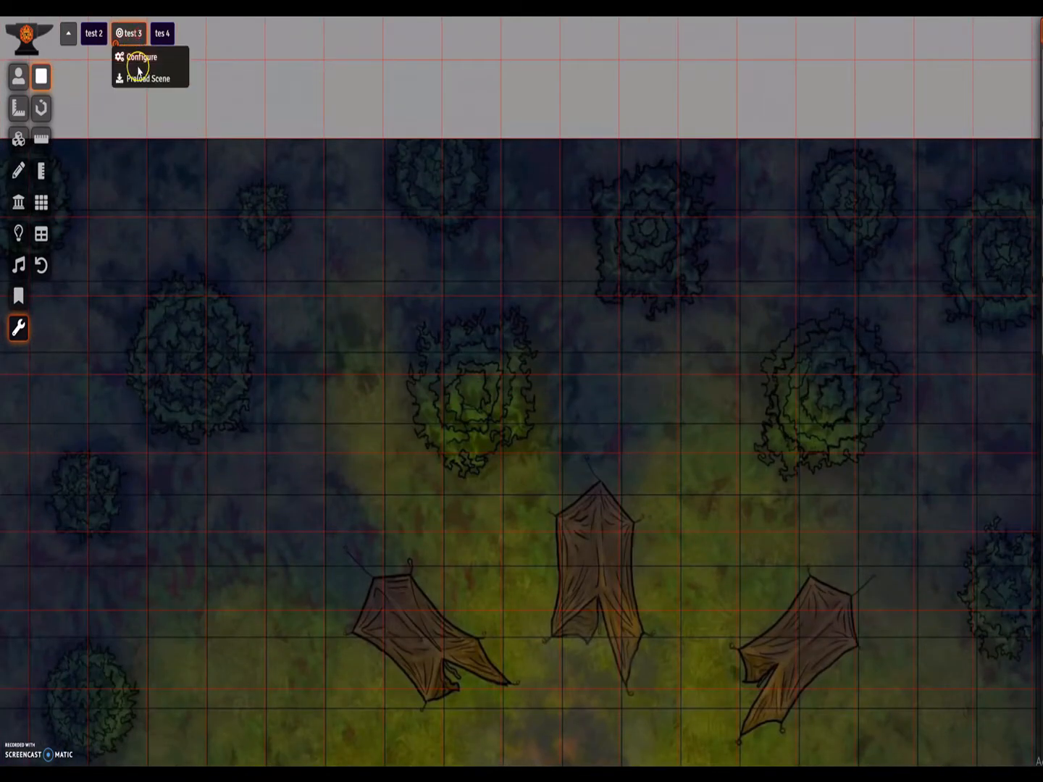
{"action": "left_click", "coordinate": [140, 56]}
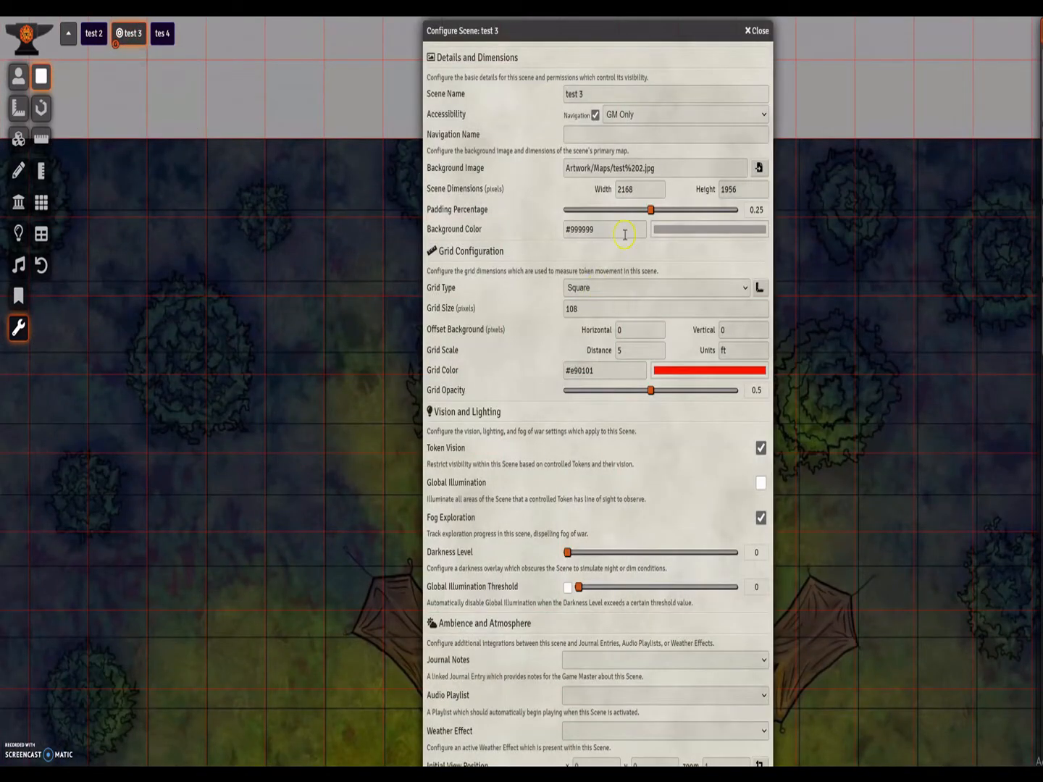
{"action": "mouse_move", "coordinate": [679, 298]}
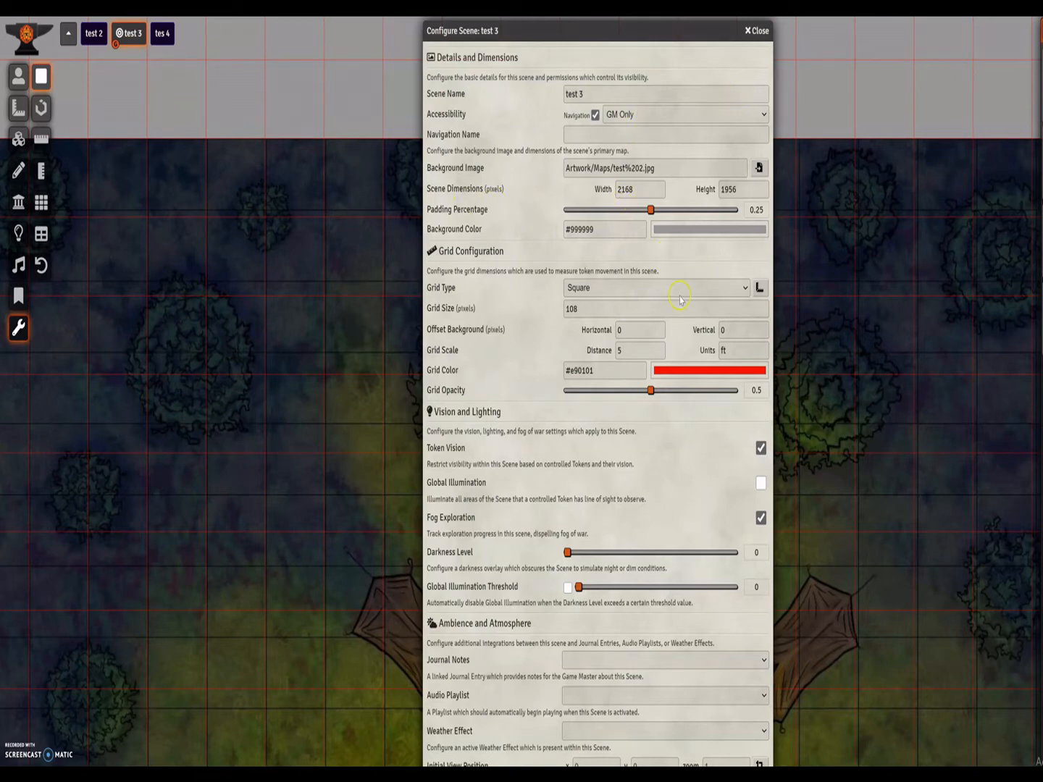
{"action": "left_click", "coordinate": [759, 287]}
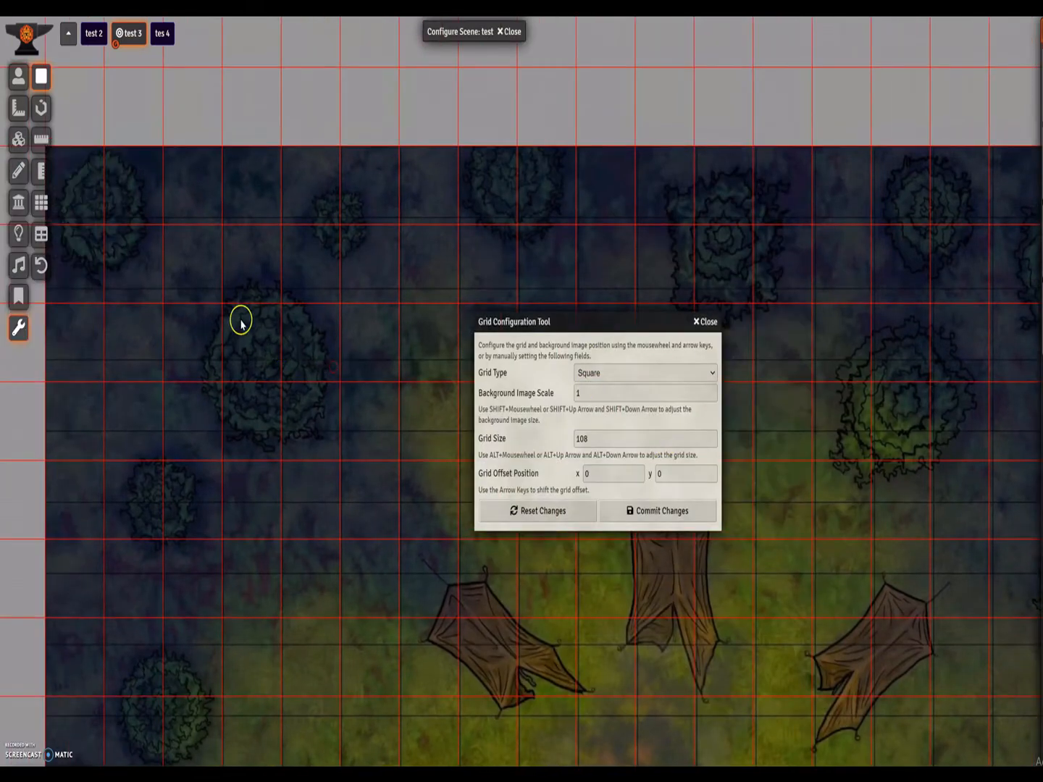
{"action": "left_click", "coordinate": [643, 437]}
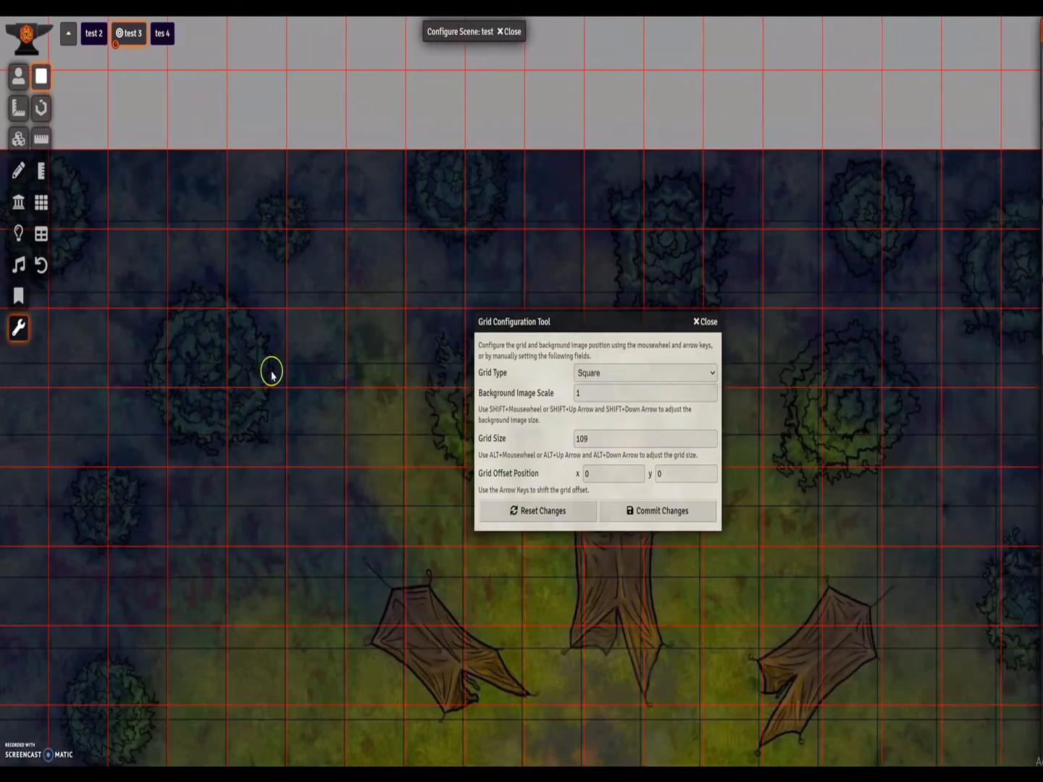
{"action": "key", "text": "Up"}
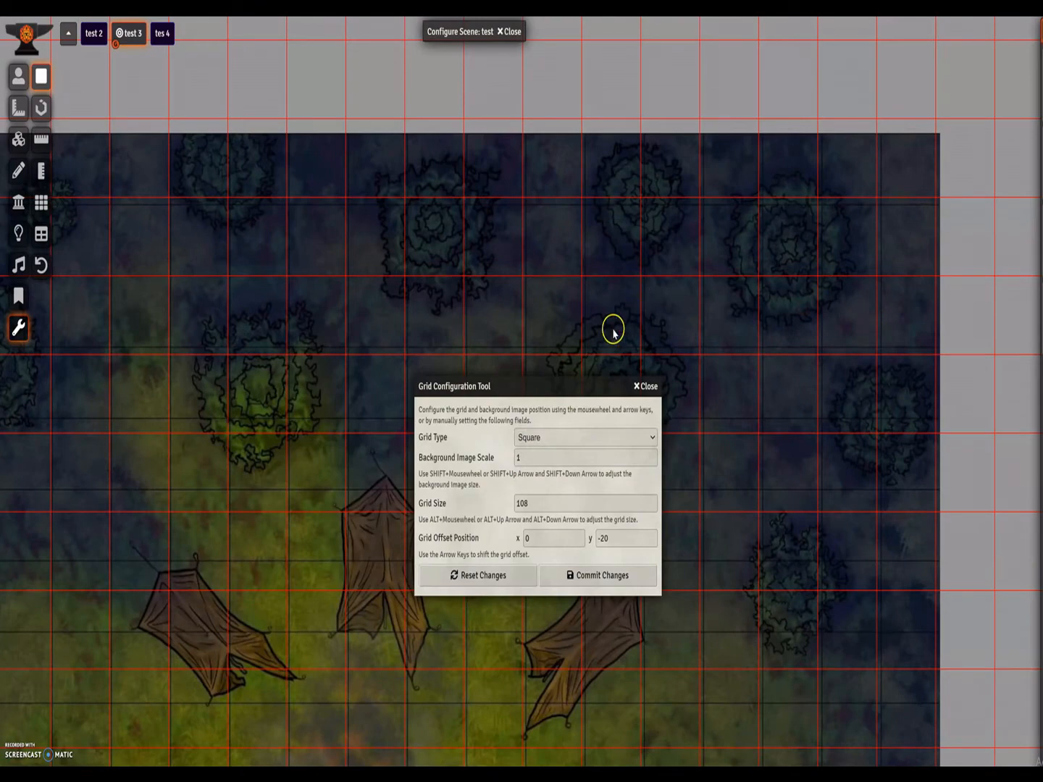
{"action": "scroll", "scroll_direction": "down", "scroll_amount": 3}
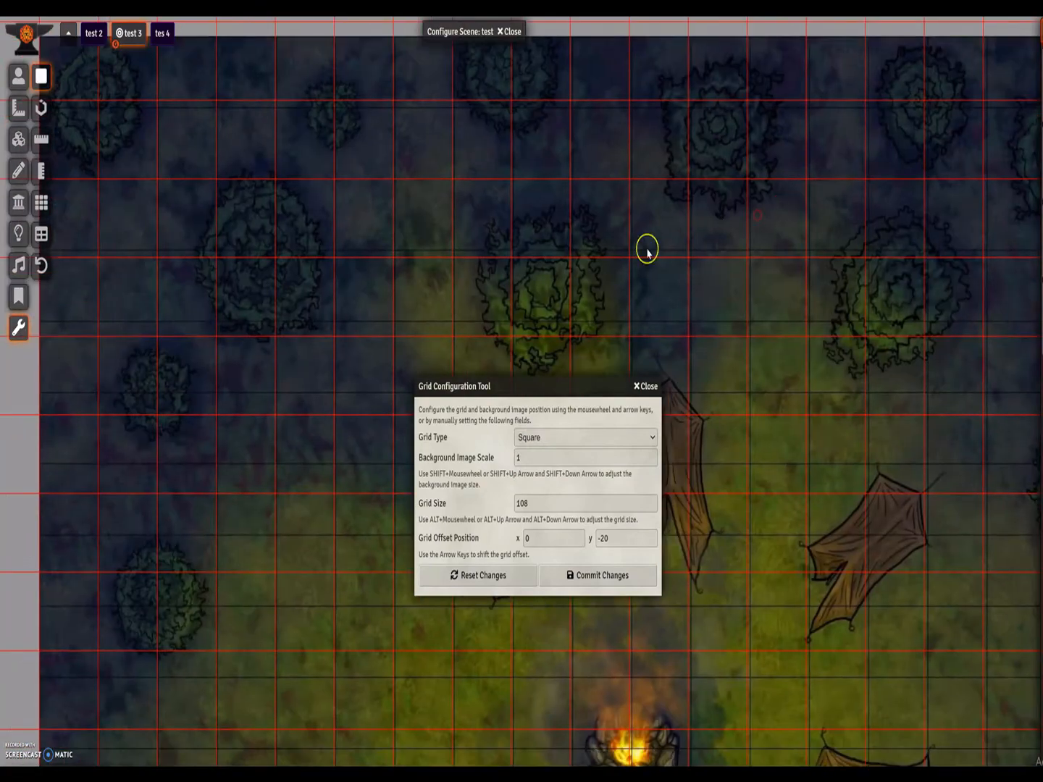
{"action": "left_click", "coordinate": [597, 575]}
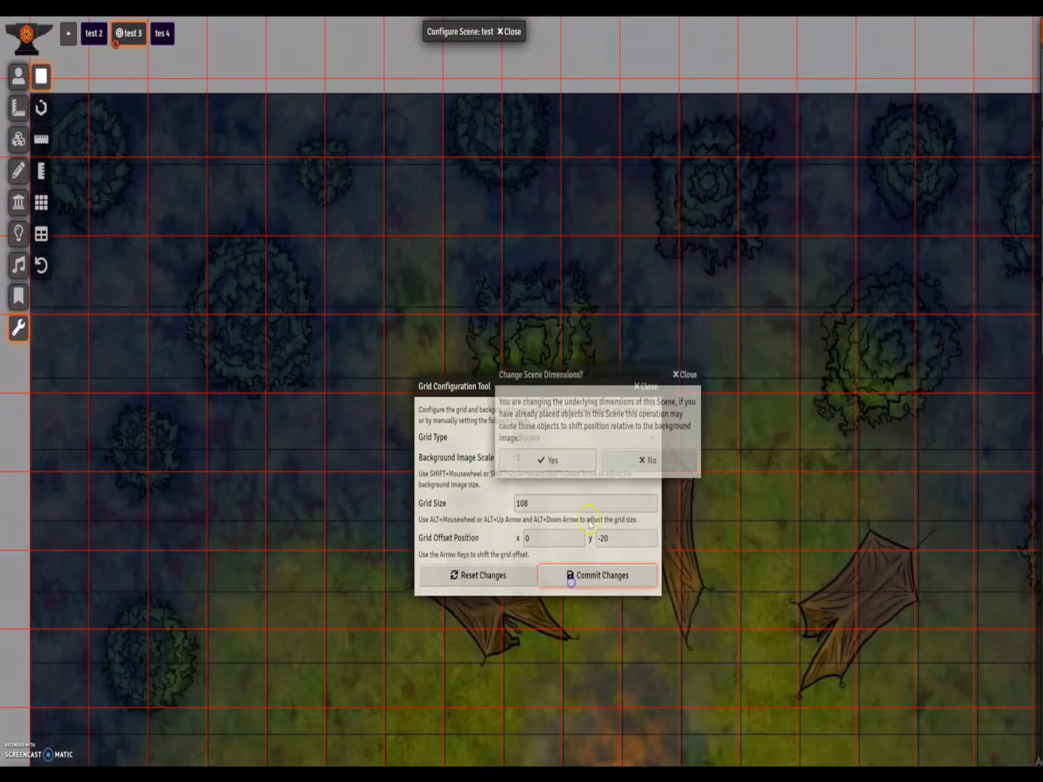
{"action": "left_click", "coordinate": [548, 460]}
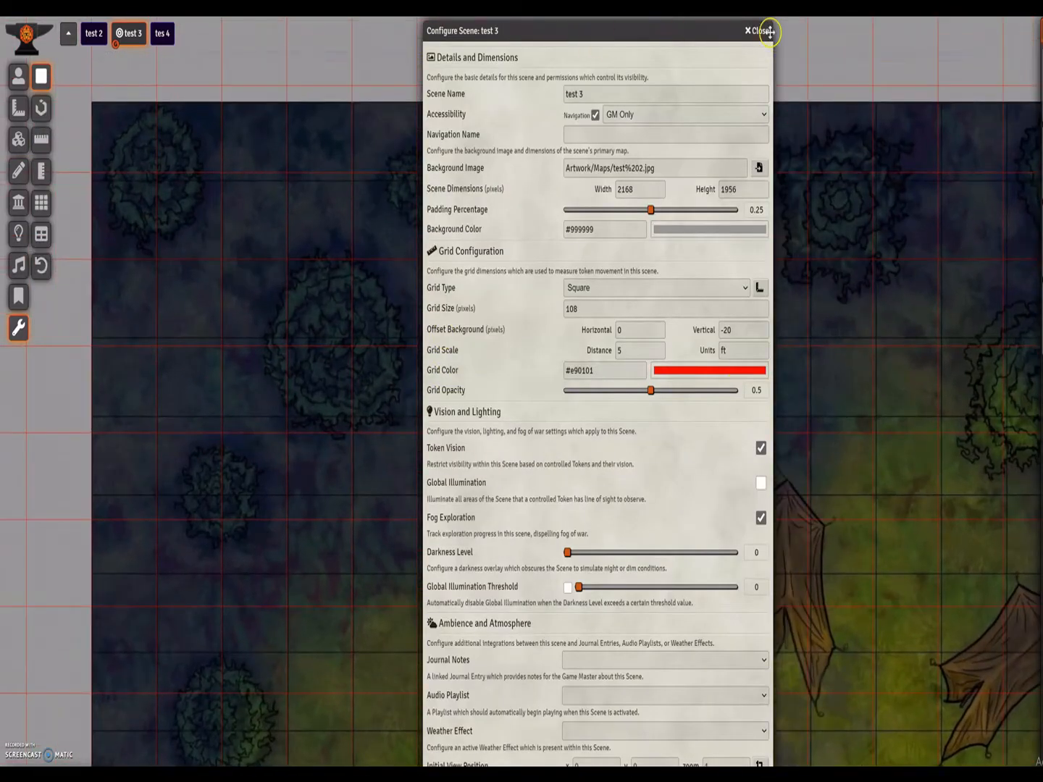
{"action": "left_click", "coordinate": [759, 30]}
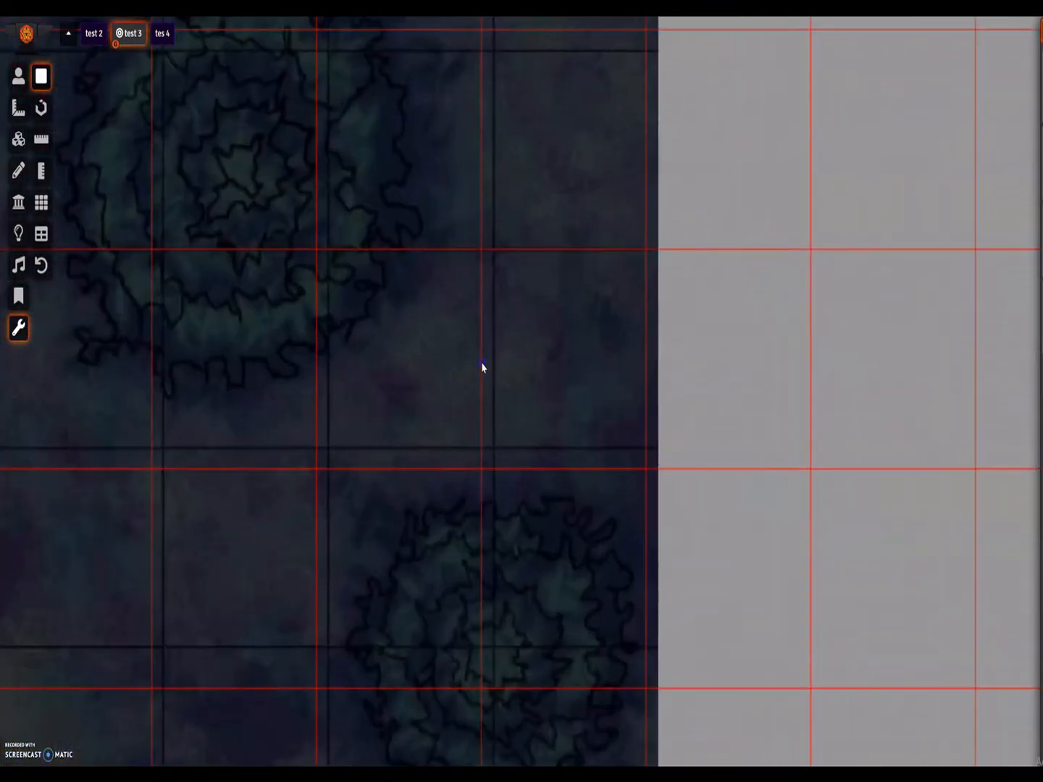
- Give the test 3 scene width 2160 and vertical offset 0, then save the configuration
{"action": "left_click", "coordinate": [489, 365]}
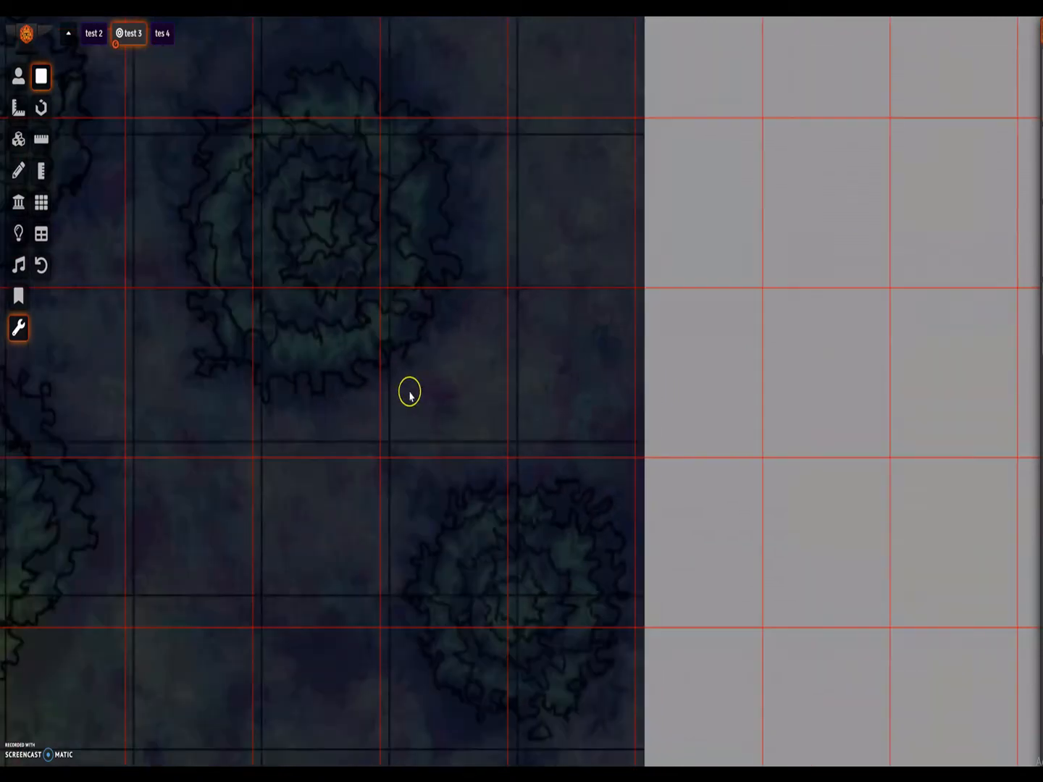
{"action": "left_click", "coordinate": [18, 327]}
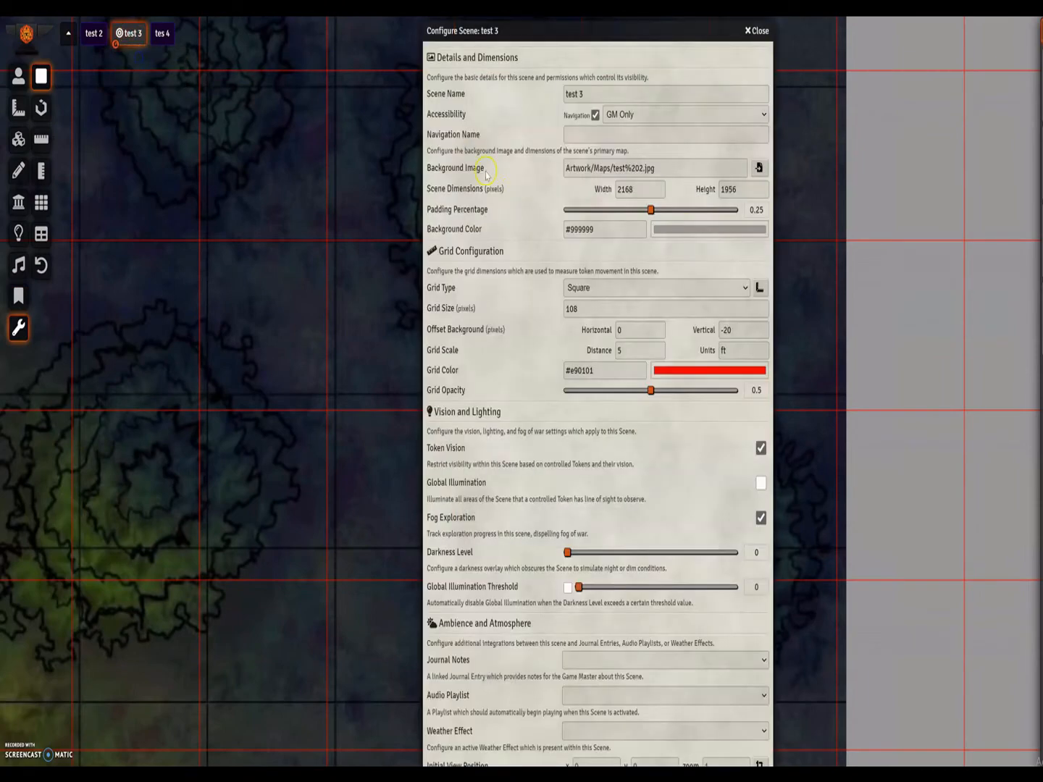
{"action": "mouse_move", "coordinate": [569, 327]}
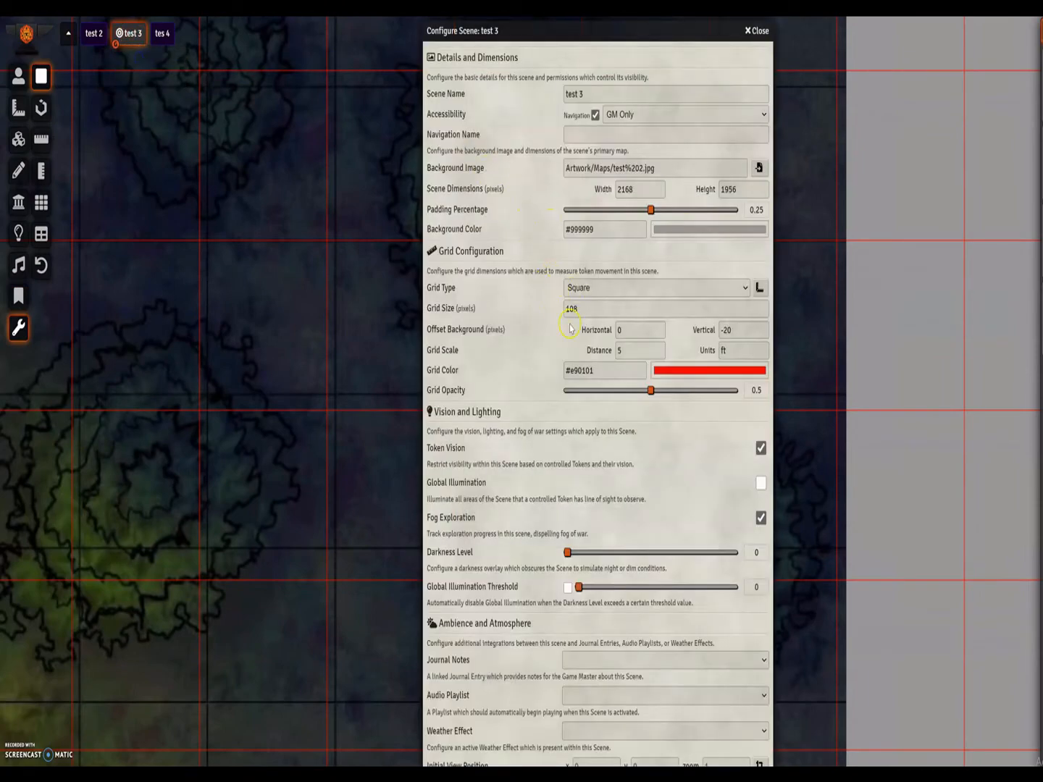
{"action": "left_click", "coordinate": [641, 188]}
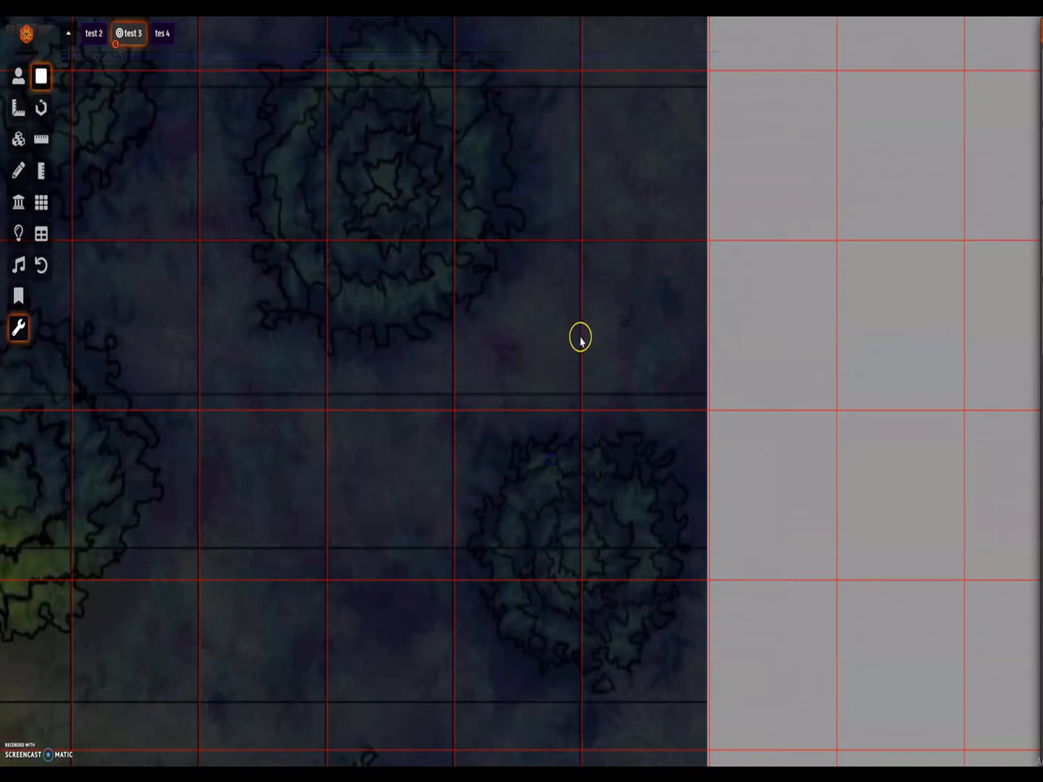
{"action": "mouse_move", "coordinate": [123, 60]}
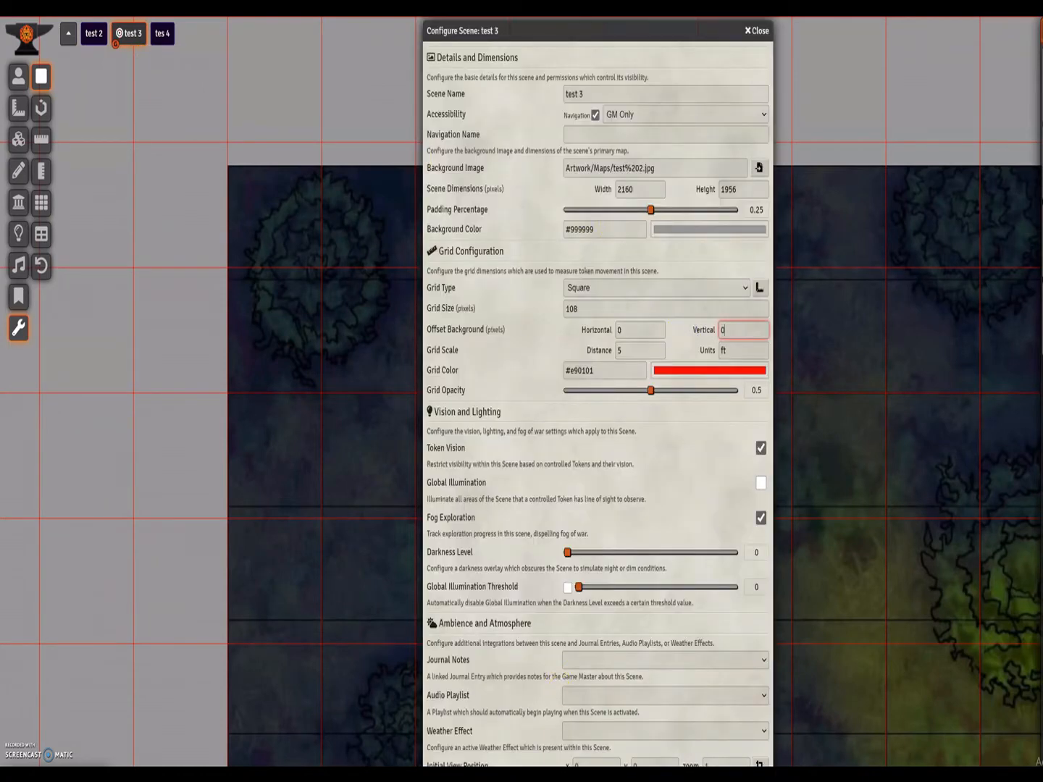
{"action": "left_click", "coordinate": [756, 30]}
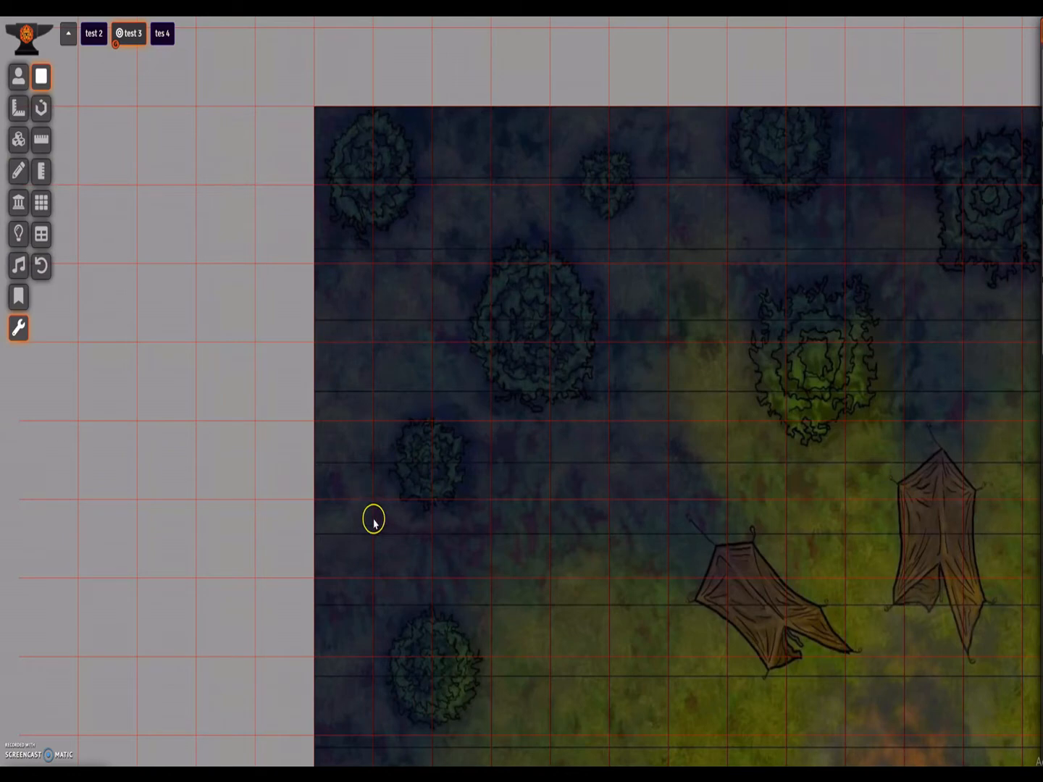
- Try scene heights 2300 and 2193 on test 3, confirming each dimension change and saving
{"action": "right_click", "coordinate": [127, 33]}
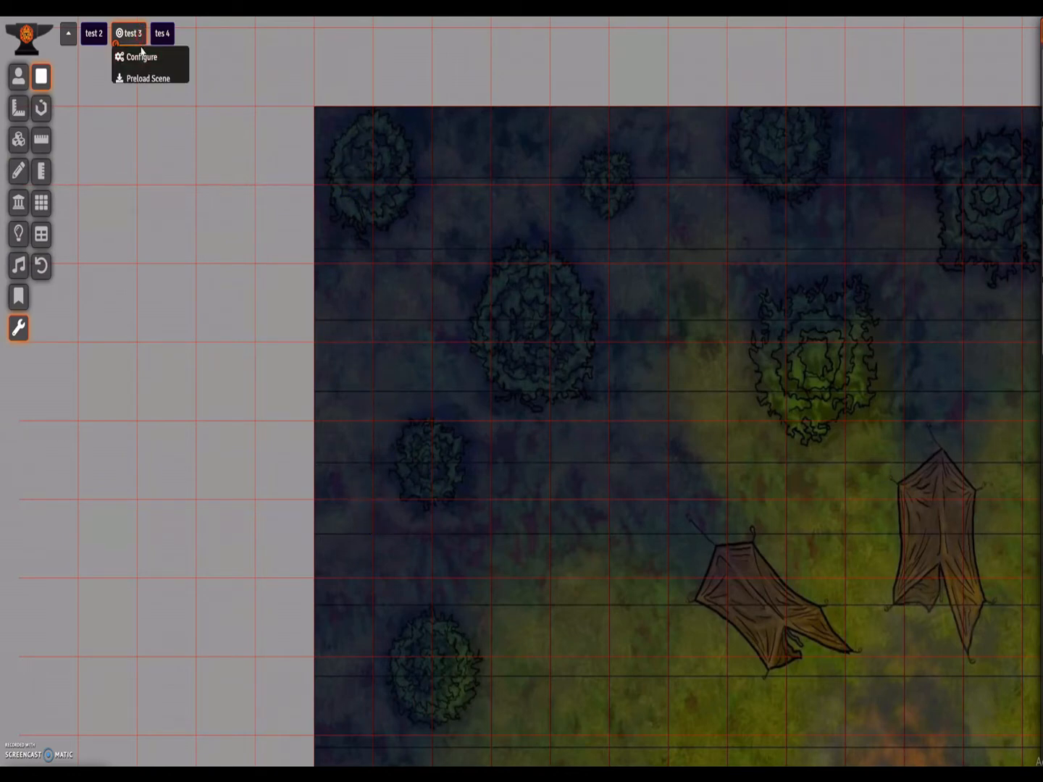
{"action": "left_click", "coordinate": [142, 57]}
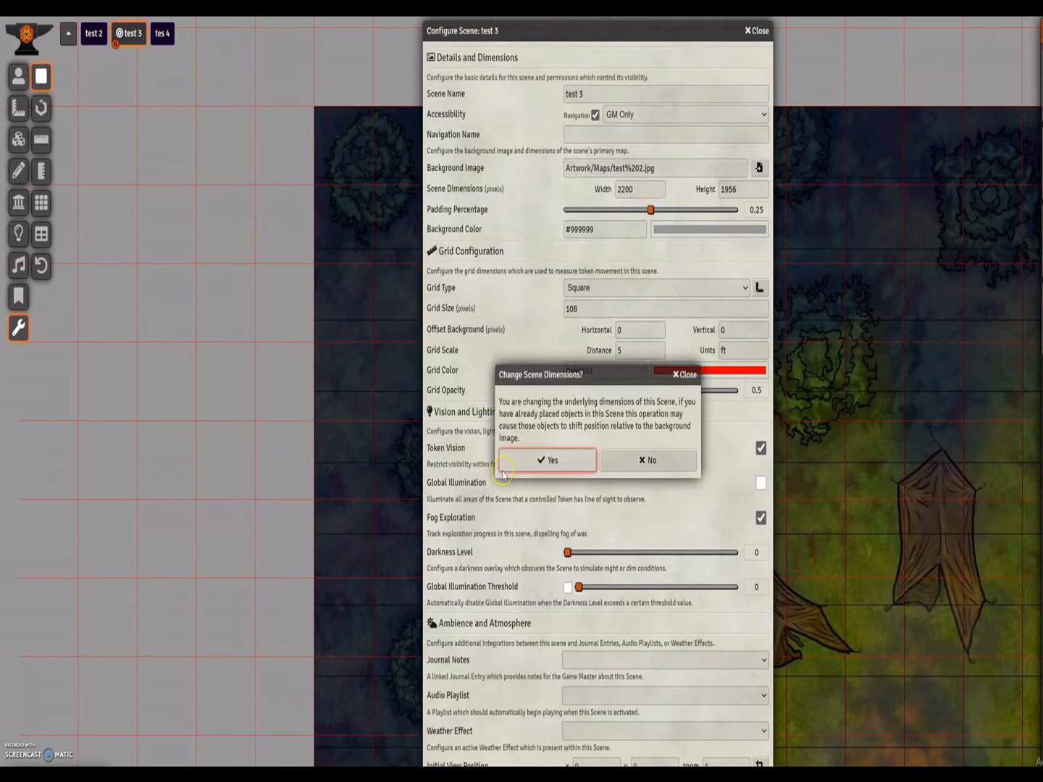
{"action": "left_click", "coordinate": [548, 459]}
{"action": "type", "text": "2000"}
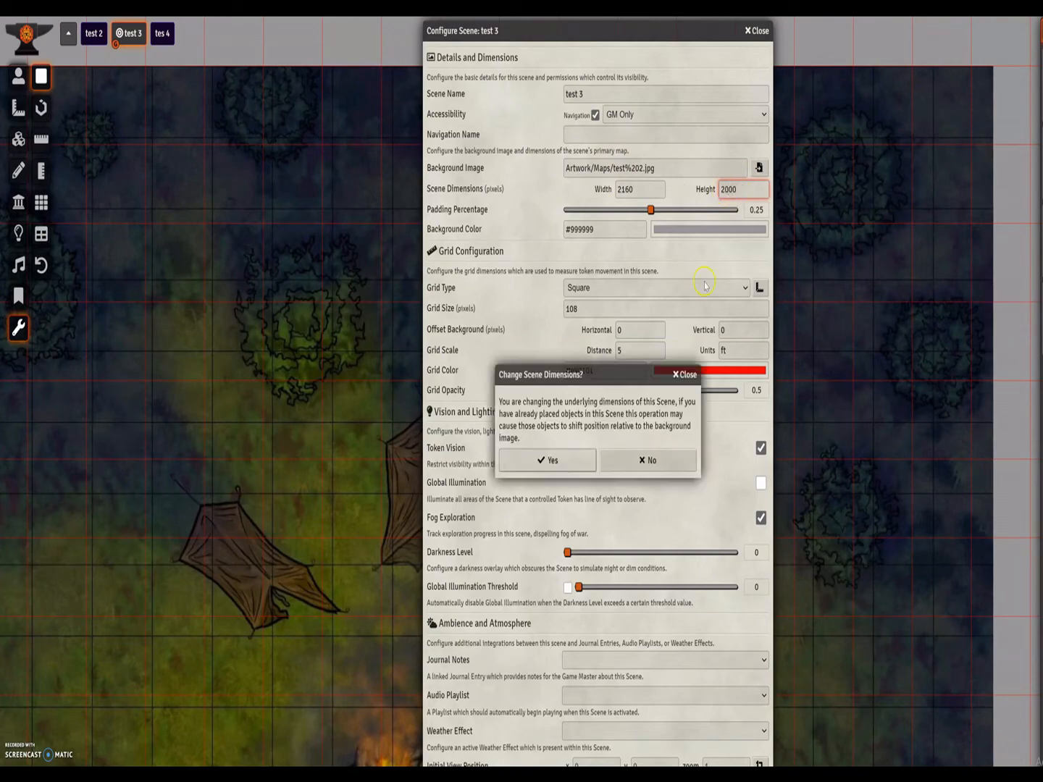
{"action": "left_click", "coordinate": [548, 459]}
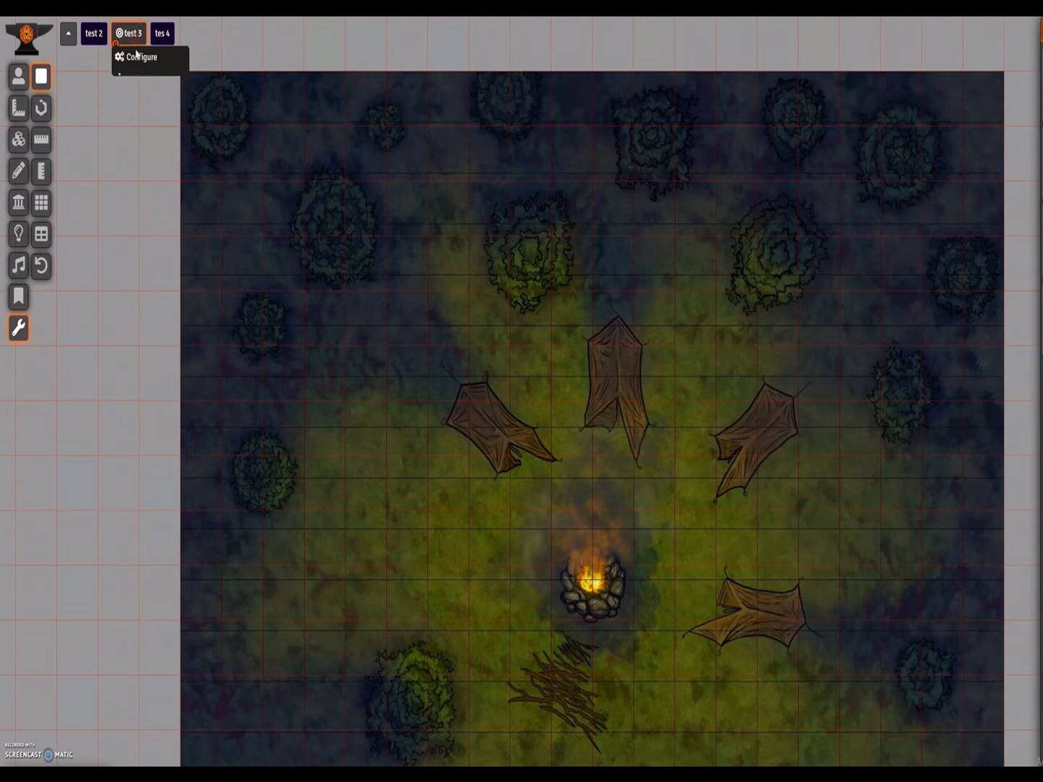
{"action": "left_click", "coordinate": [140, 58]}
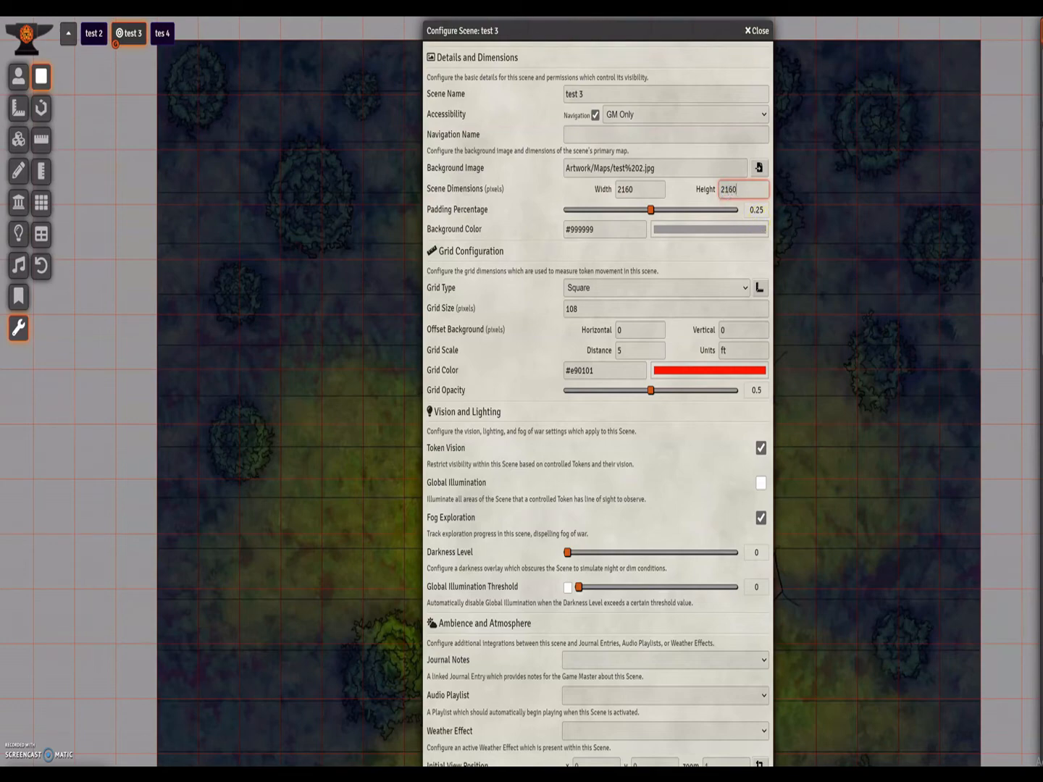
{"action": "left_click", "coordinate": [756, 29]}
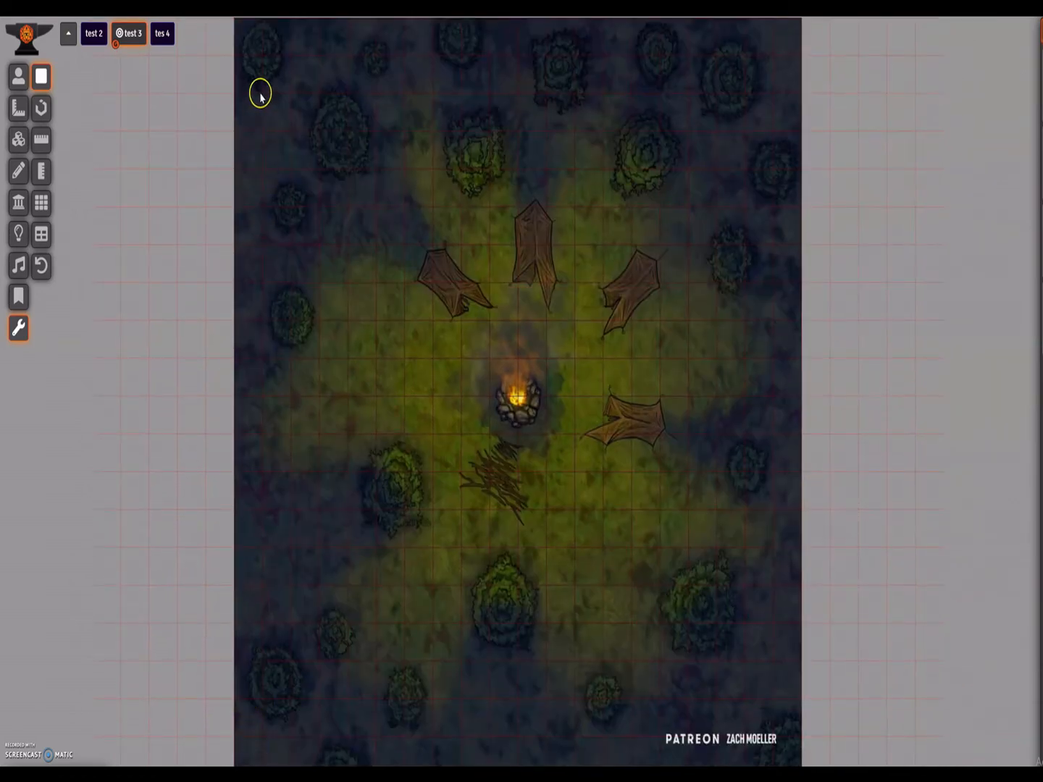
- Settle the test 3 scene at 2160 by 2160 and close its configuration
{"action": "right_click", "coordinate": [127, 33]}
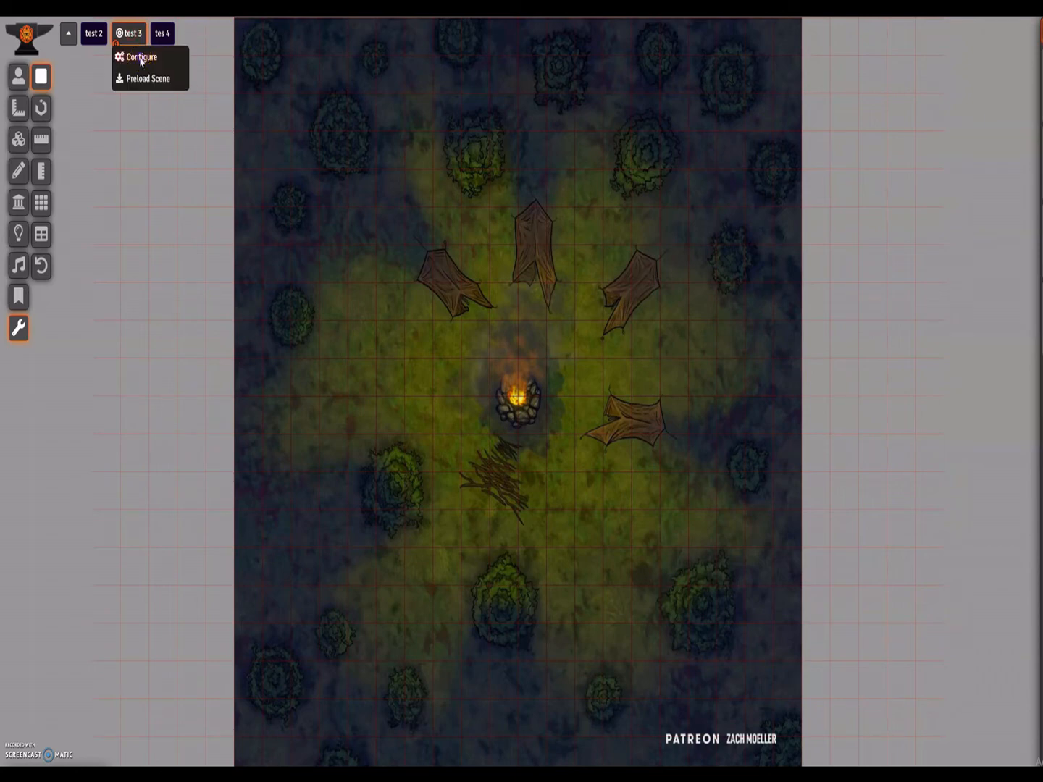
{"action": "left_click", "coordinate": [142, 57]}
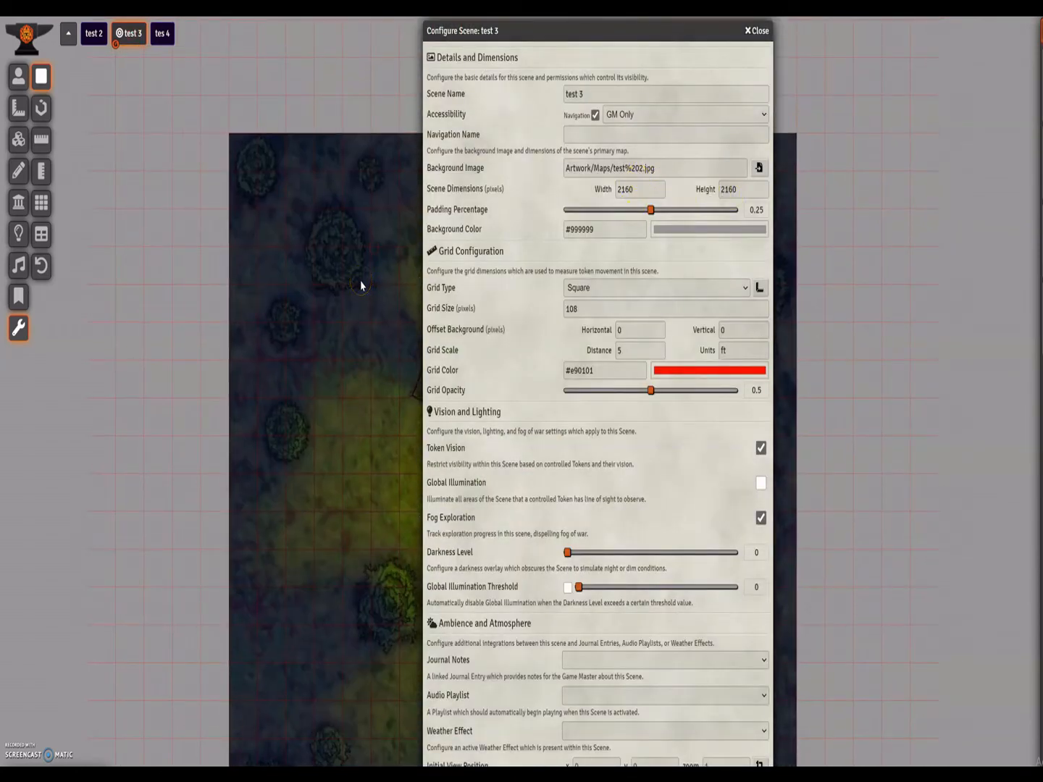
{"action": "left_click", "coordinate": [755, 30]}
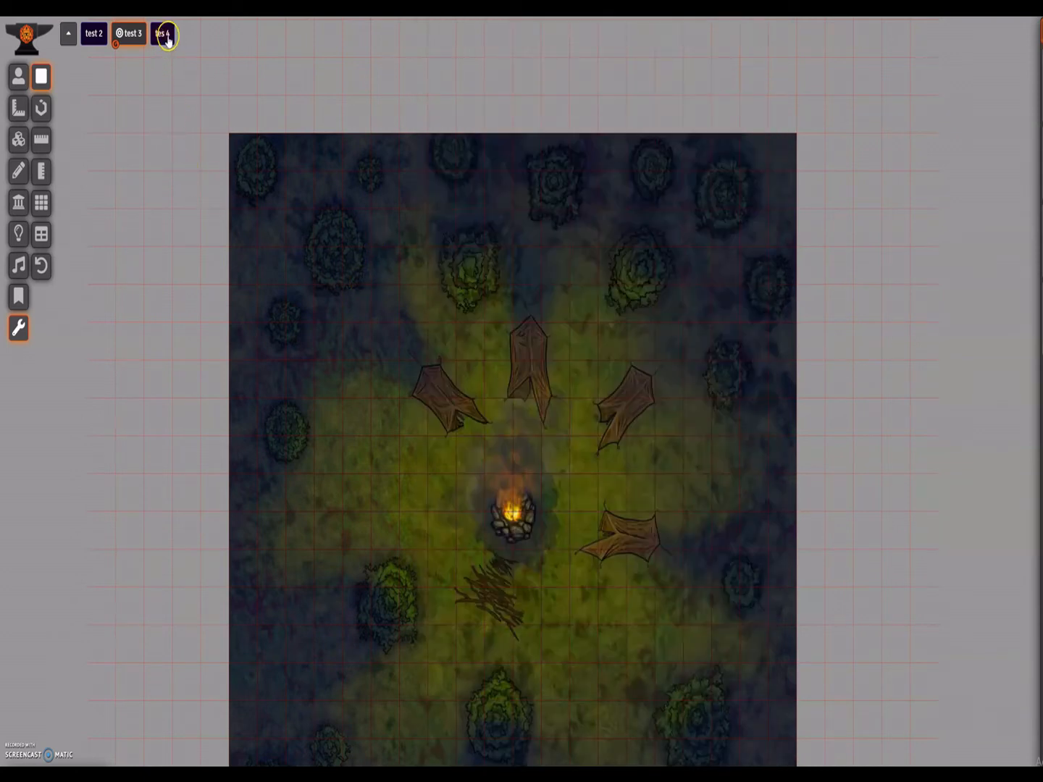
- Switch the tes 4 scene to an even-row hexagonal grid and acknowledge the grid change
{"action": "left_click", "coordinate": [162, 33]}
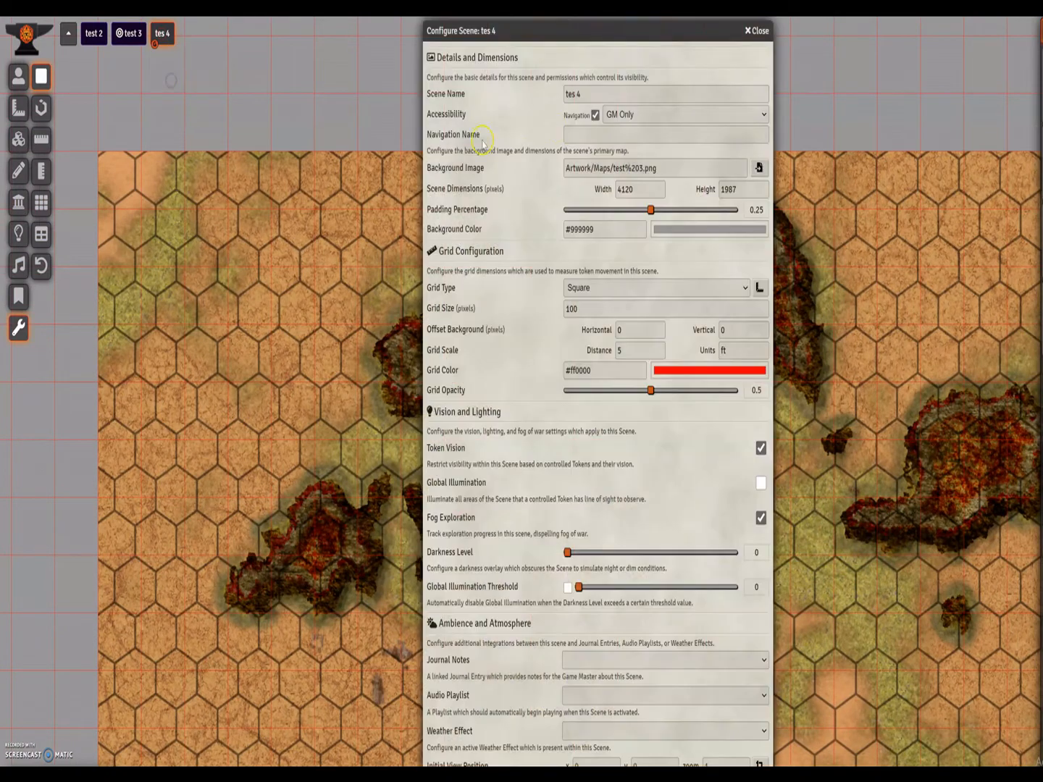
{"action": "left_click", "coordinate": [655, 287]}
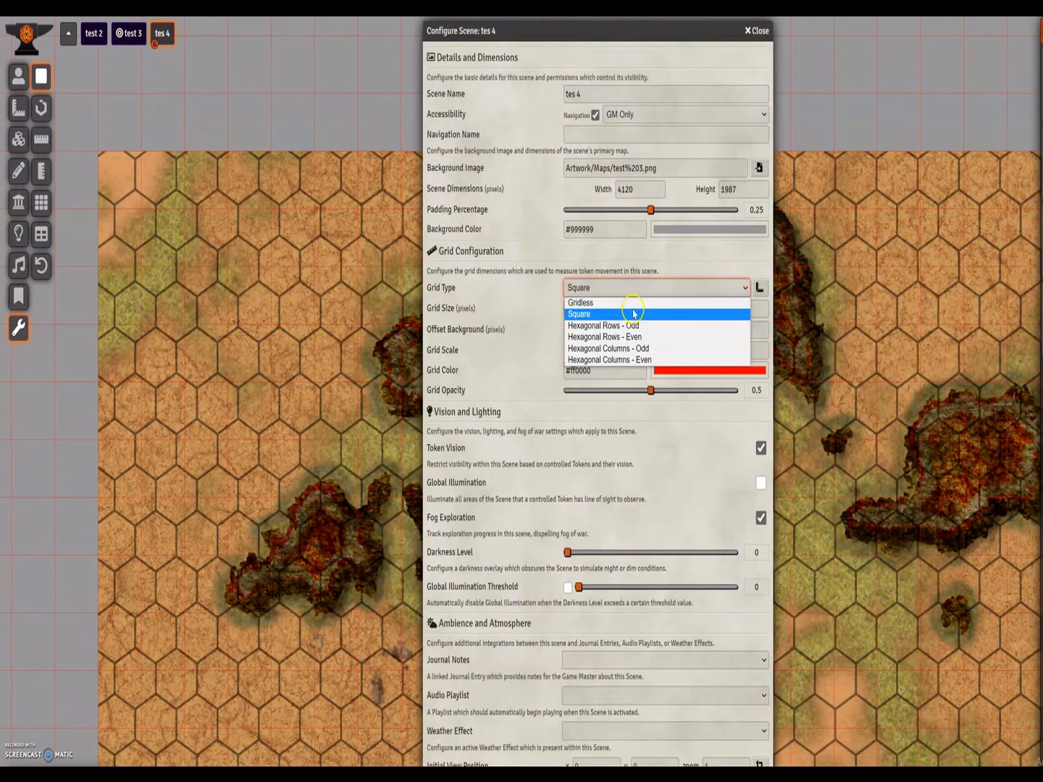
{"action": "mouse_move", "coordinate": [636, 336]}
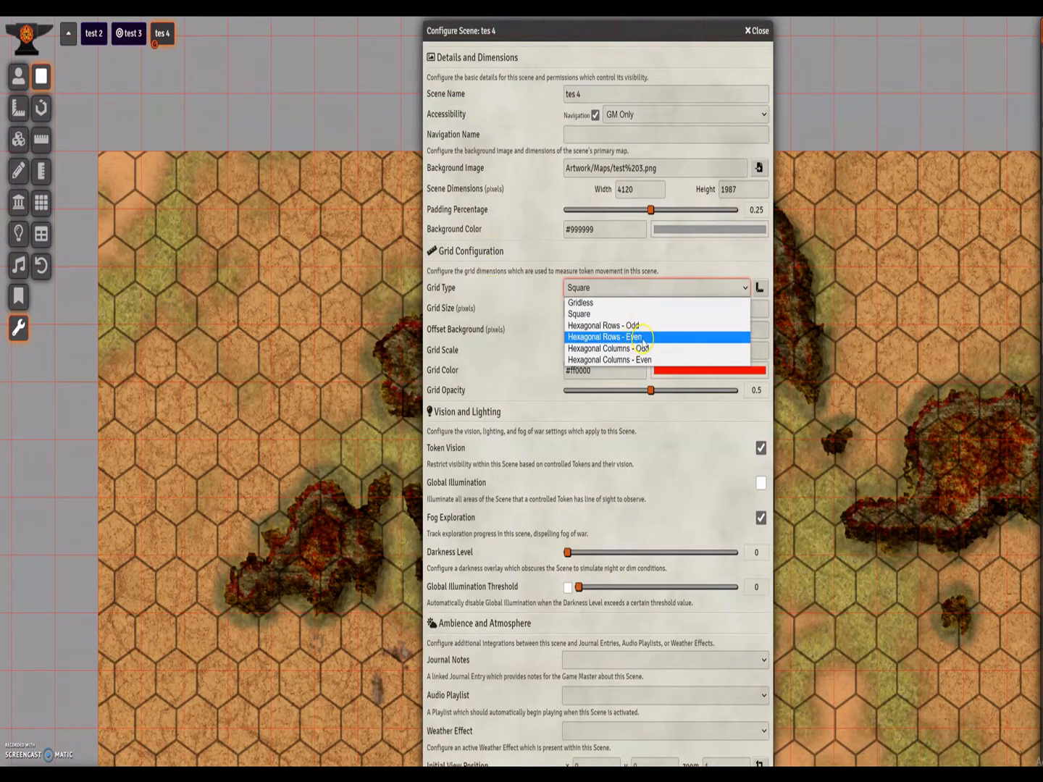
{"action": "left_click", "coordinate": [610, 336]}
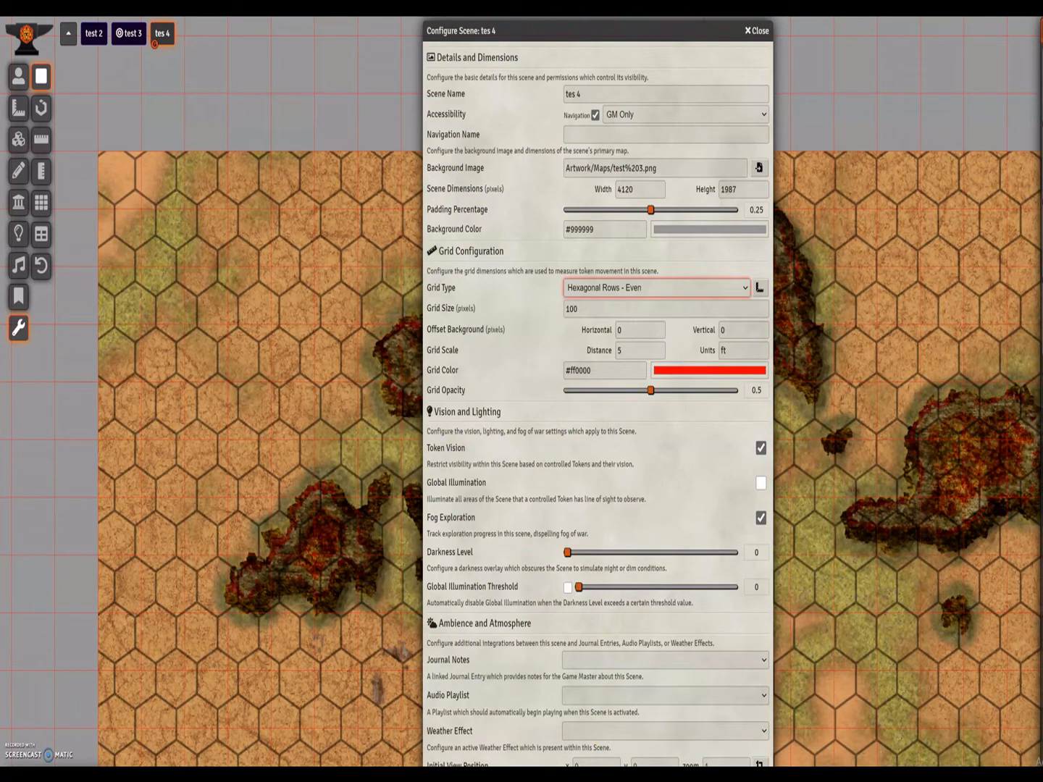
{"action": "left_click", "coordinate": [756, 30]}
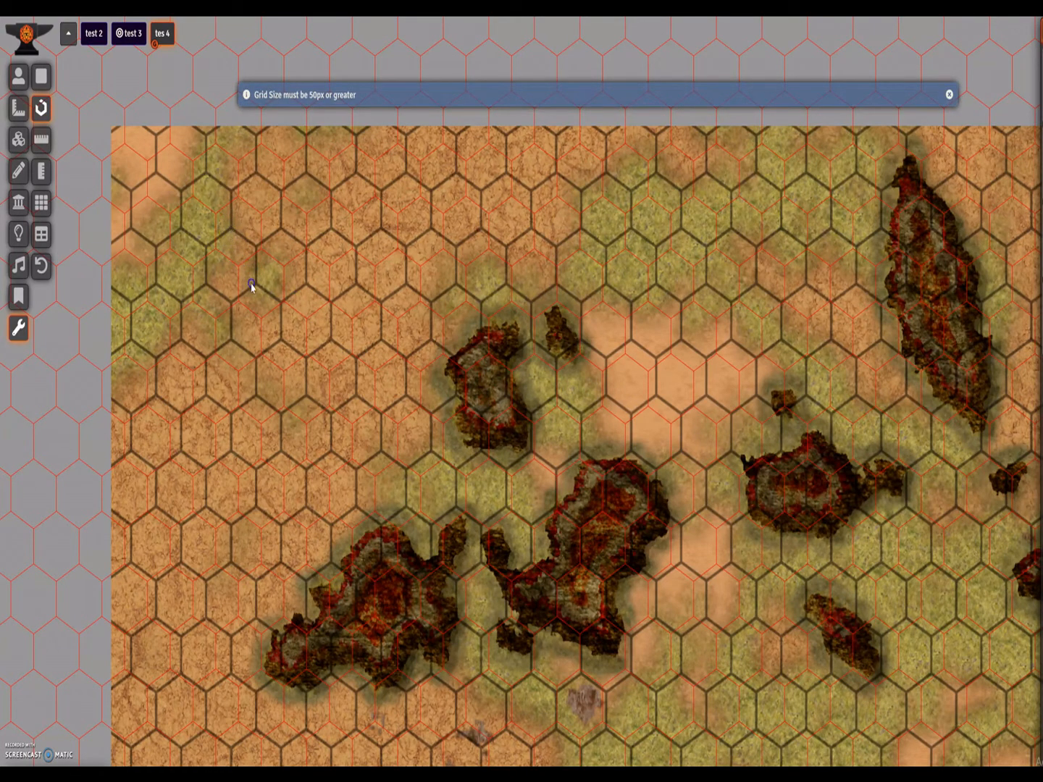
{"action": "mouse_move", "coordinate": [229, 234]}
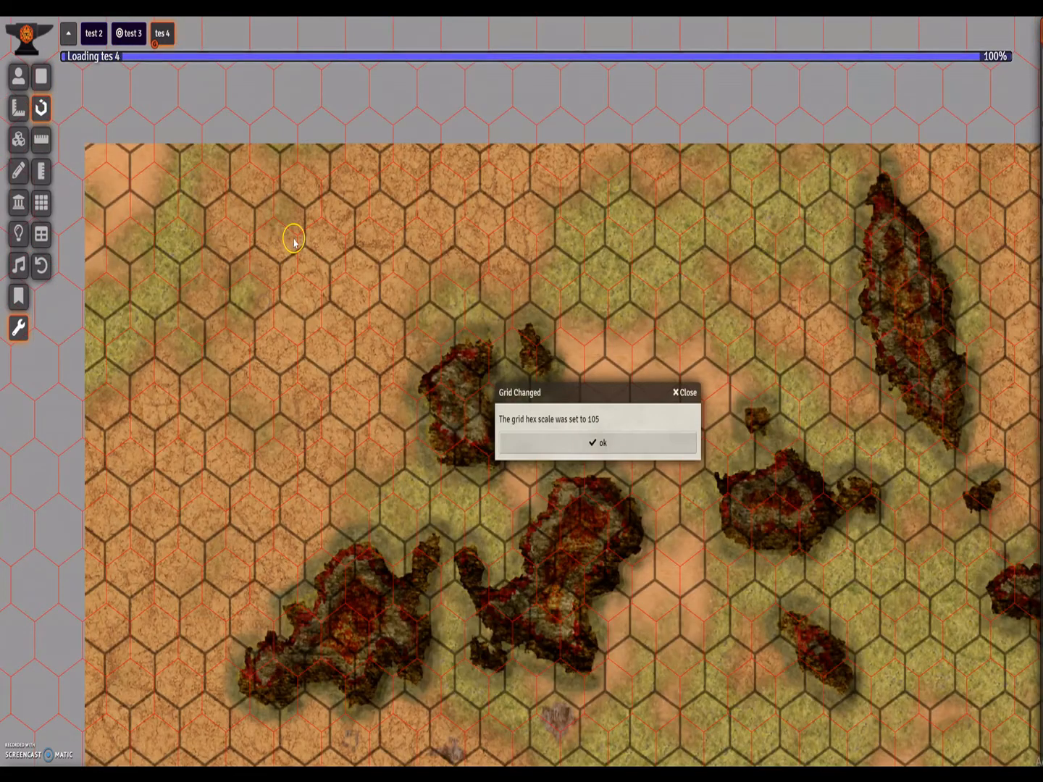
{"action": "left_click", "coordinate": [162, 33]}
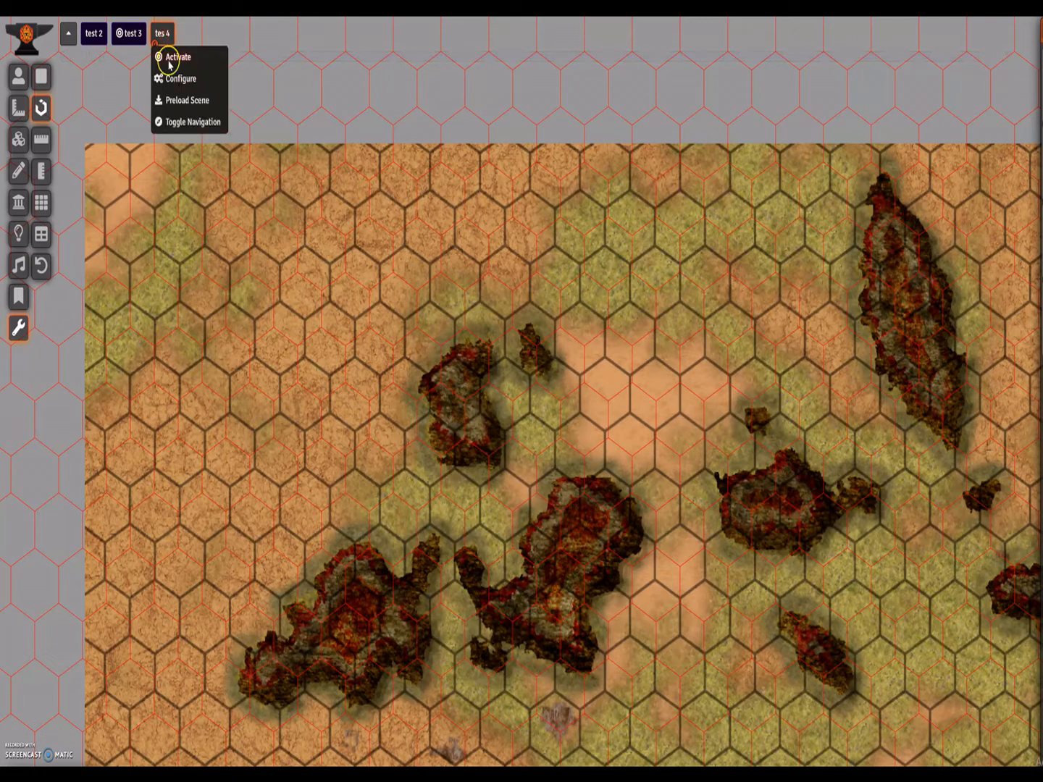
- Commit the grid alignment tool's size 106 with background offset -2 horizontal, -41 vertical
{"action": "left_click", "coordinate": [180, 80]}
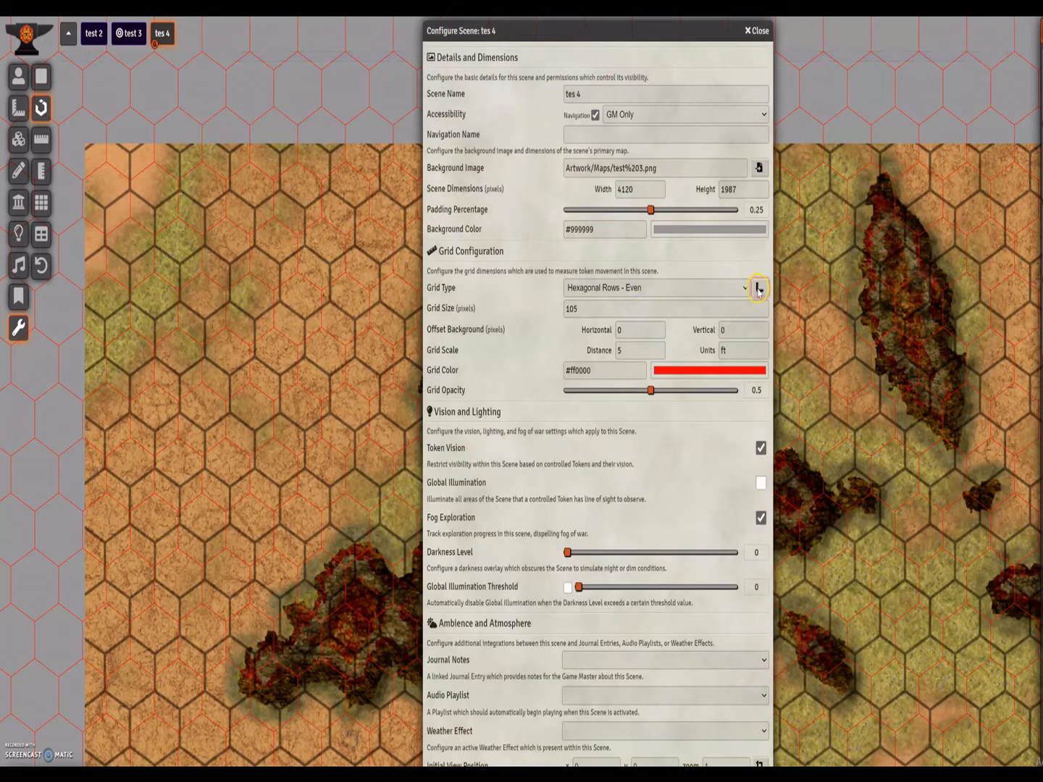
{"action": "left_click", "coordinate": [759, 287]}
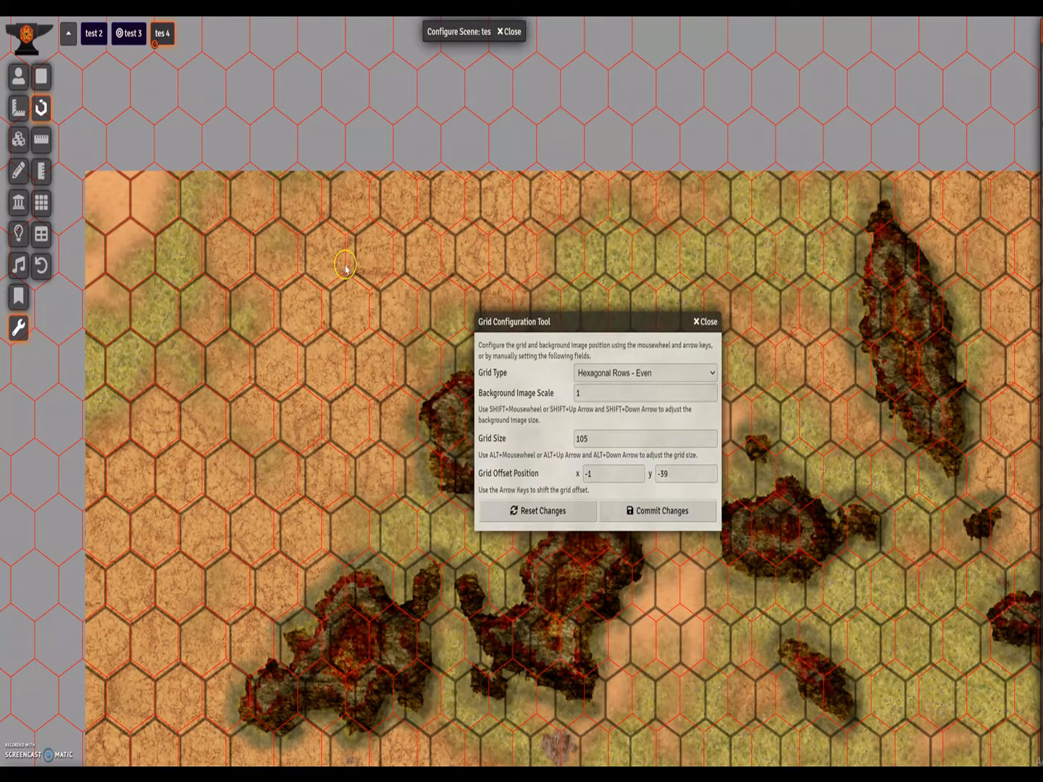
{"action": "key", "text": "Left"}
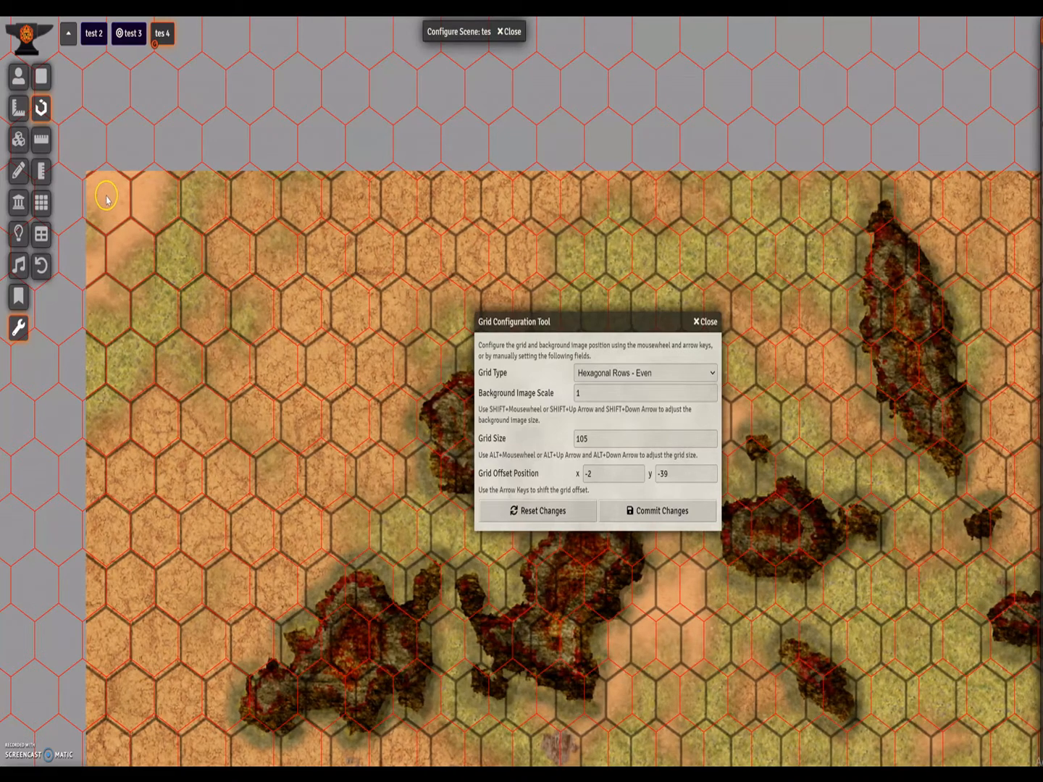
{"action": "key", "text": "Right"}
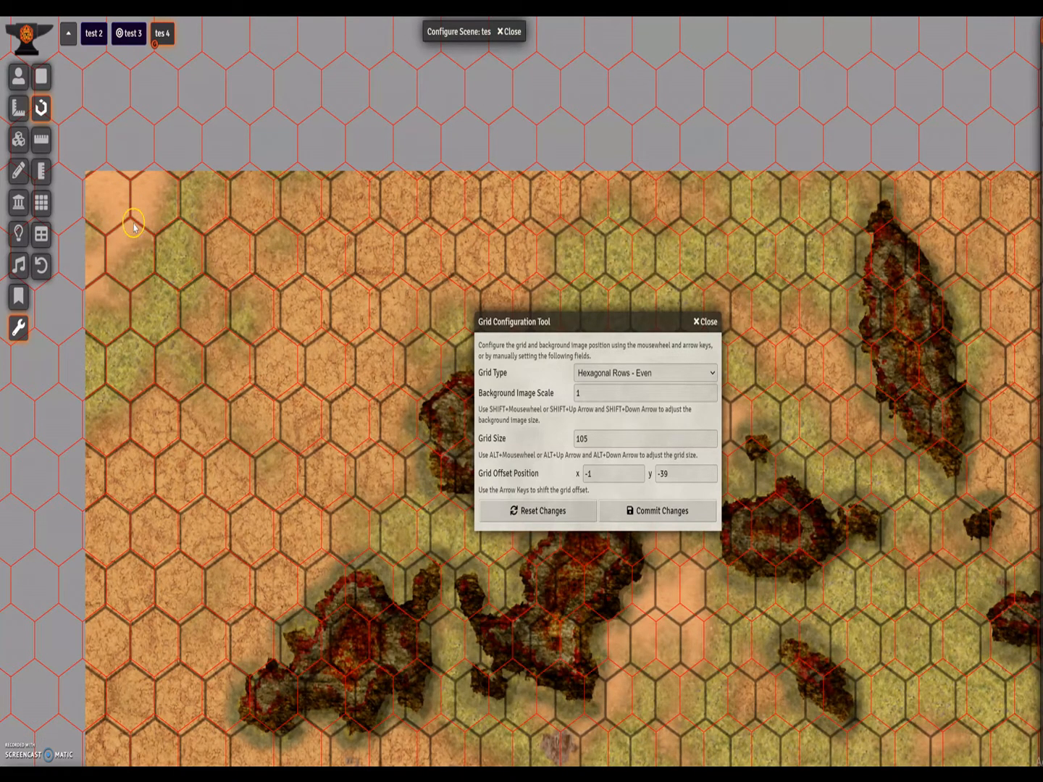
{"action": "mouse_move", "coordinate": [507, 210]}
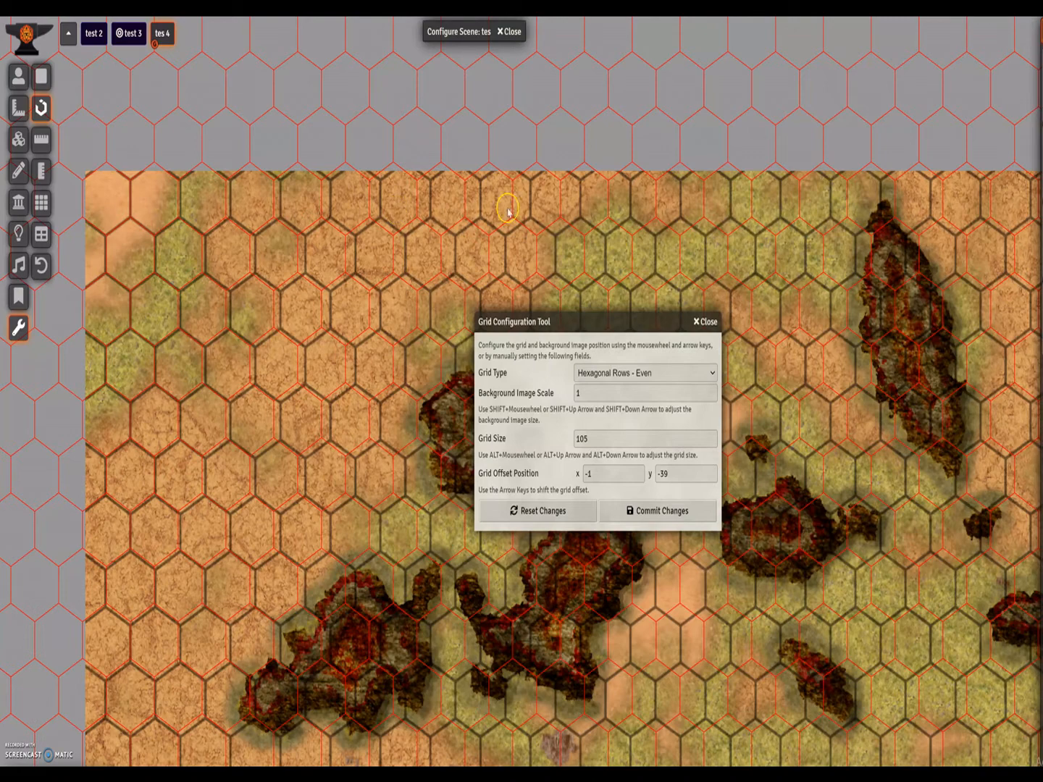
{"action": "mouse_move", "coordinate": [919, 216]}
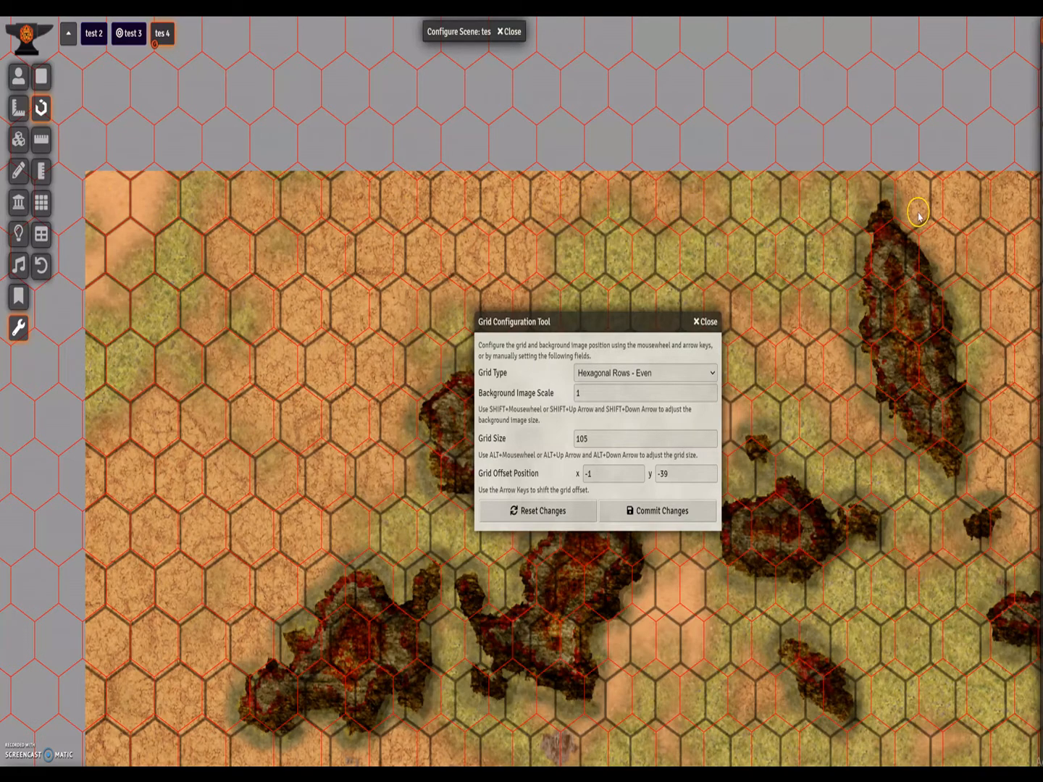
{"action": "mouse_move", "coordinate": [663, 212]}
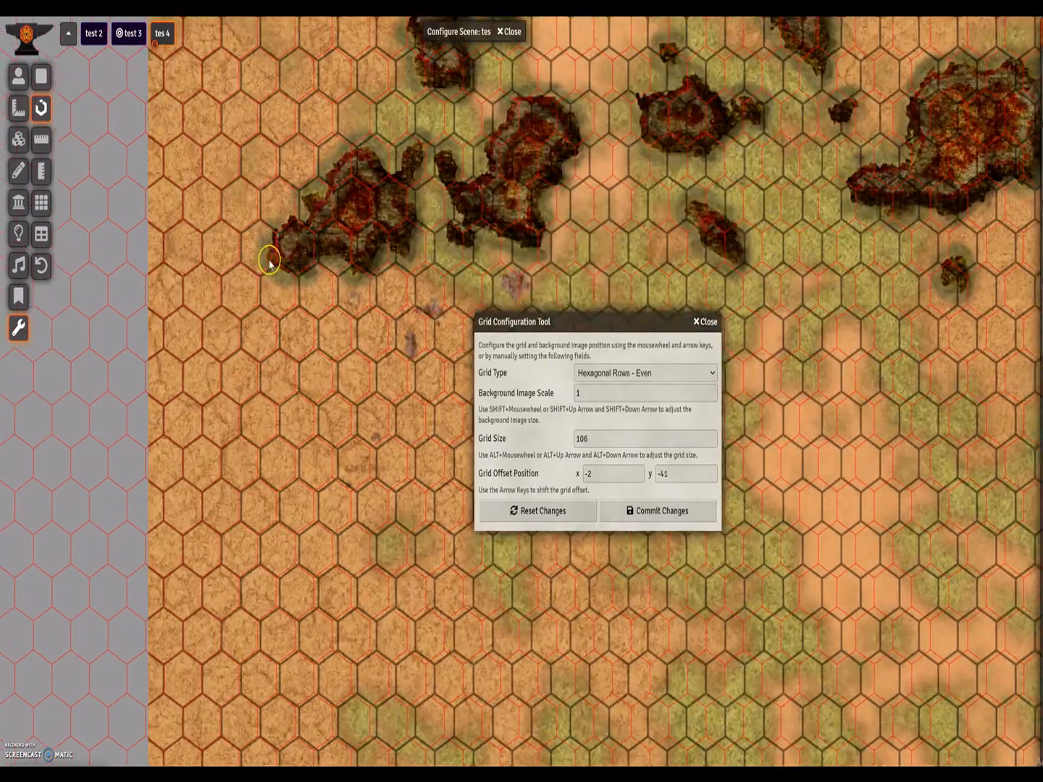
{"action": "left_click", "coordinate": [657, 510]}
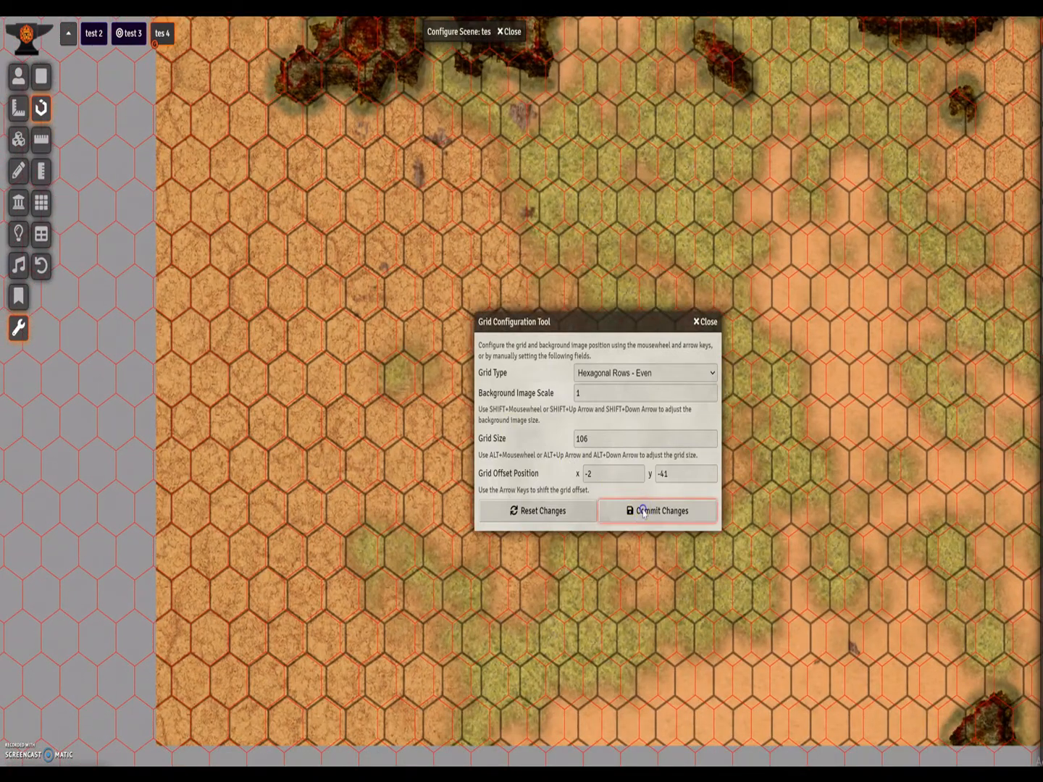
{"action": "left_click", "coordinate": [657, 510]}
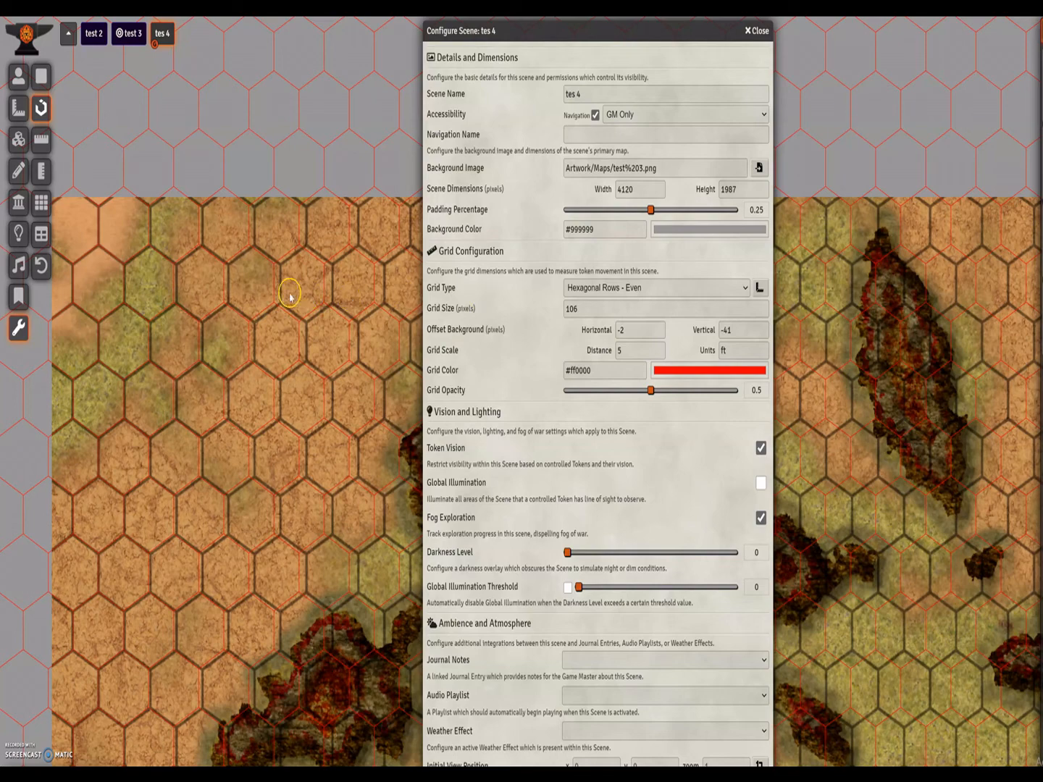
{"action": "mouse_move", "coordinate": [282, 268]}
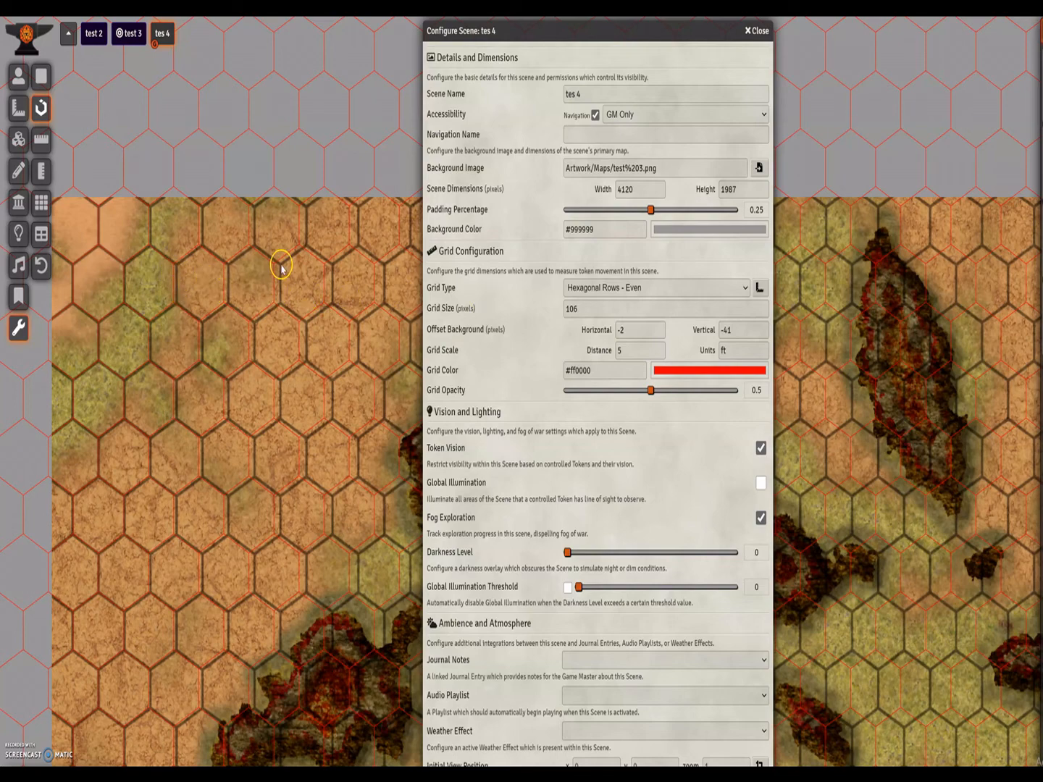
{"action": "mouse_move", "coordinate": [275, 281]}
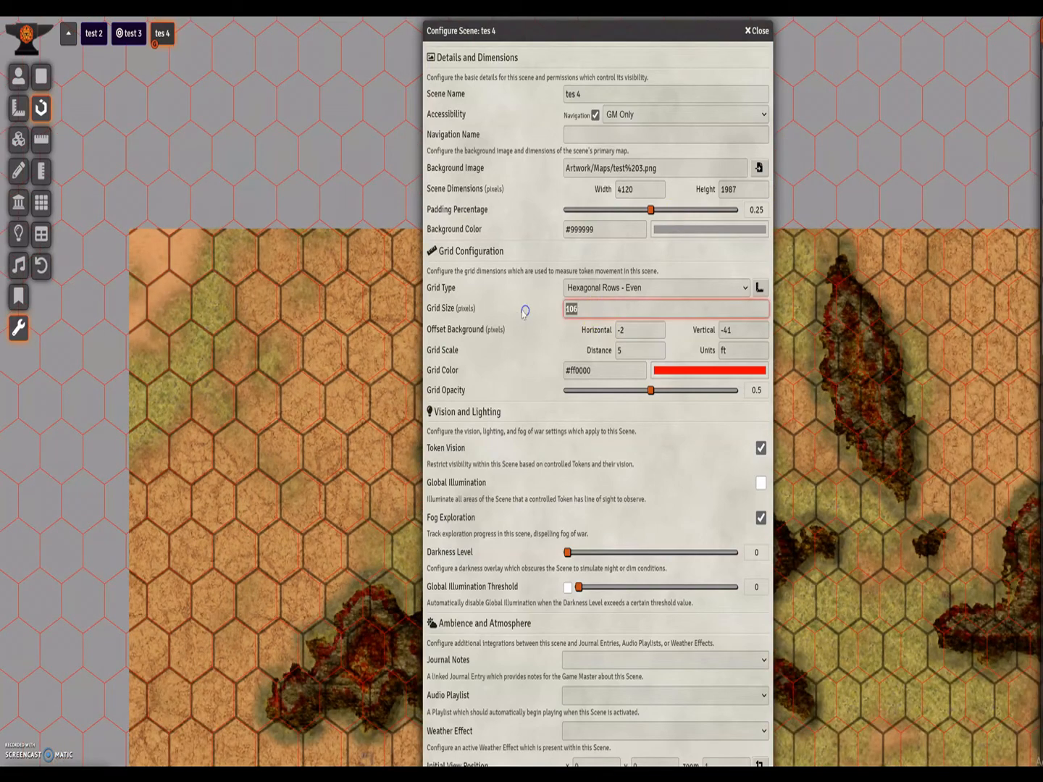
- Close the tes 4 scene settings to compare the hex overlay against the map's right edge
{"action": "left_click", "coordinate": [755, 30]}
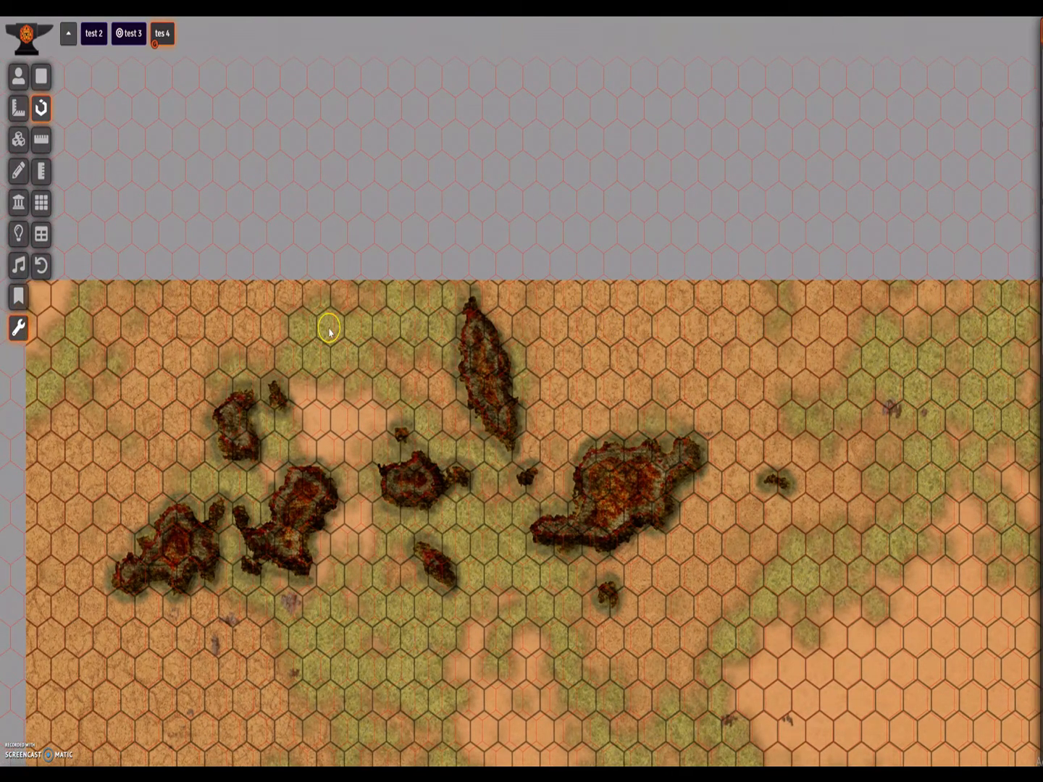
{"action": "mouse_move", "coordinate": [56, 339]}
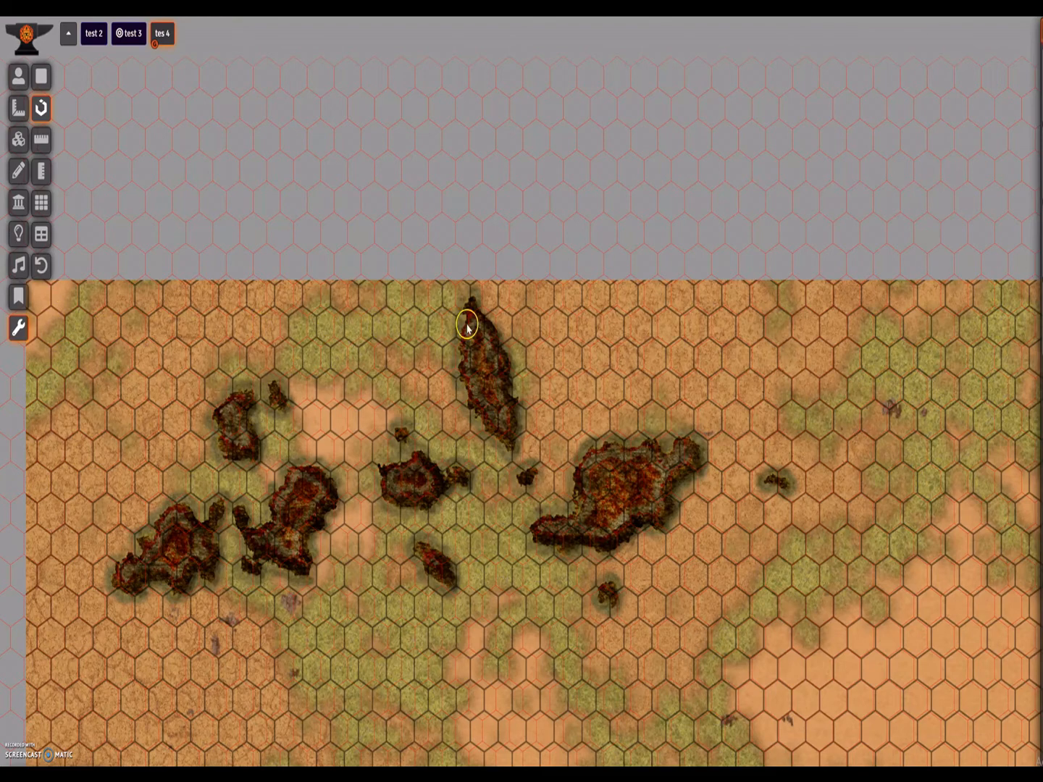
{"action": "mouse_move", "coordinate": [825, 327]}
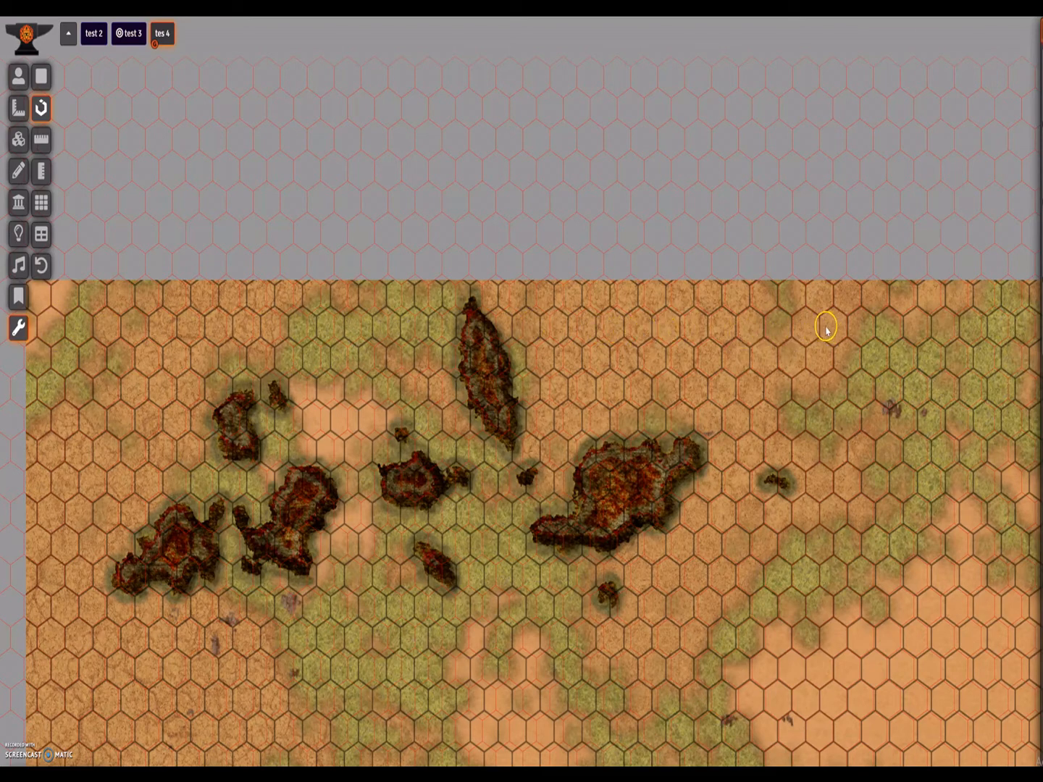
{"action": "mouse_move", "coordinate": [833, 342]}
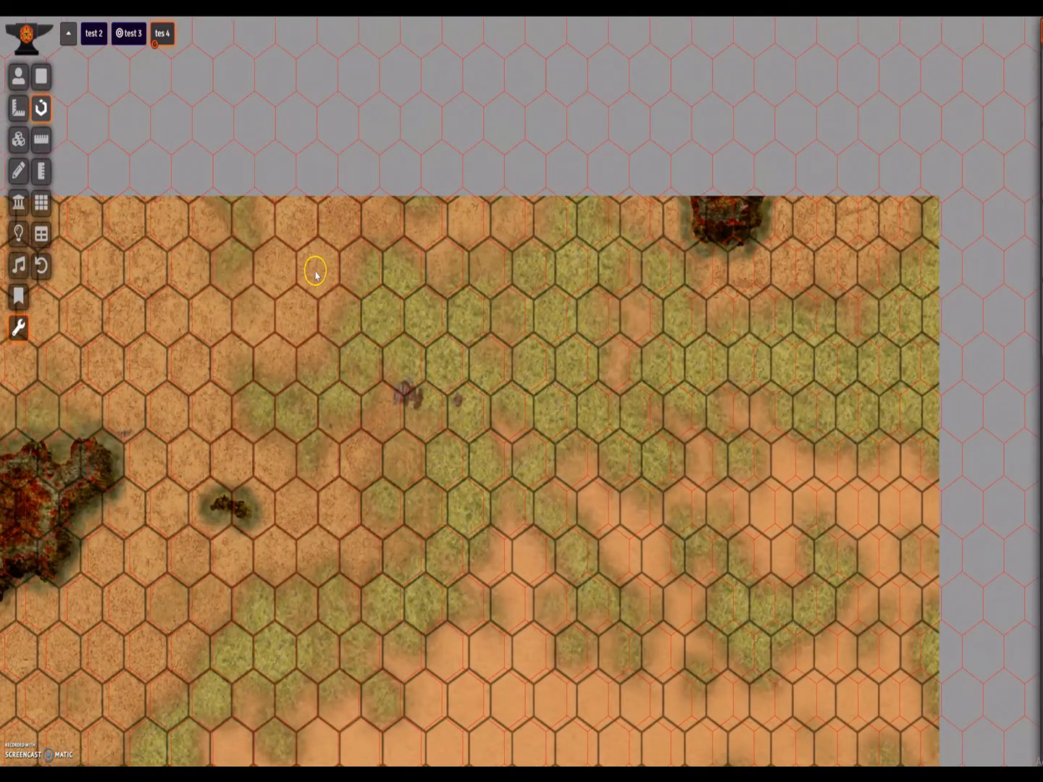
{"action": "mouse_move", "coordinate": [928, 265]}
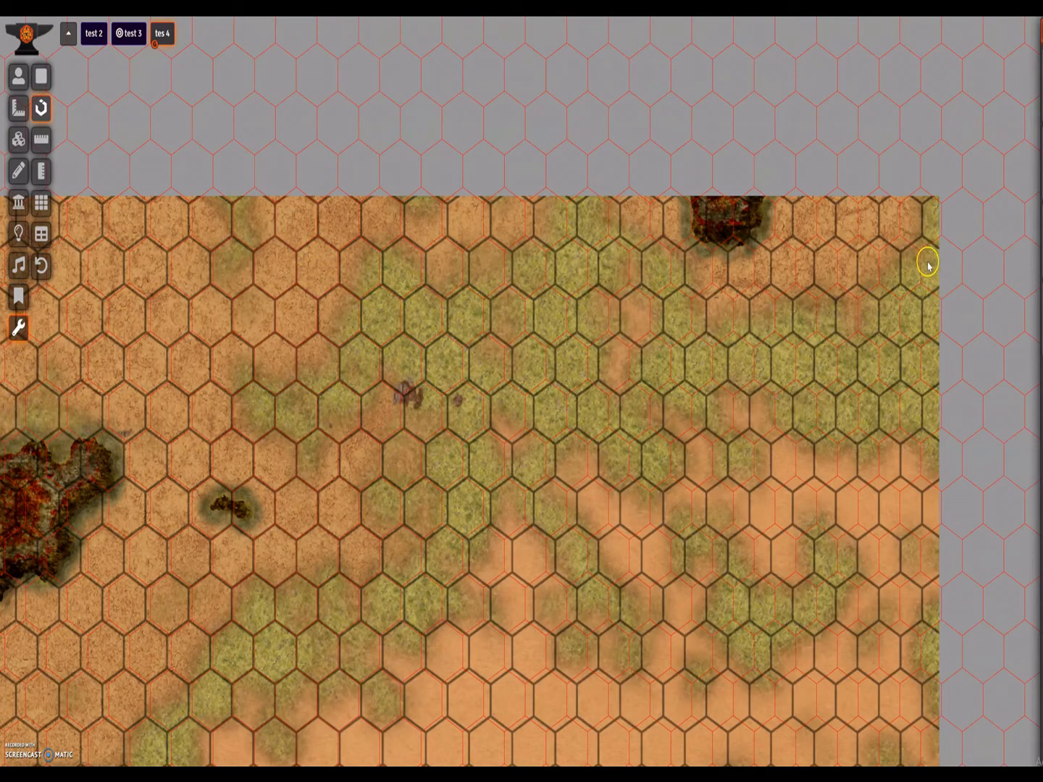
{"action": "mouse_move", "coordinate": [920, 272]}
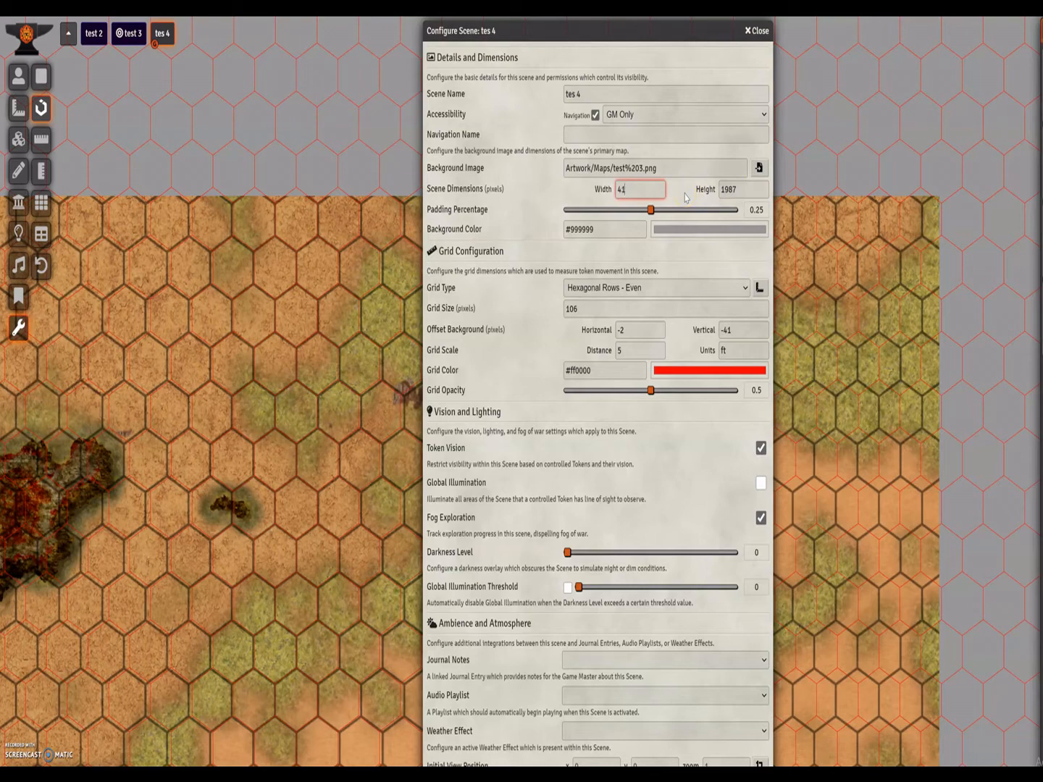
- Narrow the tes 4 scene width from 4120 to 3980 and accept the dimension change
{"action": "key", "text": "Backspace"}
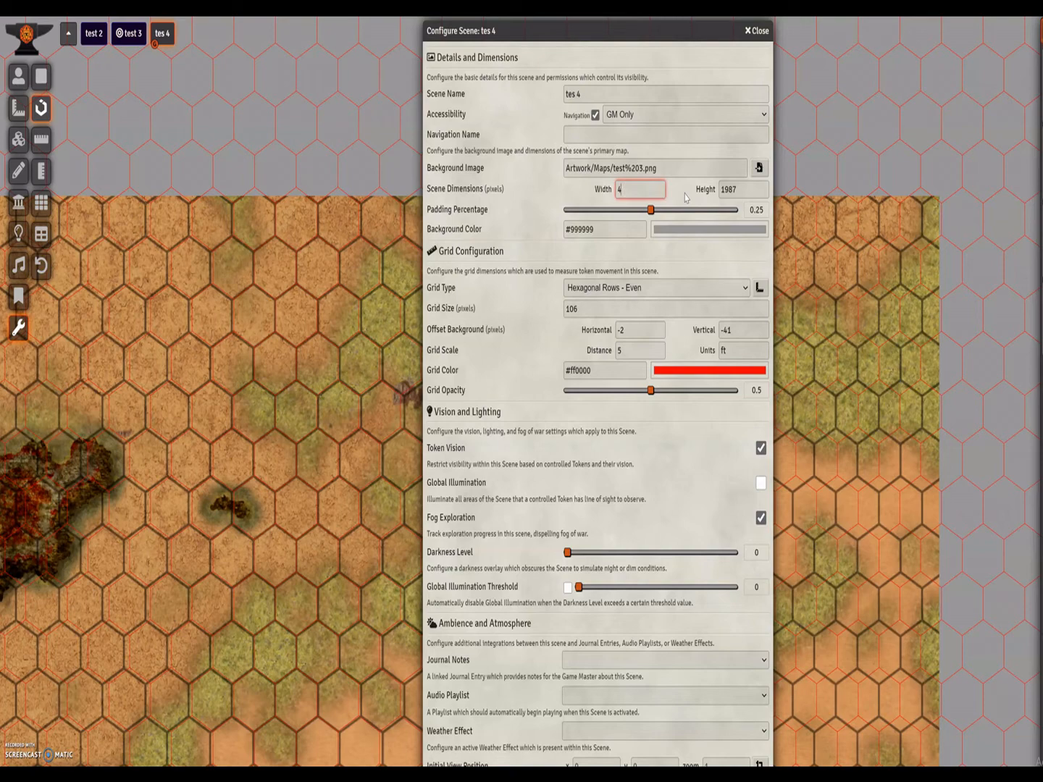
{"action": "left_click", "coordinate": [755, 30]}
{"action": "type", "text": "120"}
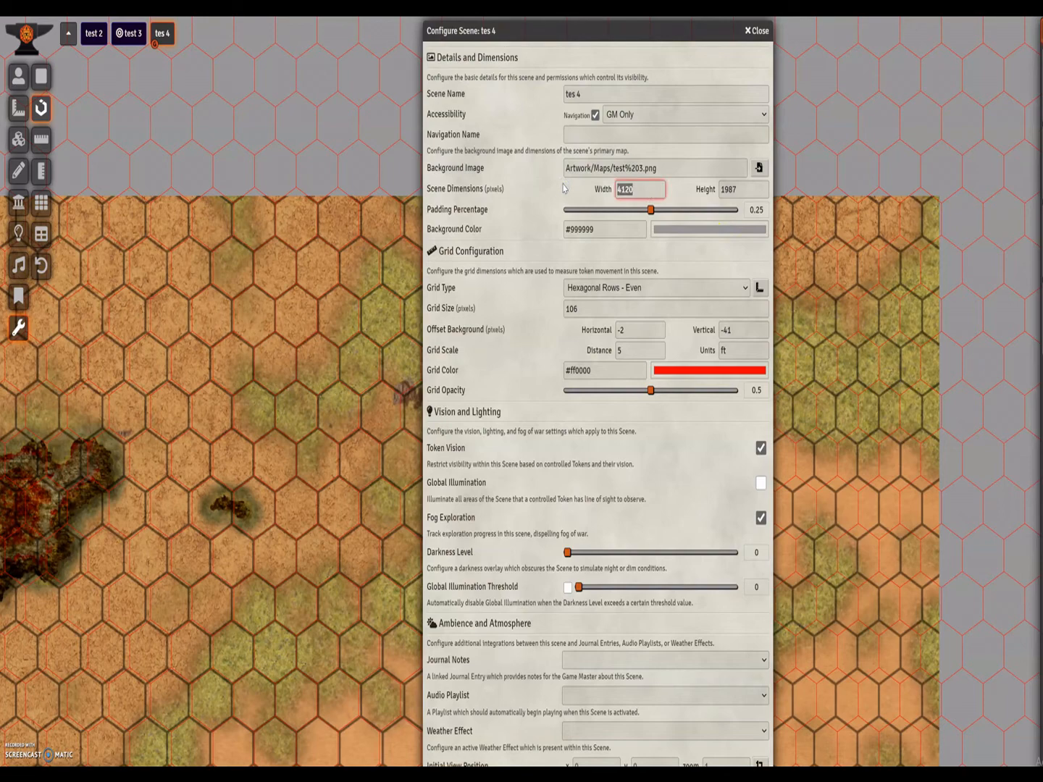
{"action": "type", "text": "3980"}
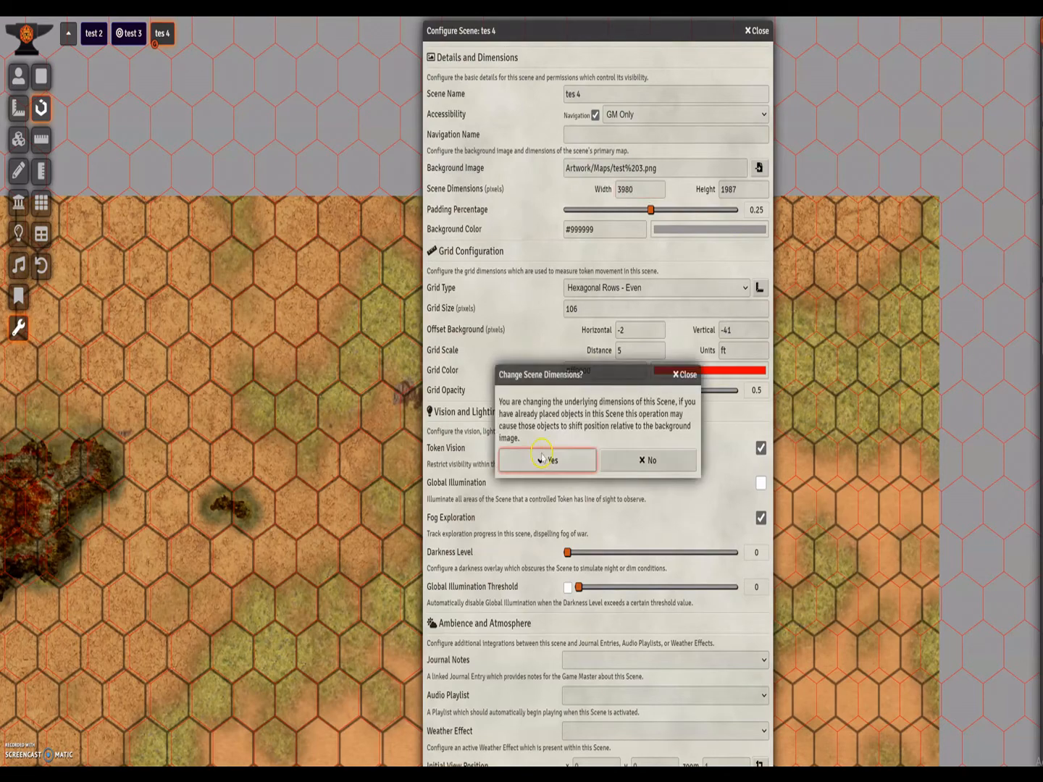
{"action": "left_click", "coordinate": [547, 459]}
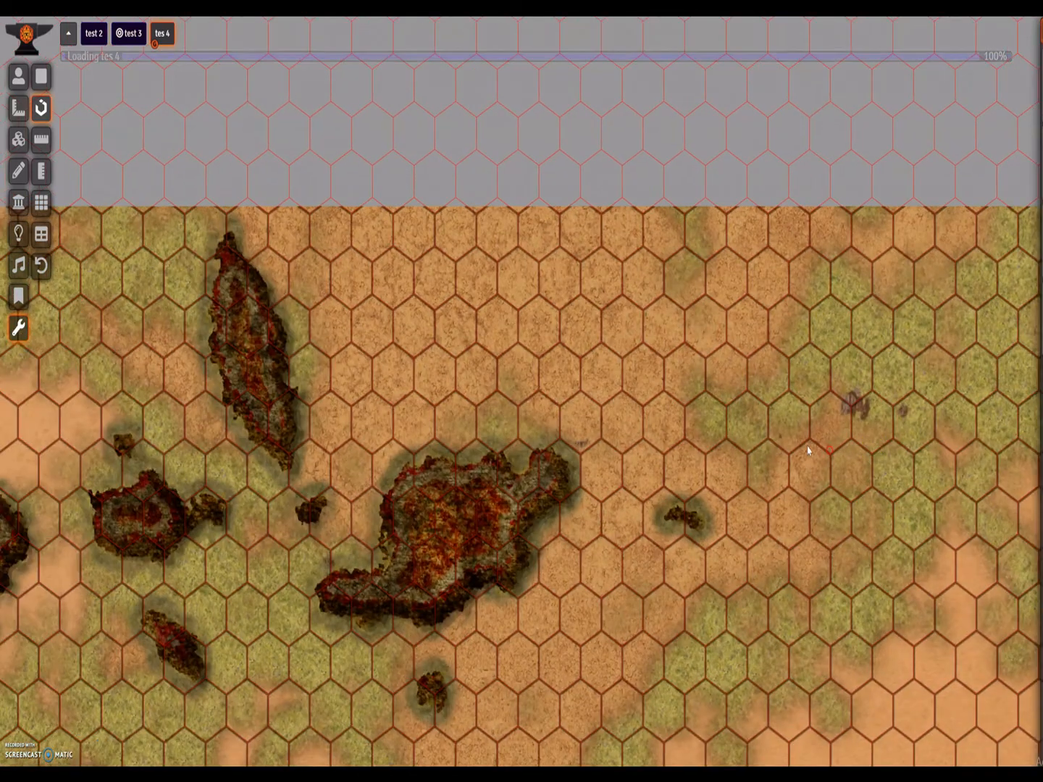
{"action": "left_click", "coordinate": [162, 33]}
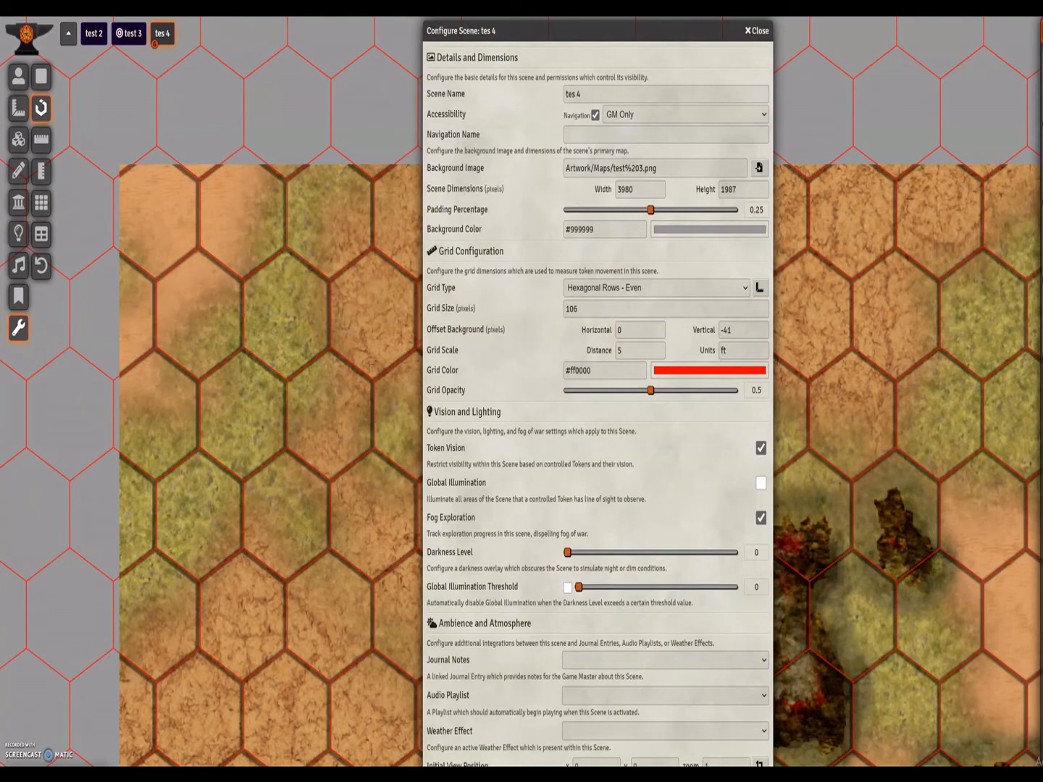
- Fine-tune the width through 3980 and 3970 to 3975 with horizontal offset -5, confirming each change
{"action": "left_click", "coordinate": [756, 30]}
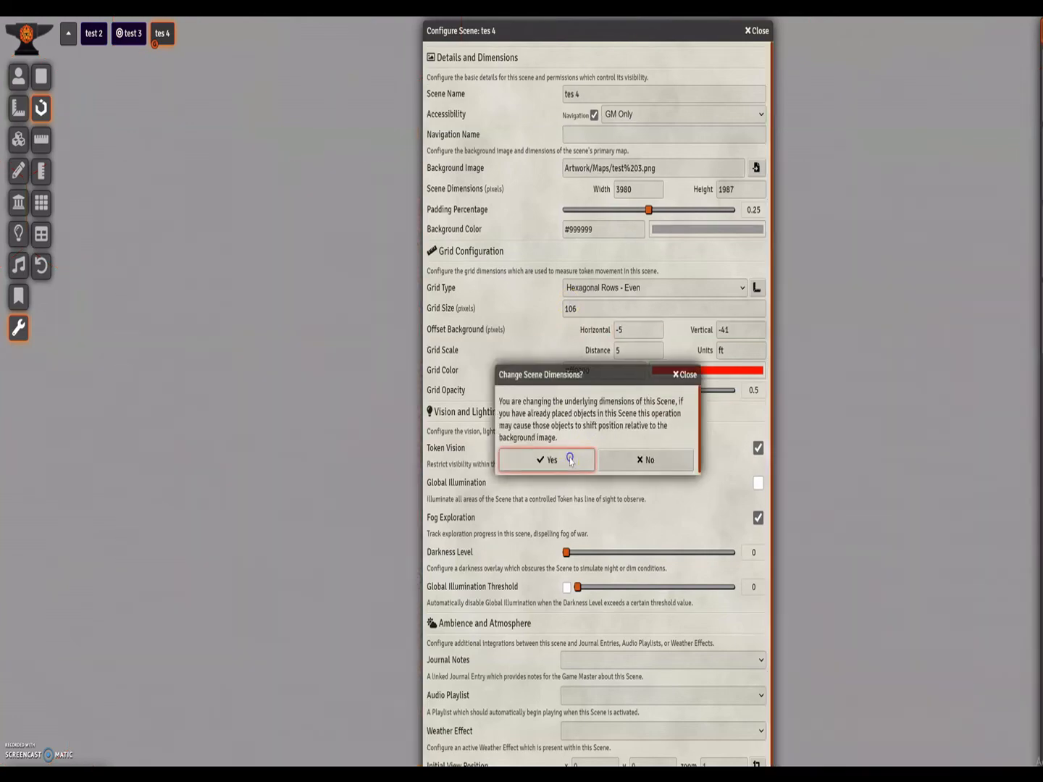
{"action": "left_click", "coordinate": [547, 459]}
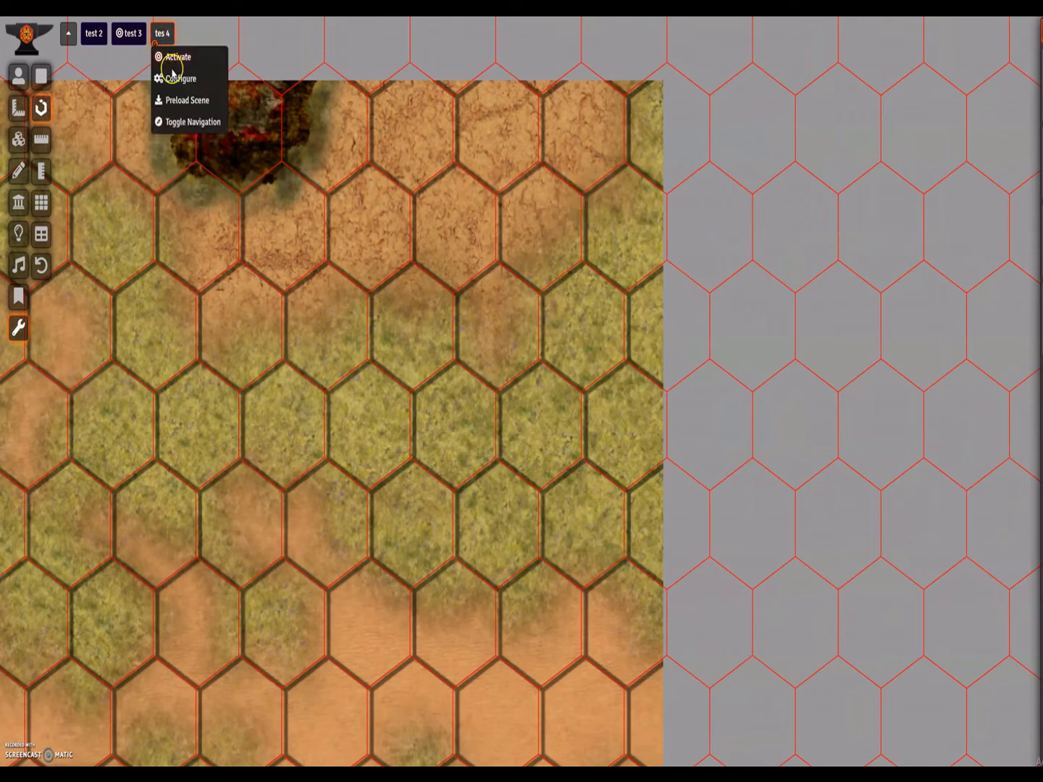
{"action": "left_click", "coordinate": [180, 78]}
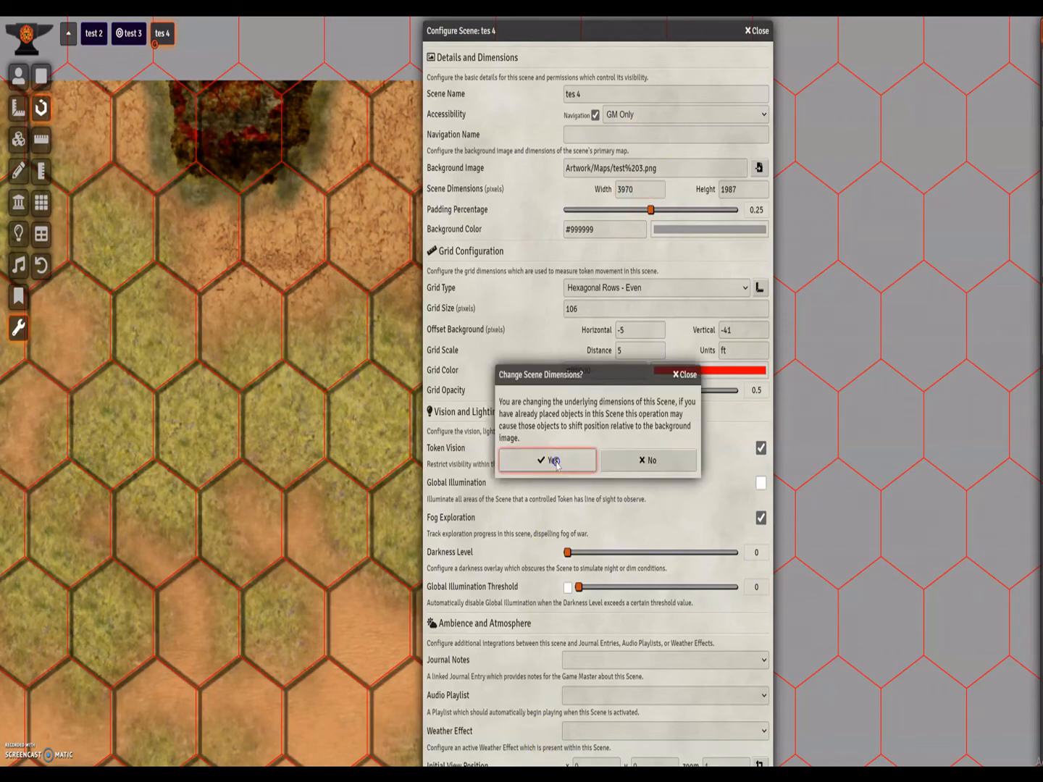
{"action": "left_click", "coordinate": [548, 459]}
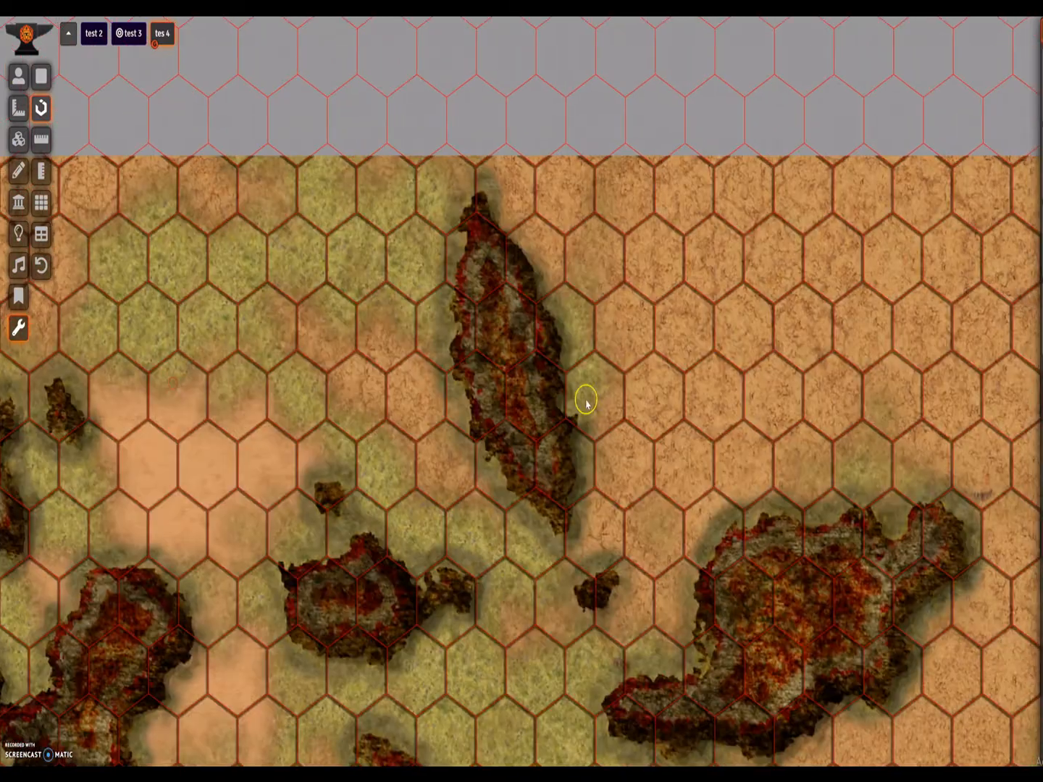
{"action": "left_click", "coordinate": [163, 34]}
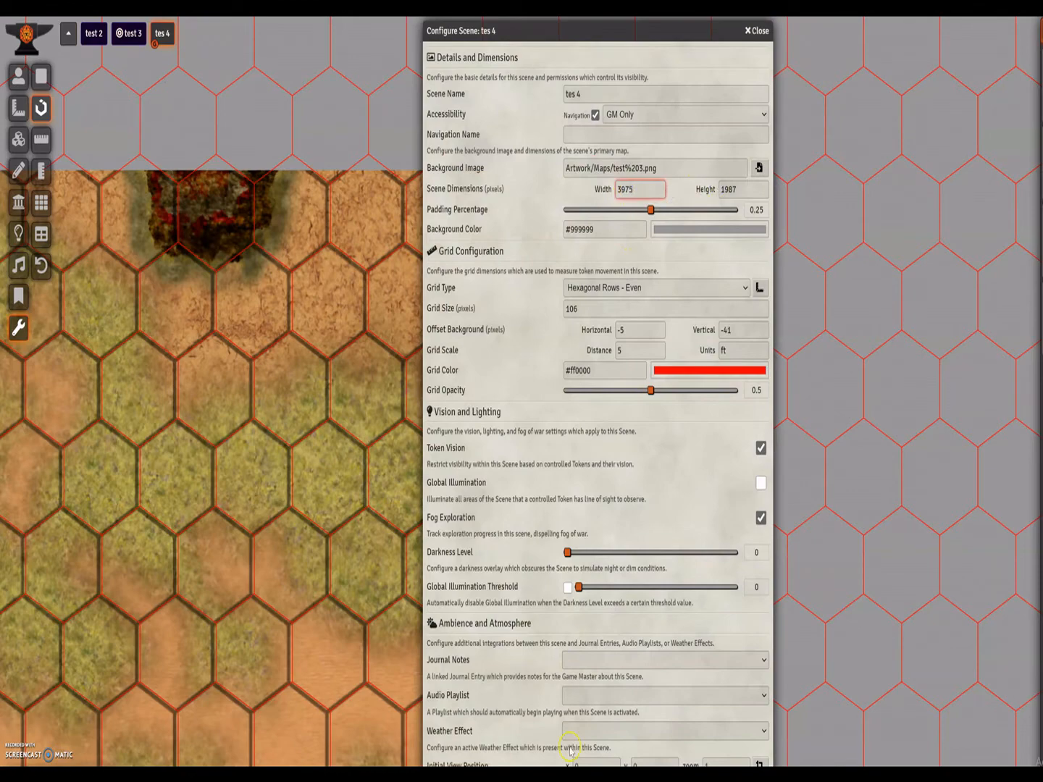
{"action": "left_click", "coordinate": [757, 30]}
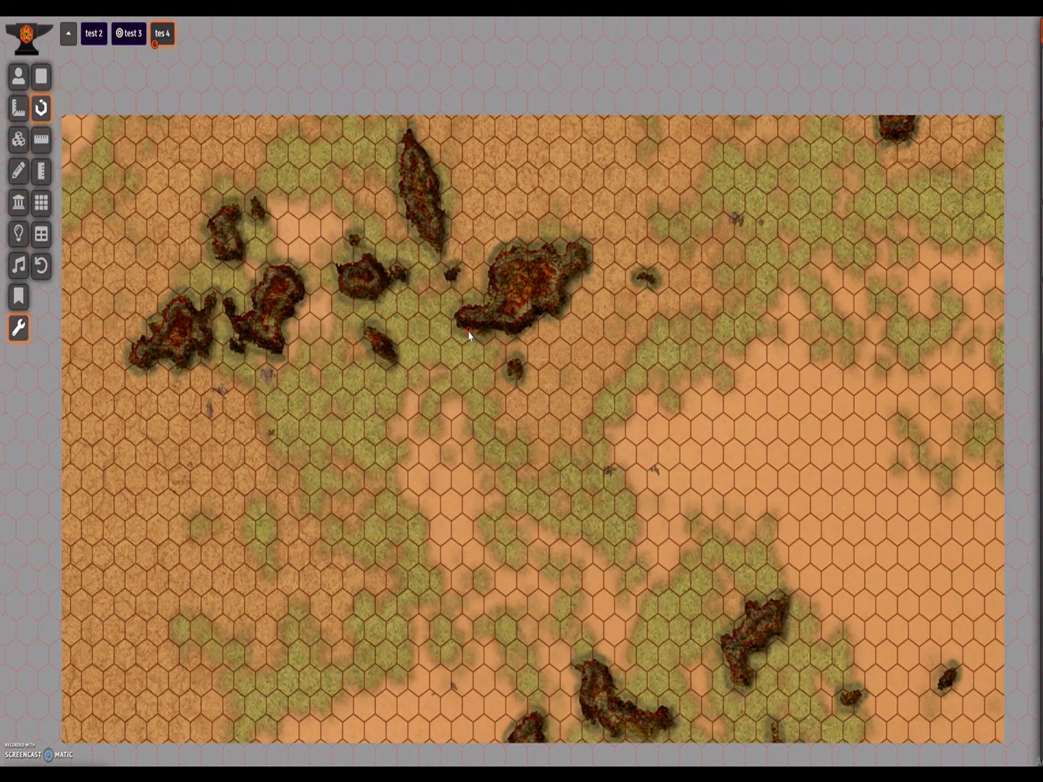
{"action": "mouse_move", "coordinate": [104, 142]}
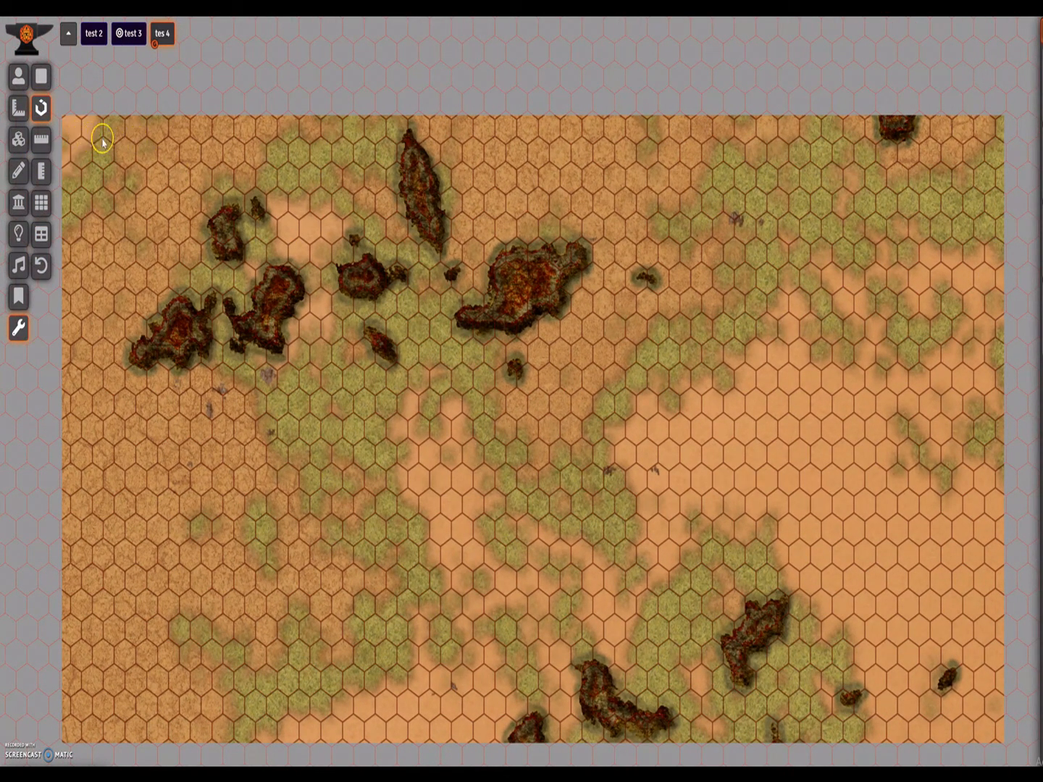
{"action": "mouse_move", "coordinate": [997, 129]}
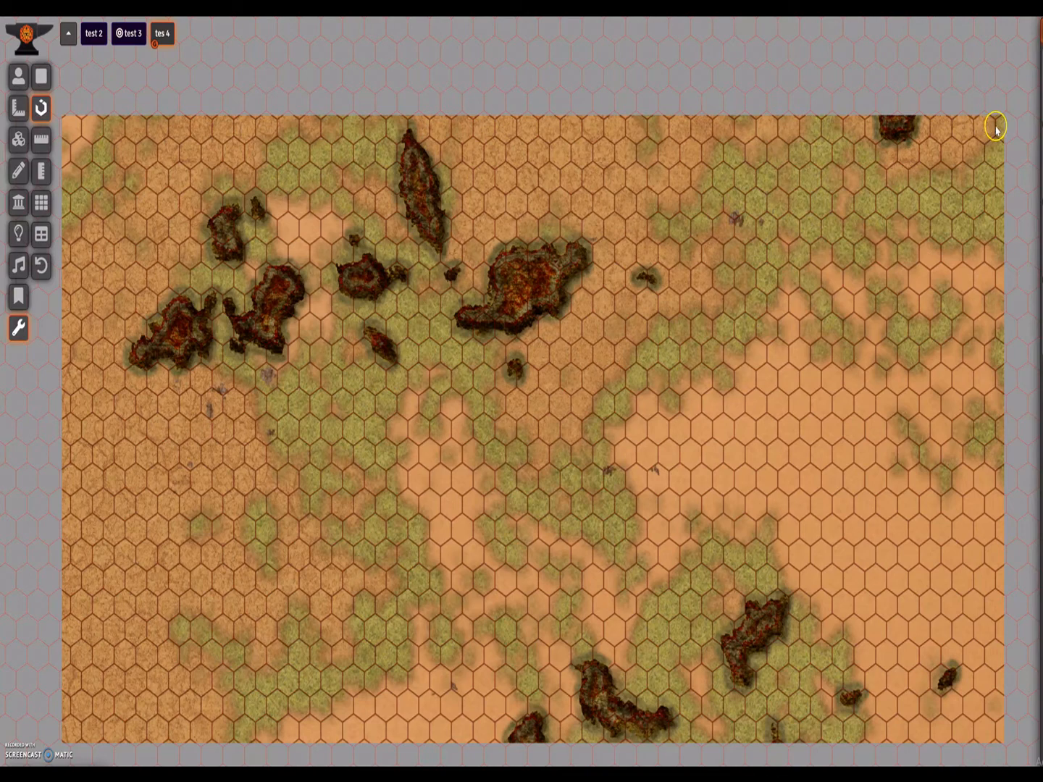
{"action": "mouse_move", "coordinate": [994, 133]}
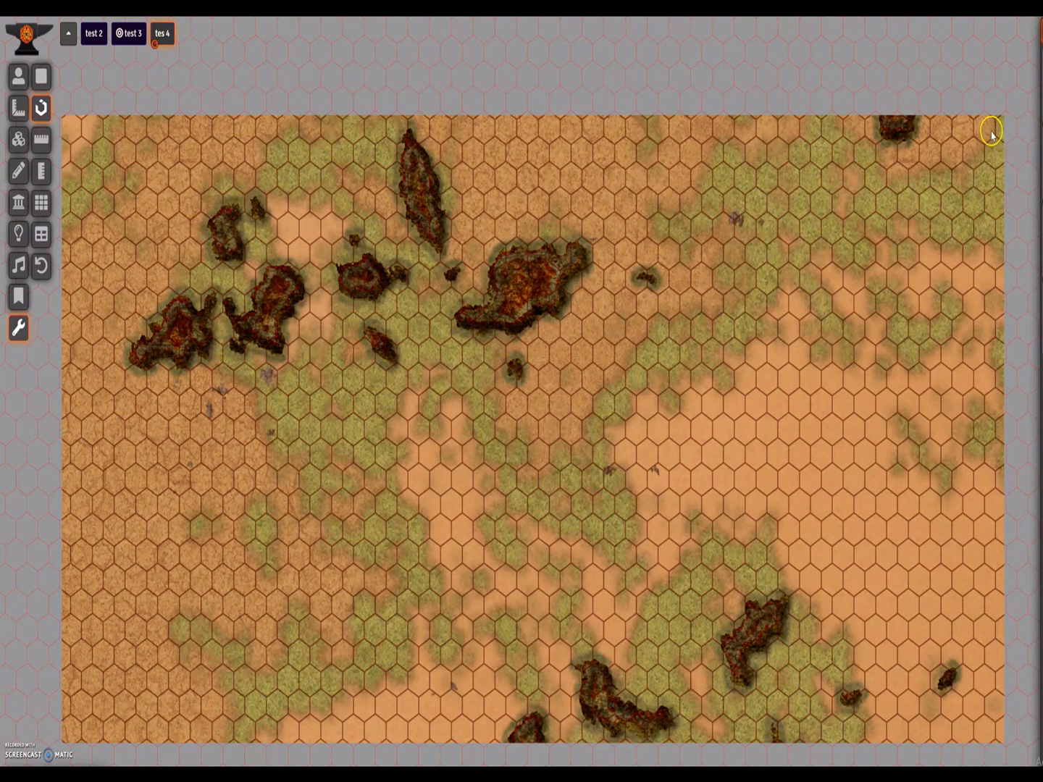
{"action": "mouse_move", "coordinate": [1004, 129]}
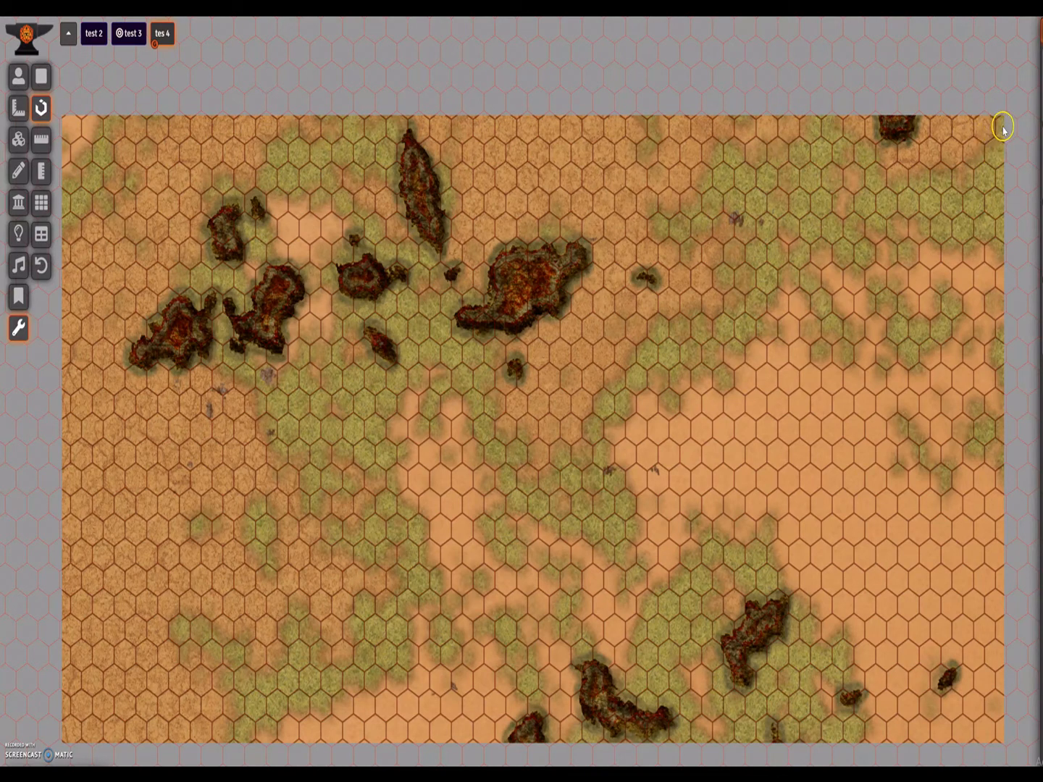
{"action": "mouse_move", "coordinate": [983, 265]}
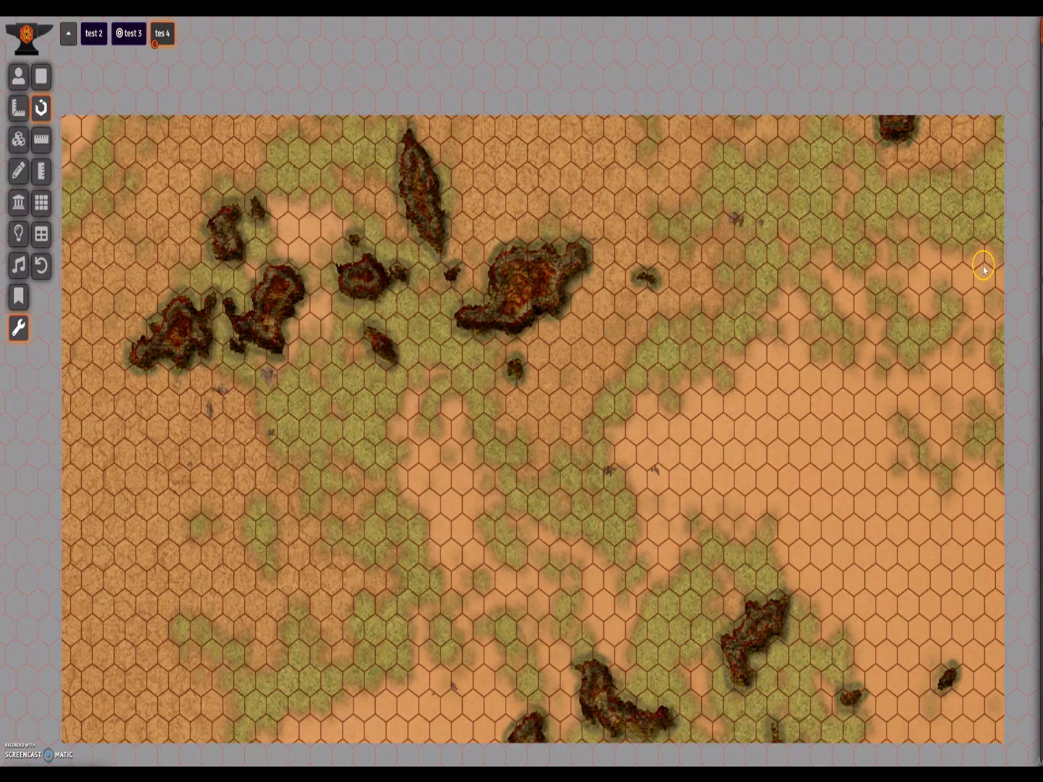
{"action": "mouse_move", "coordinate": [528, 310]}
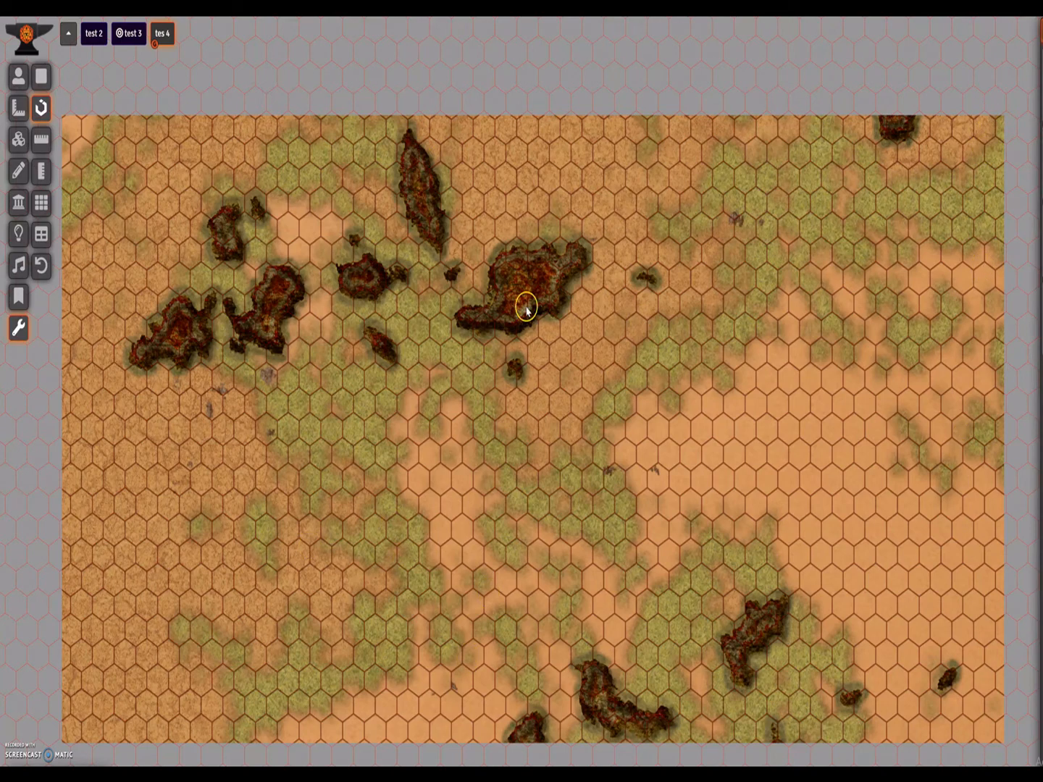
{"action": "mouse_move", "coordinate": [73, 128]}
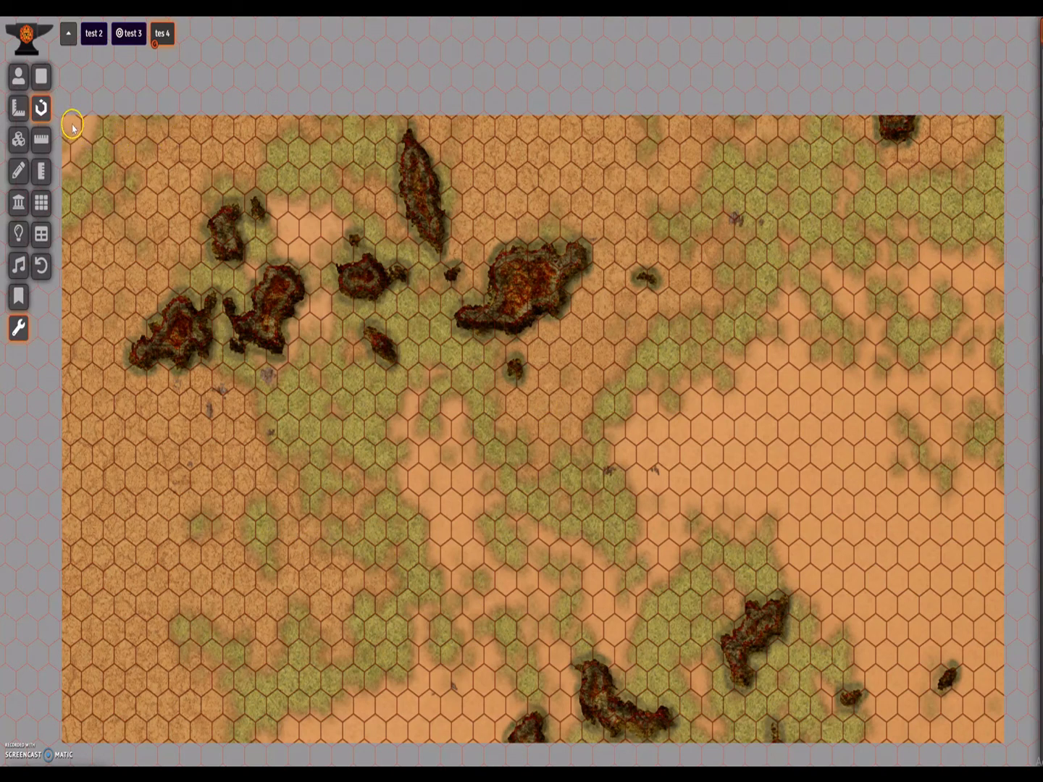
{"action": "mouse_move", "coordinate": [61, 611]}
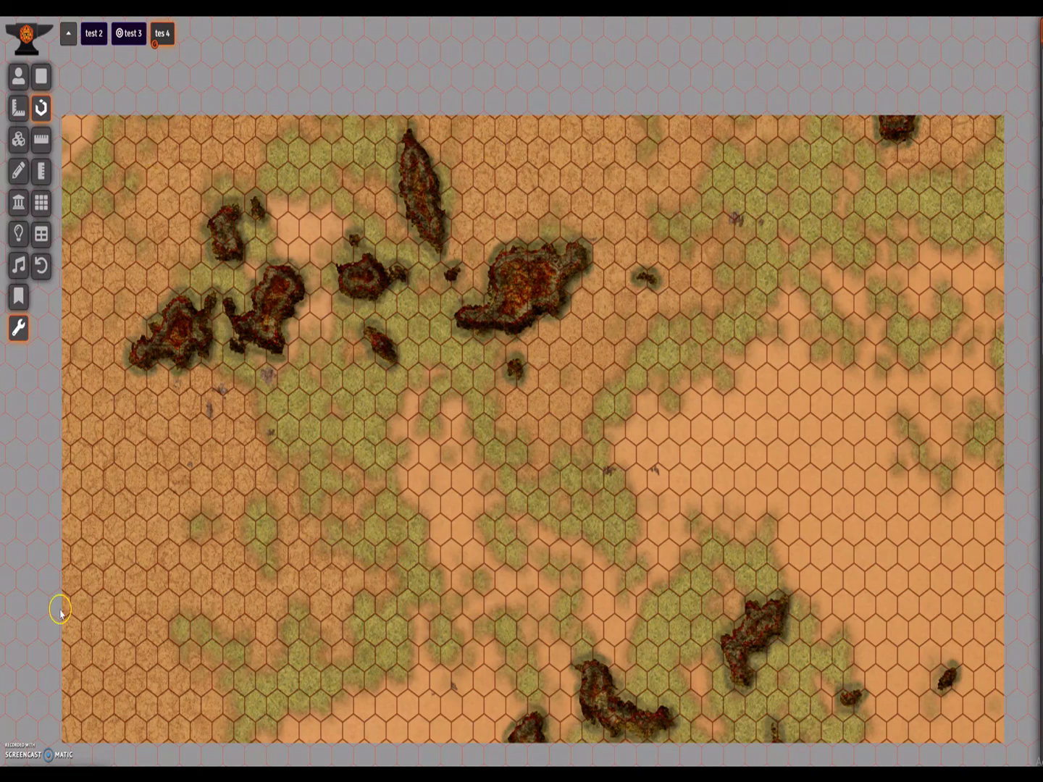